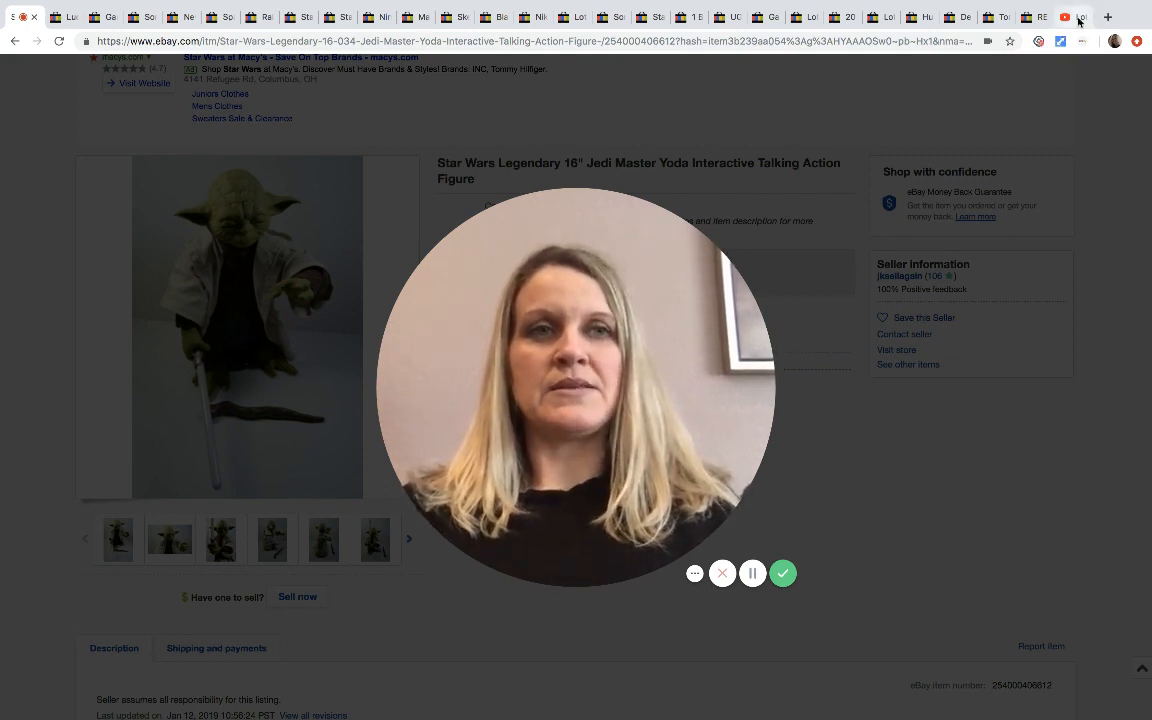
- Browse the Lot of Josh channel Home page down through recent uploads and playlists
click(1066, 16)
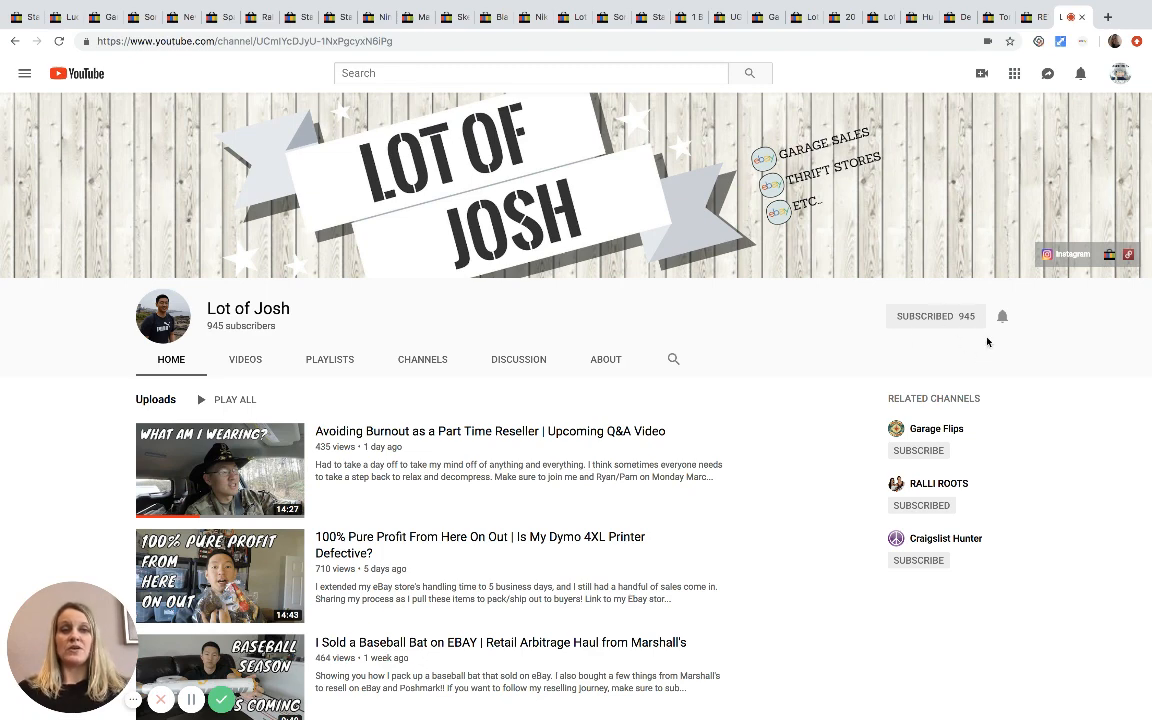
mouse_move(984, 348)
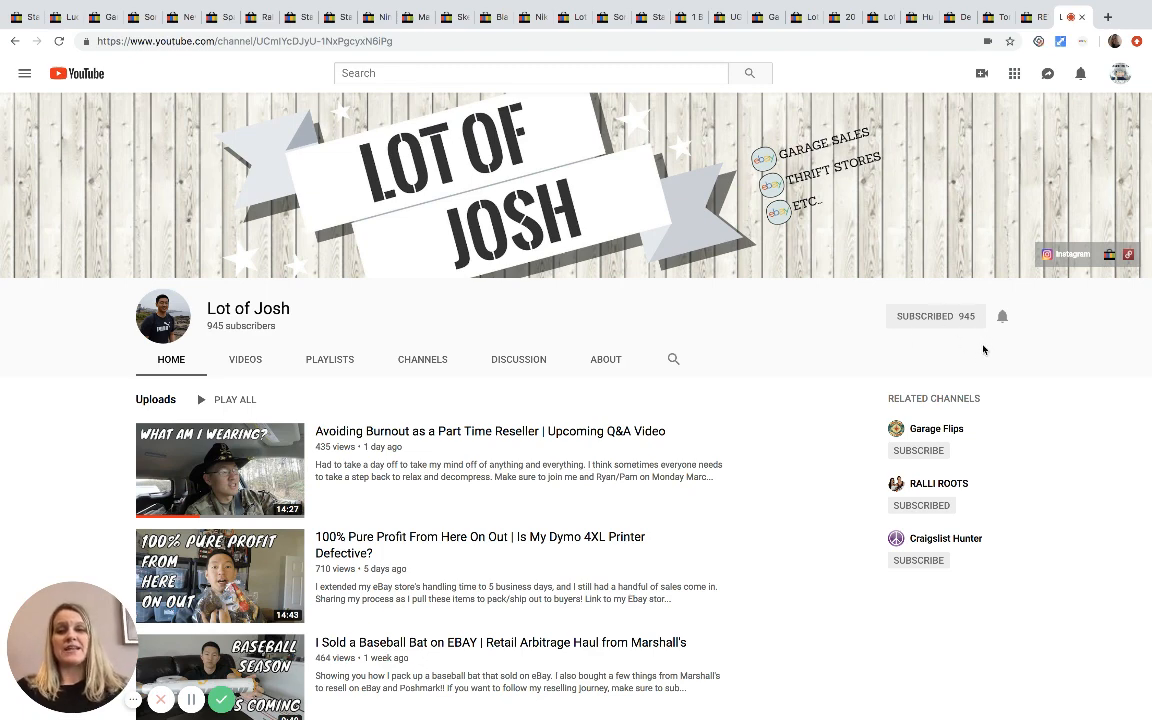
mouse_move(776, 370)
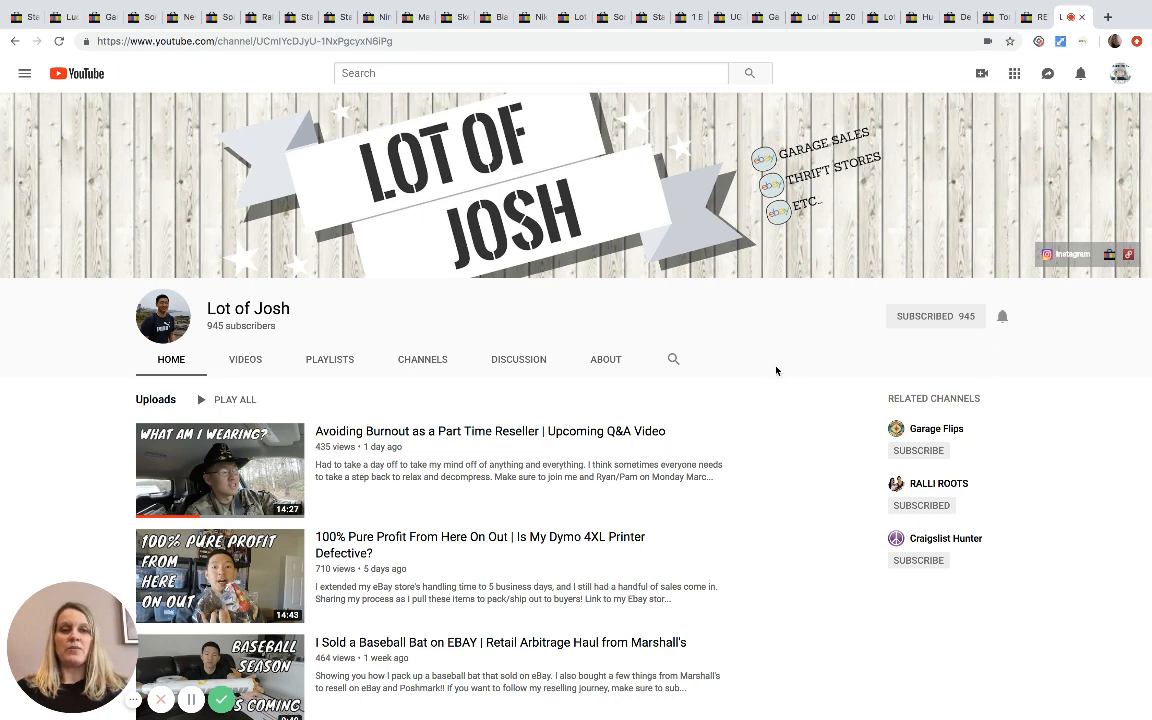
scroll(down, 3)
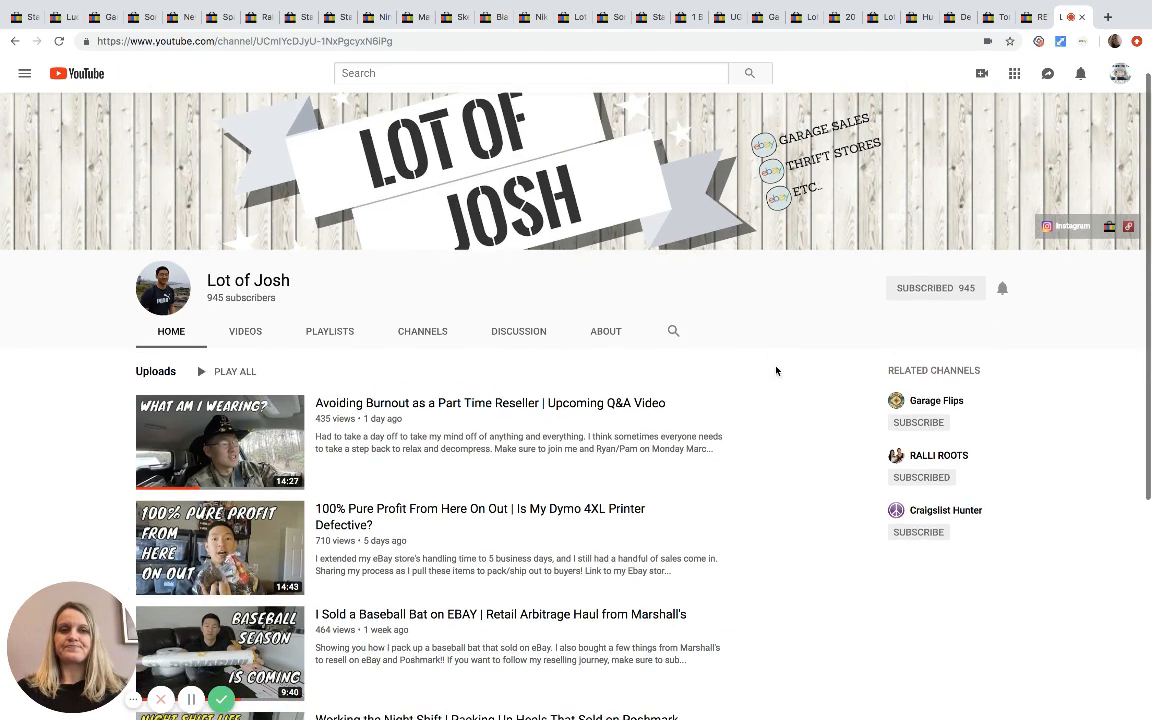
scroll(down, 3)
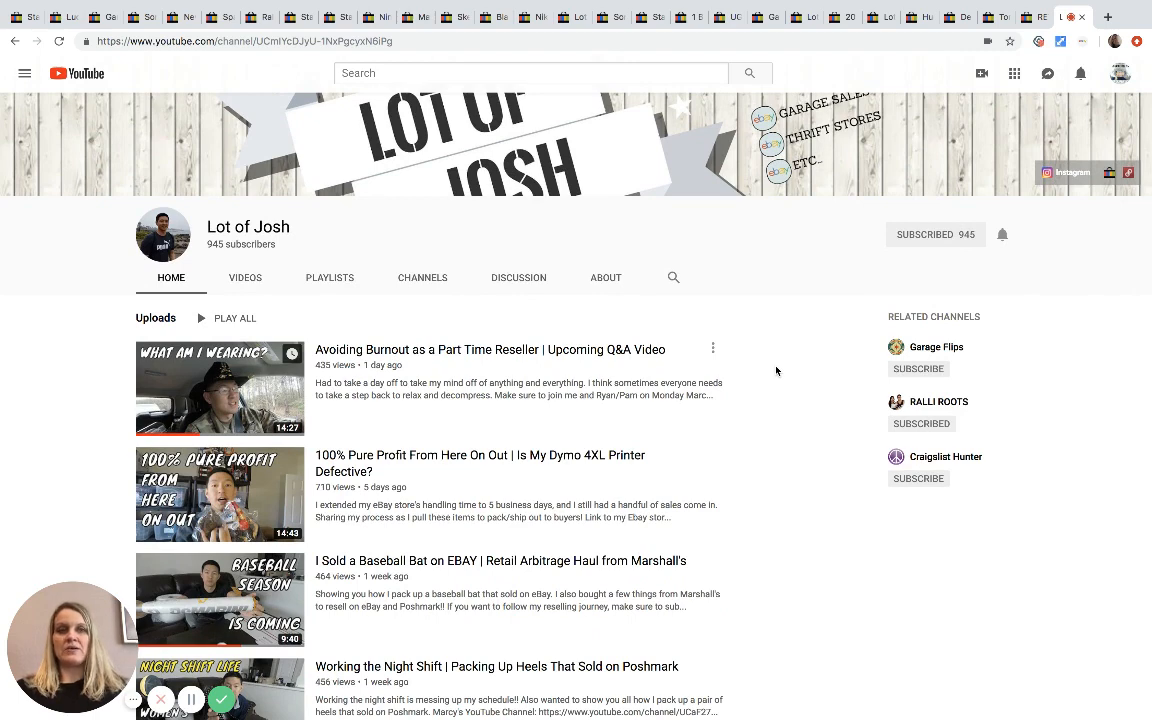
scroll(down, 3)
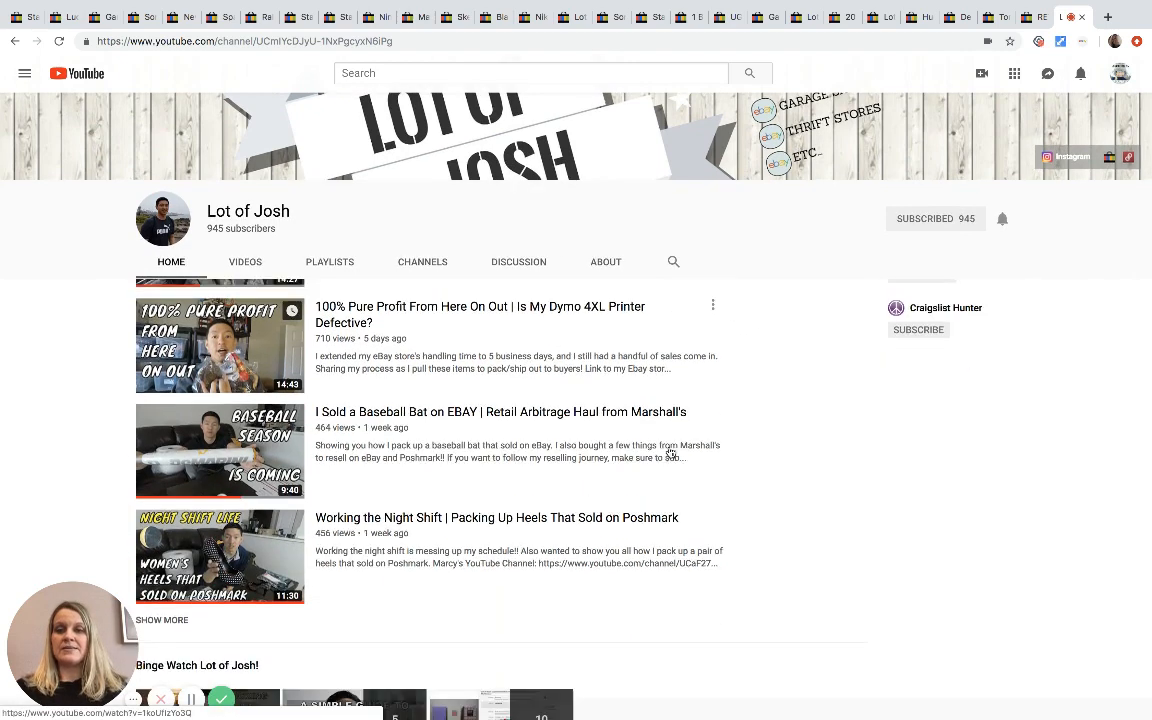
scroll(down, 3)
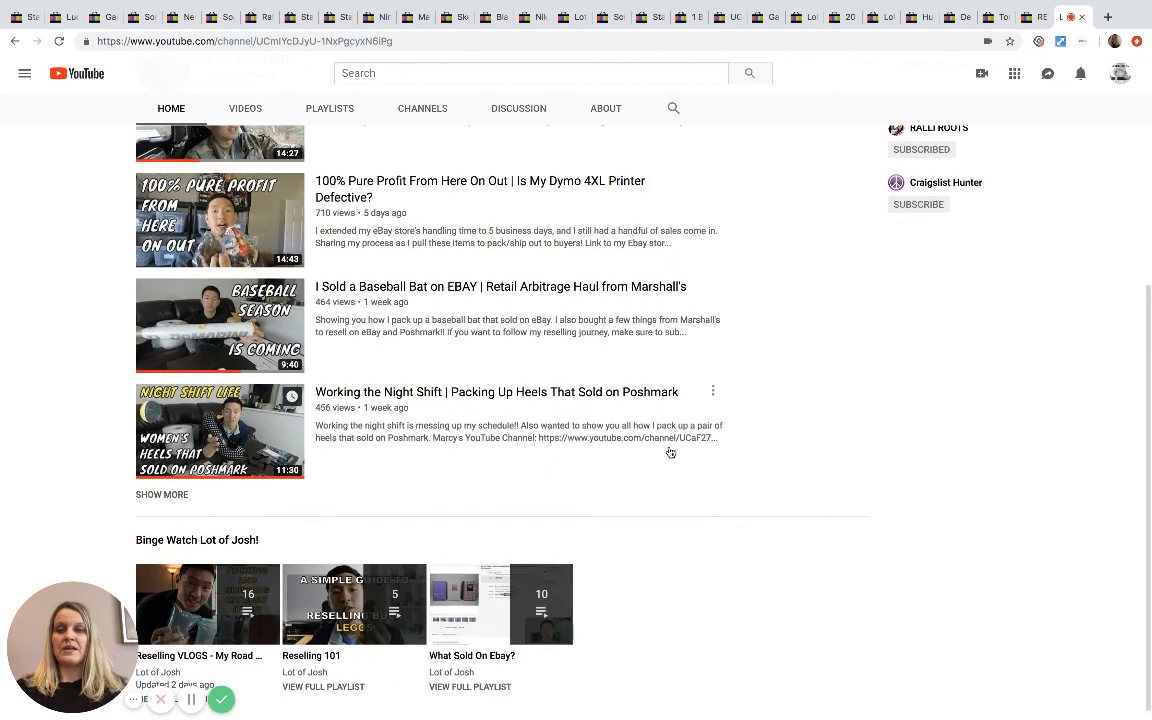
scroll(up, 3)
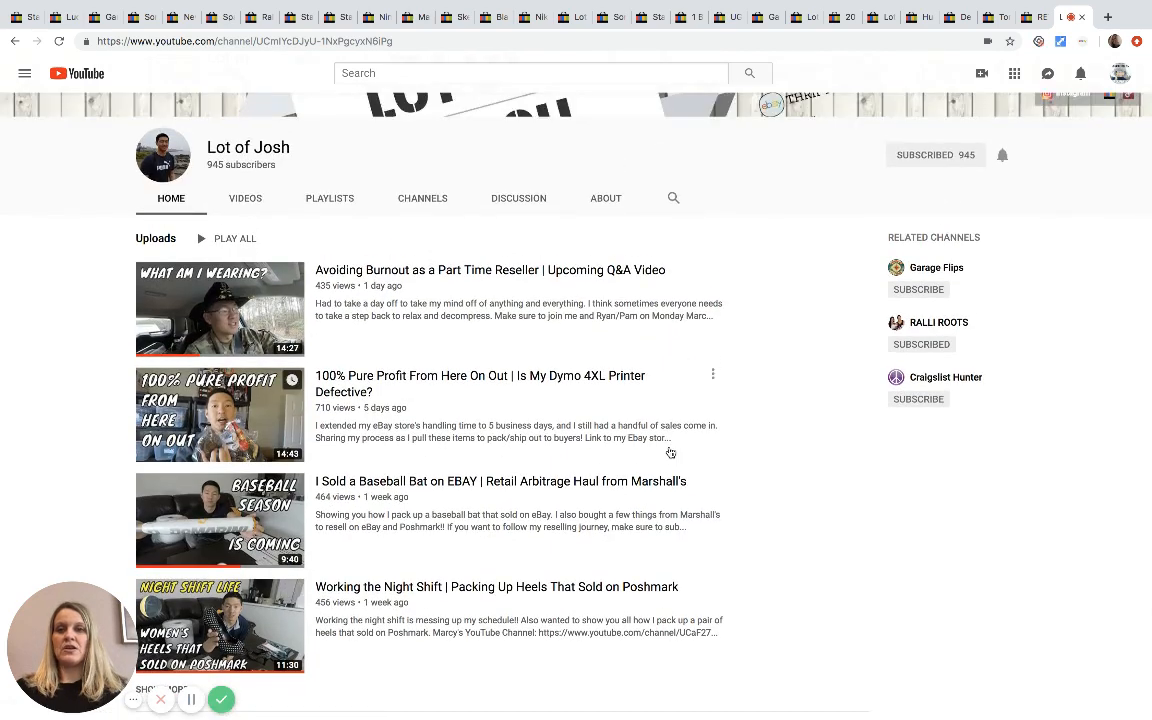
- Show the channel's full Videos grid and scroll through the reselling uploads
click(244, 198)
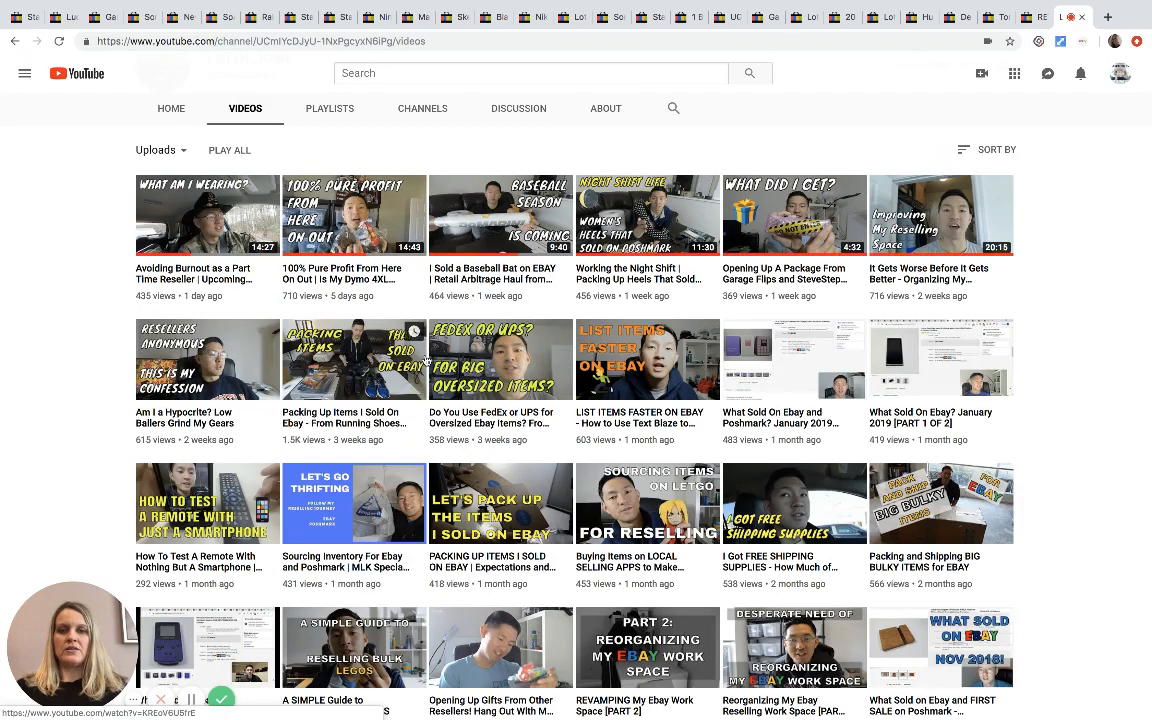
scroll(down, 3)
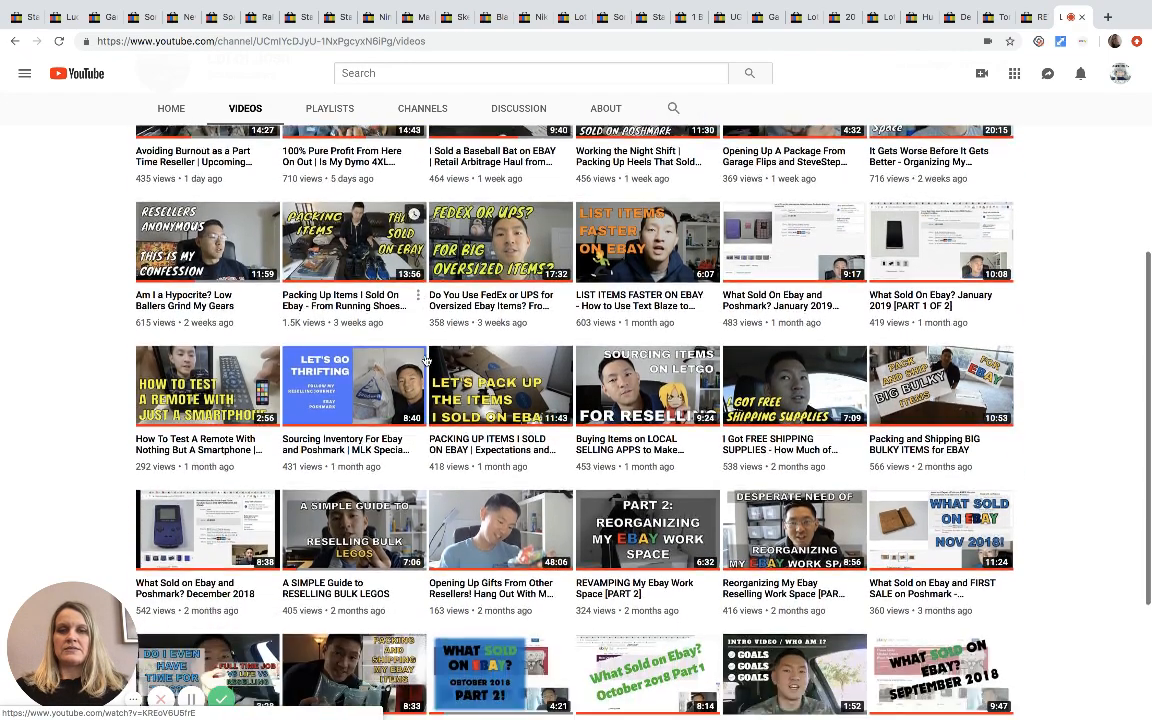
scroll(down, 3)
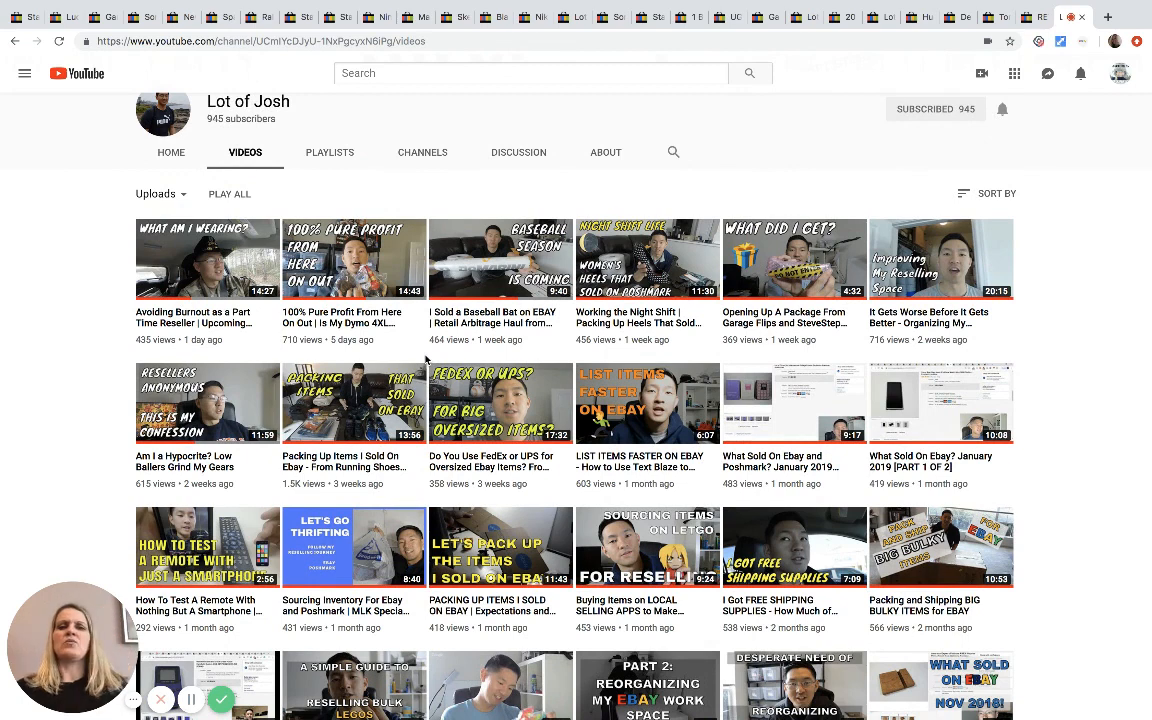
mouse_move(500, 404)
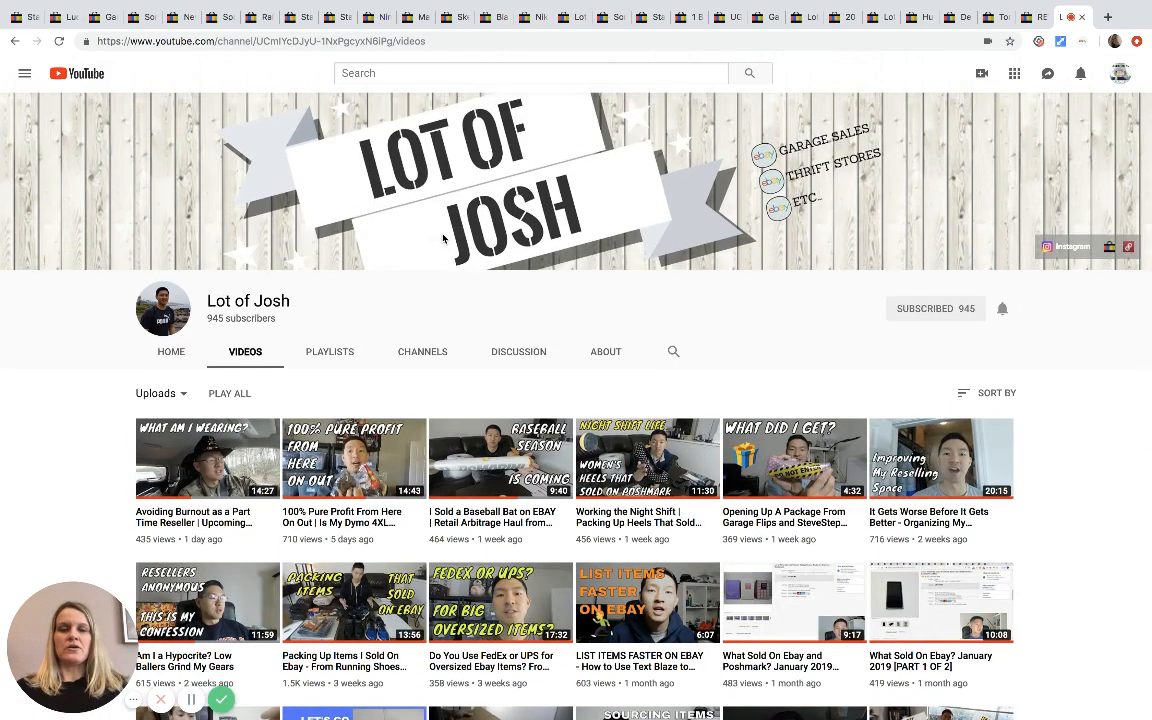
mouse_move(408, 312)
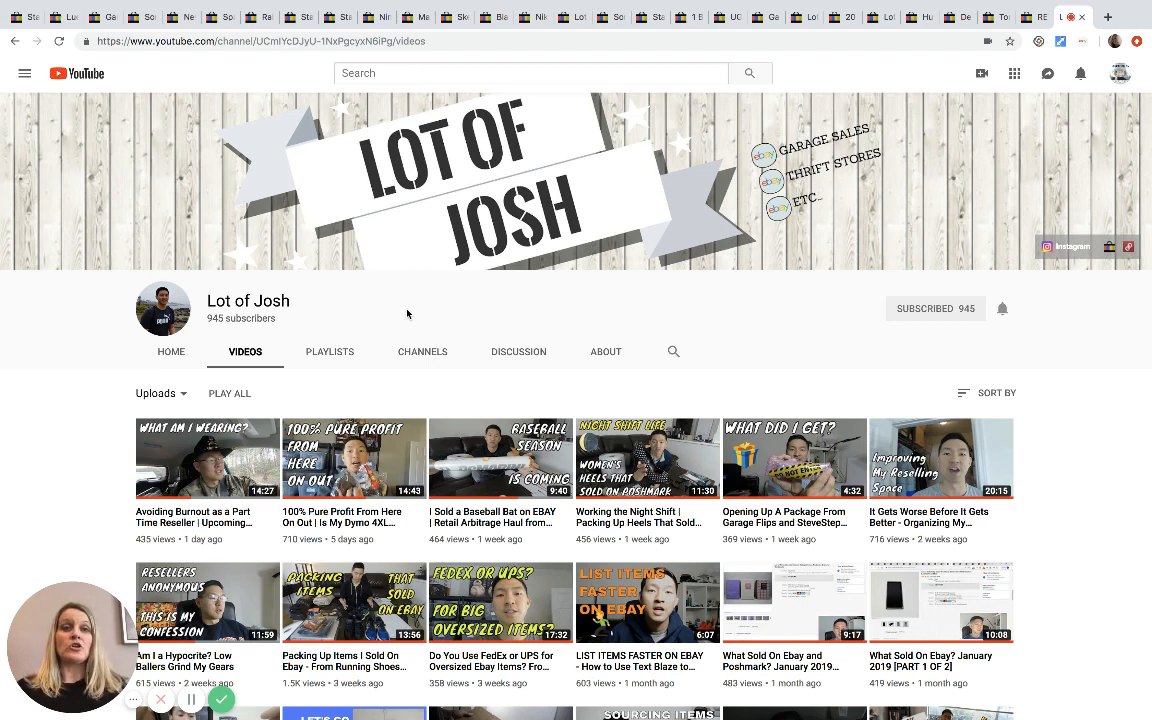
mouse_move(336, 280)
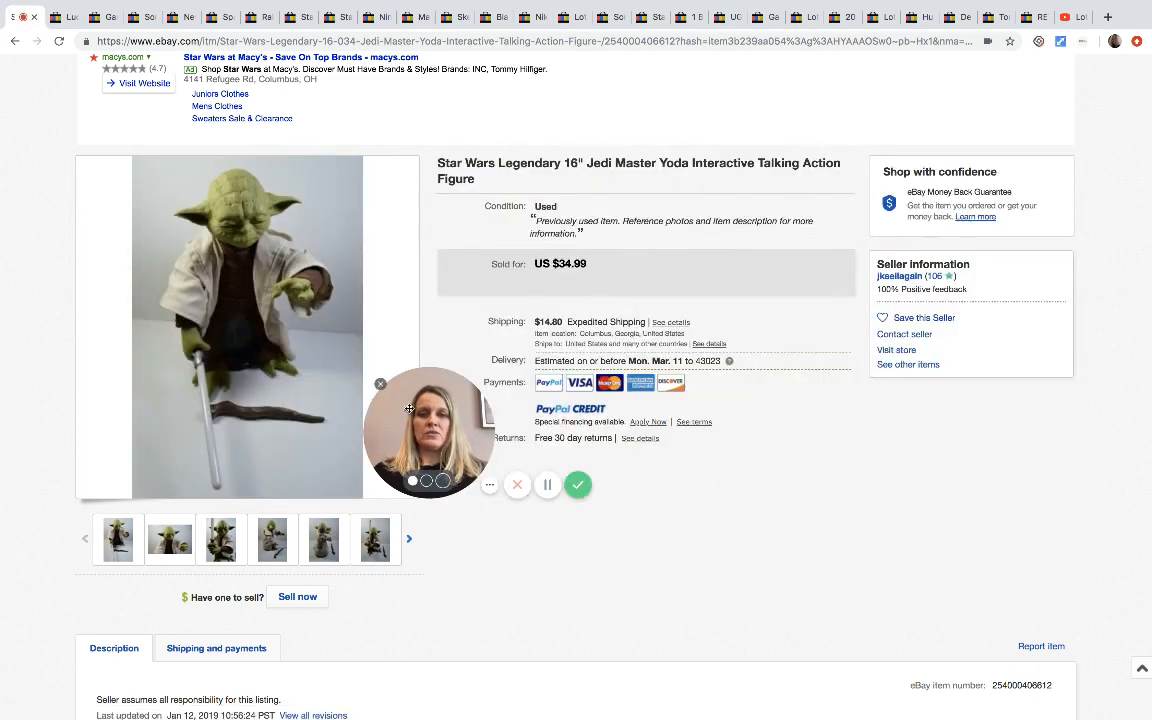
- Highlight the Jedi Master Yoda figure listing details with its US $34.99 sold price
drag(430, 432, 864, 584)
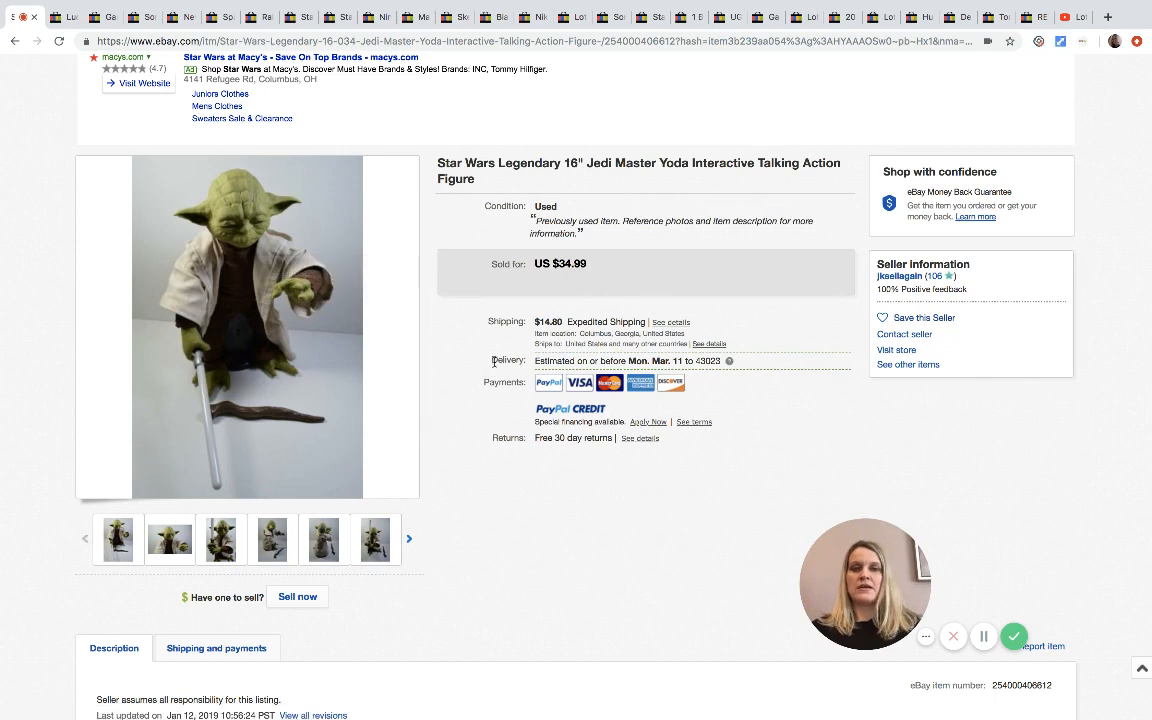
mouse_move(468, 326)
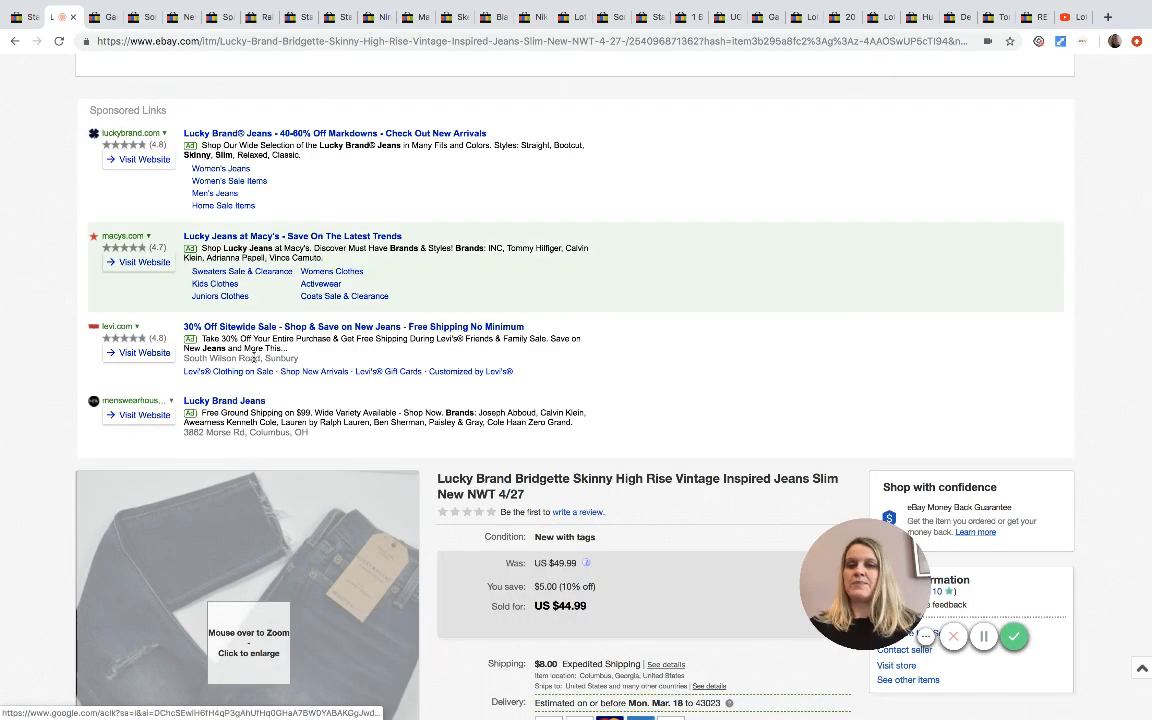
- Scroll the Lucky Brand Bridgette jeans listing down to its US $44.99 sold price
scroll(down, 3)
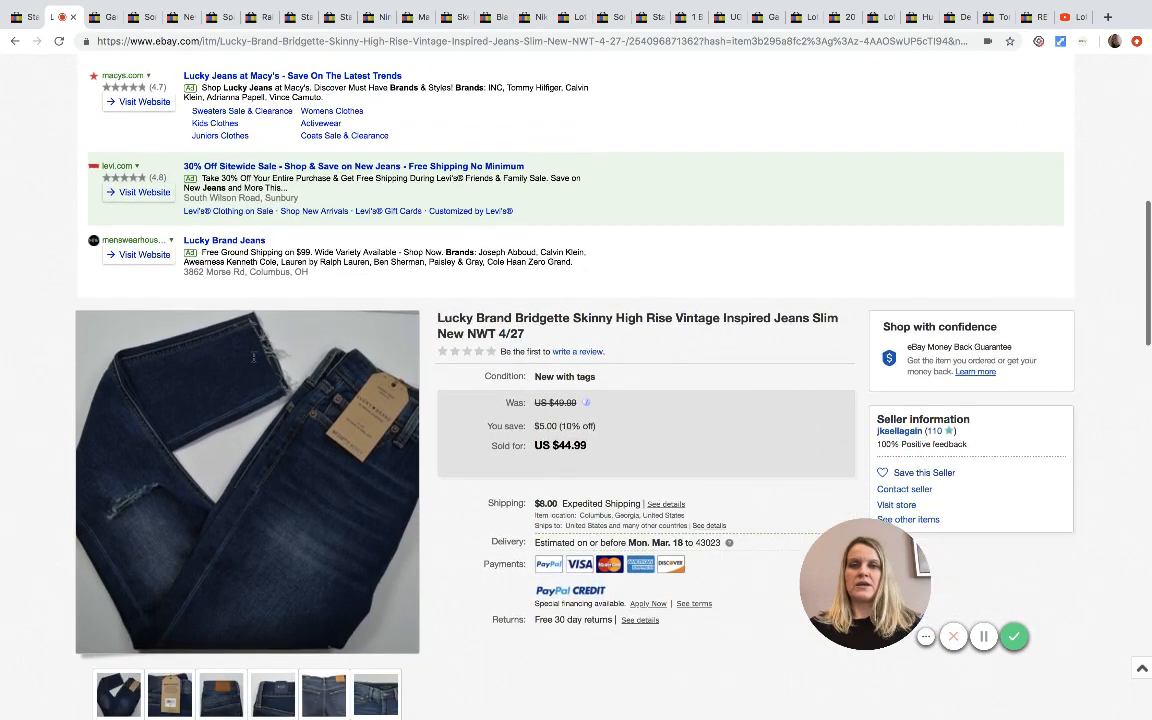
scroll(down, 3)
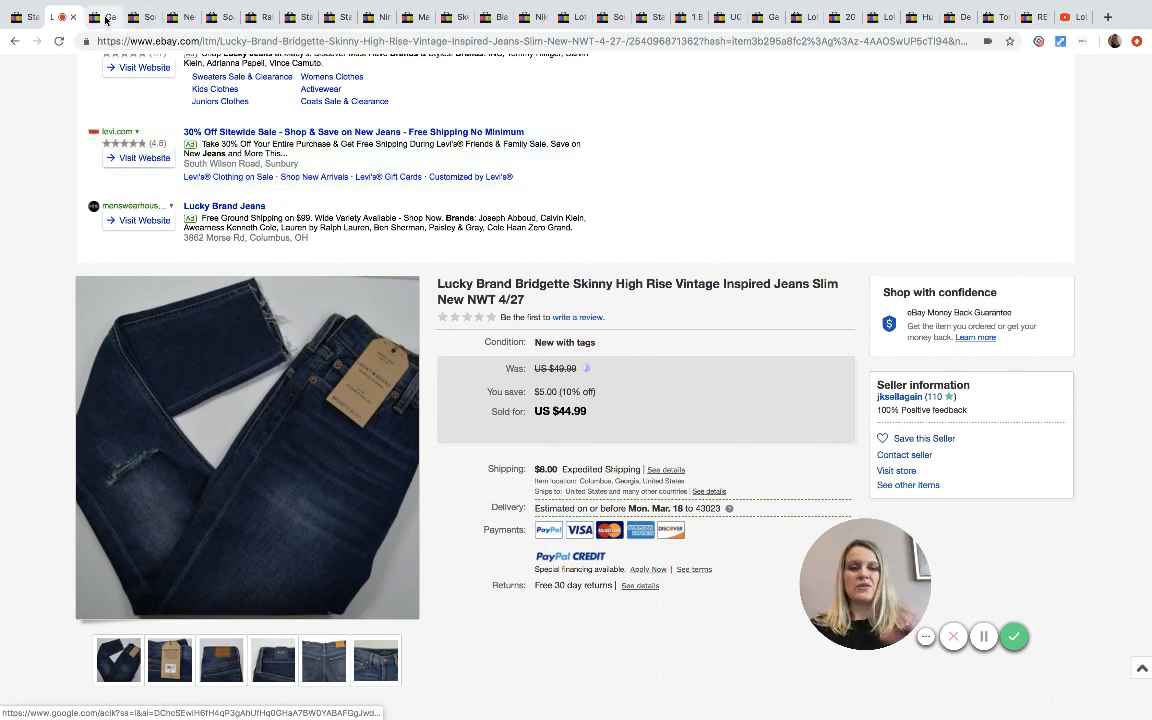
mouse_move(104, 16)
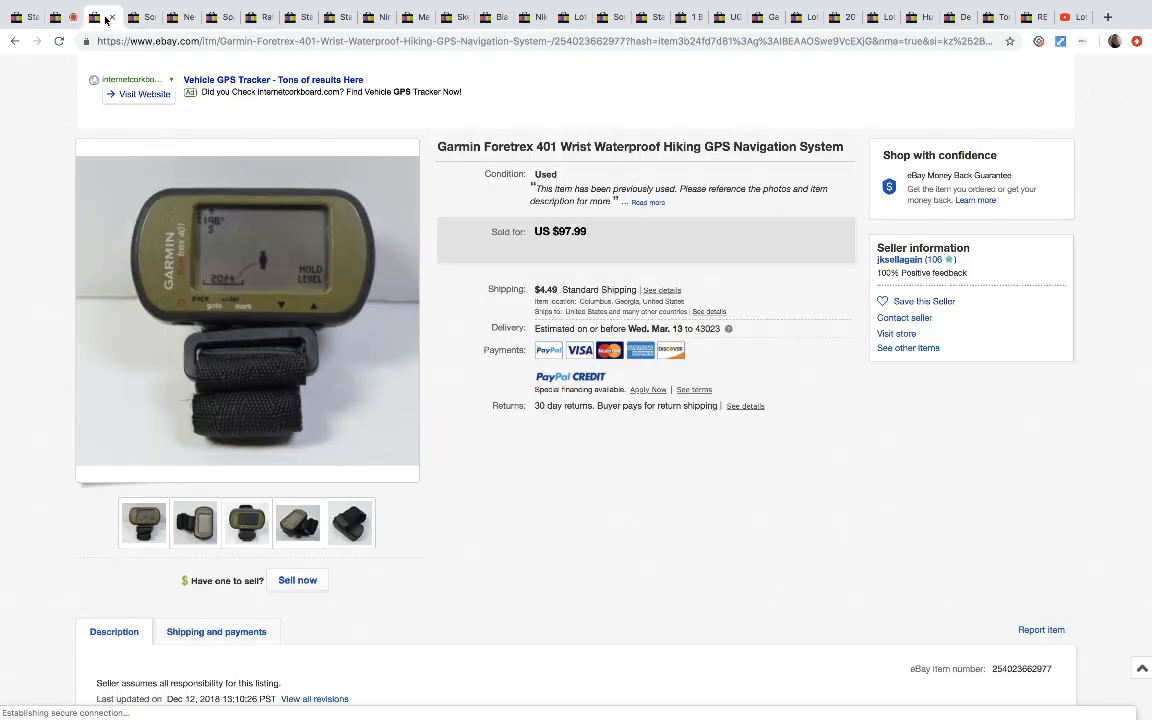
mouse_move(400, 180)
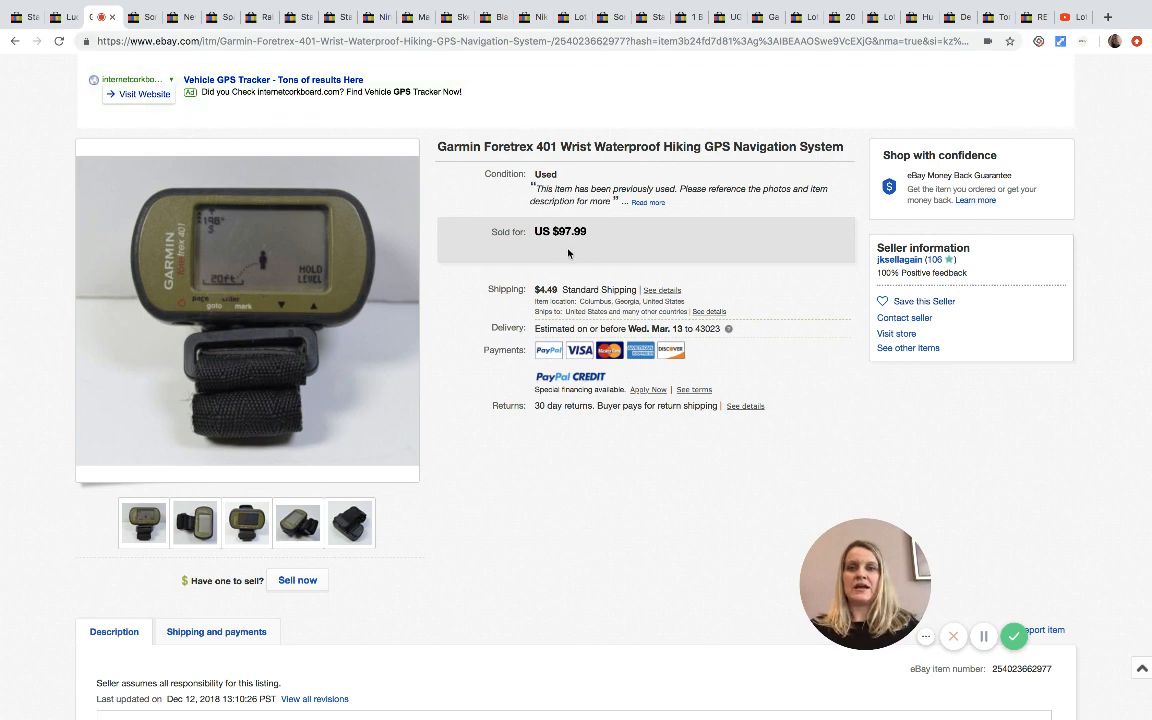
mouse_move(538, 260)
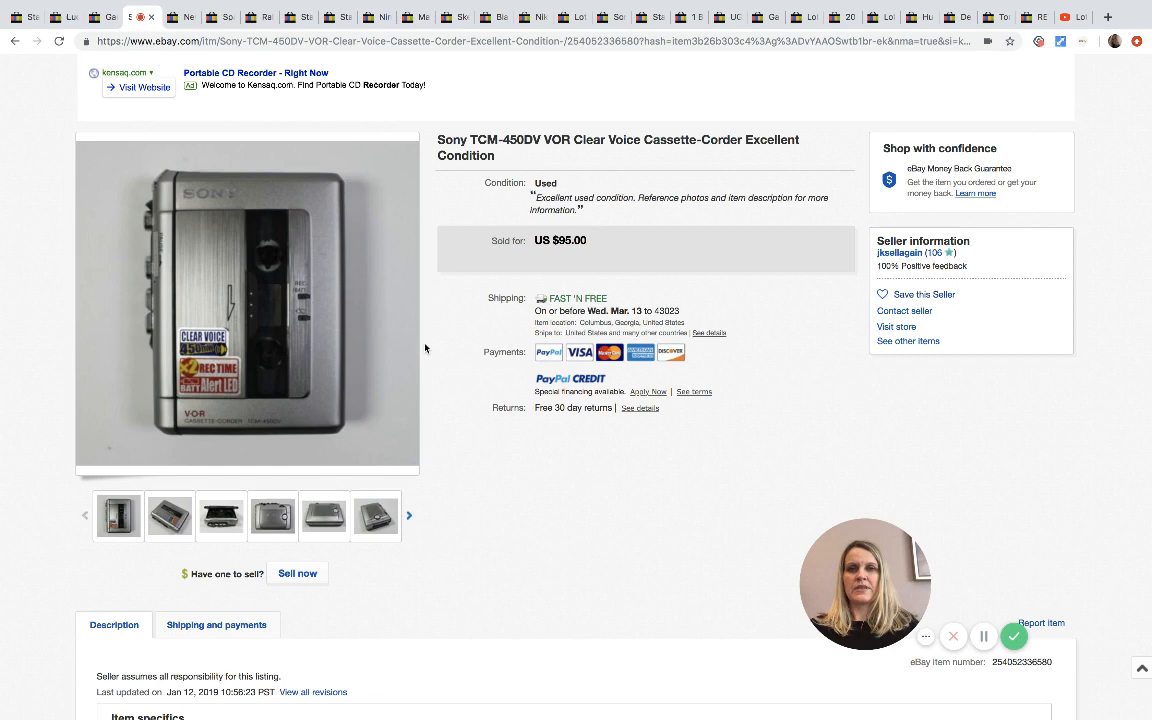
mouse_move(272, 304)
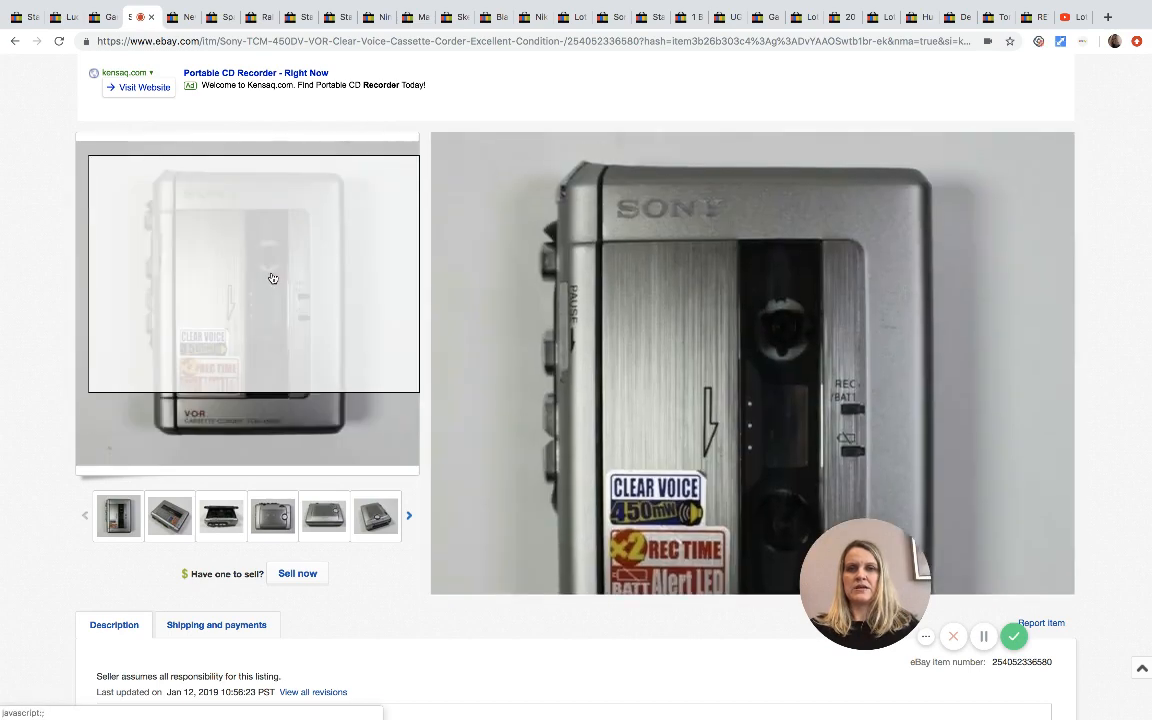
- View the Sony TCM-450DV cassette-corder photos, including the front speaker side
click(168, 516)
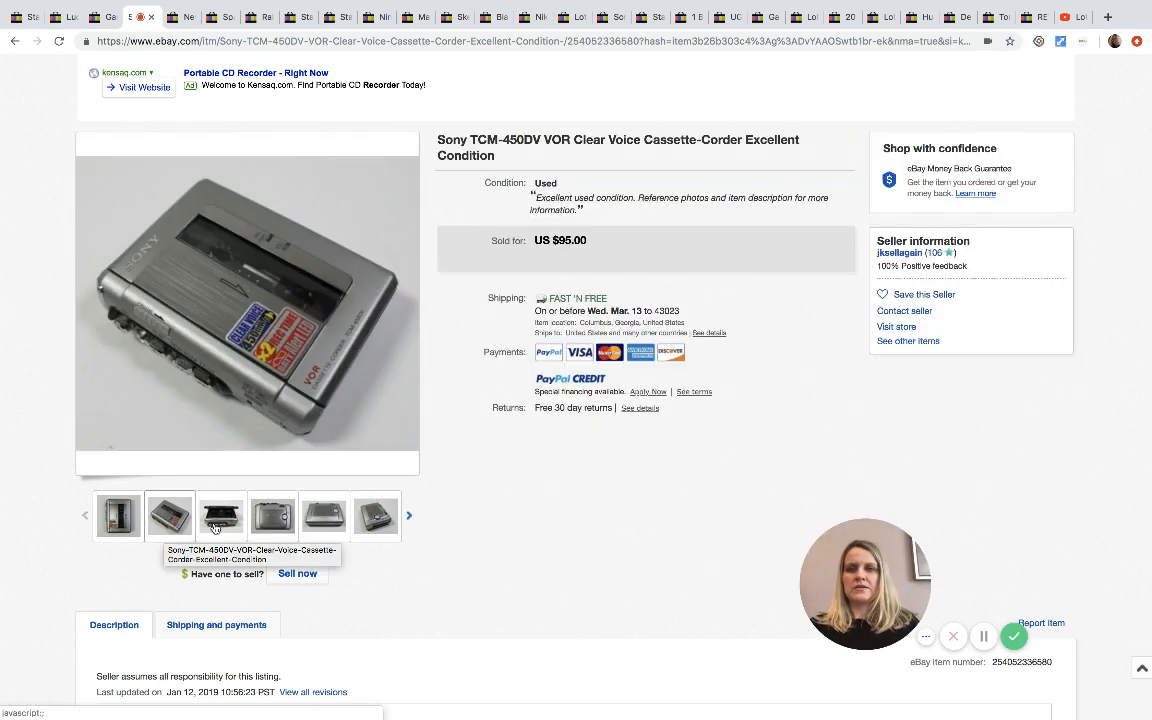
click(272, 516)
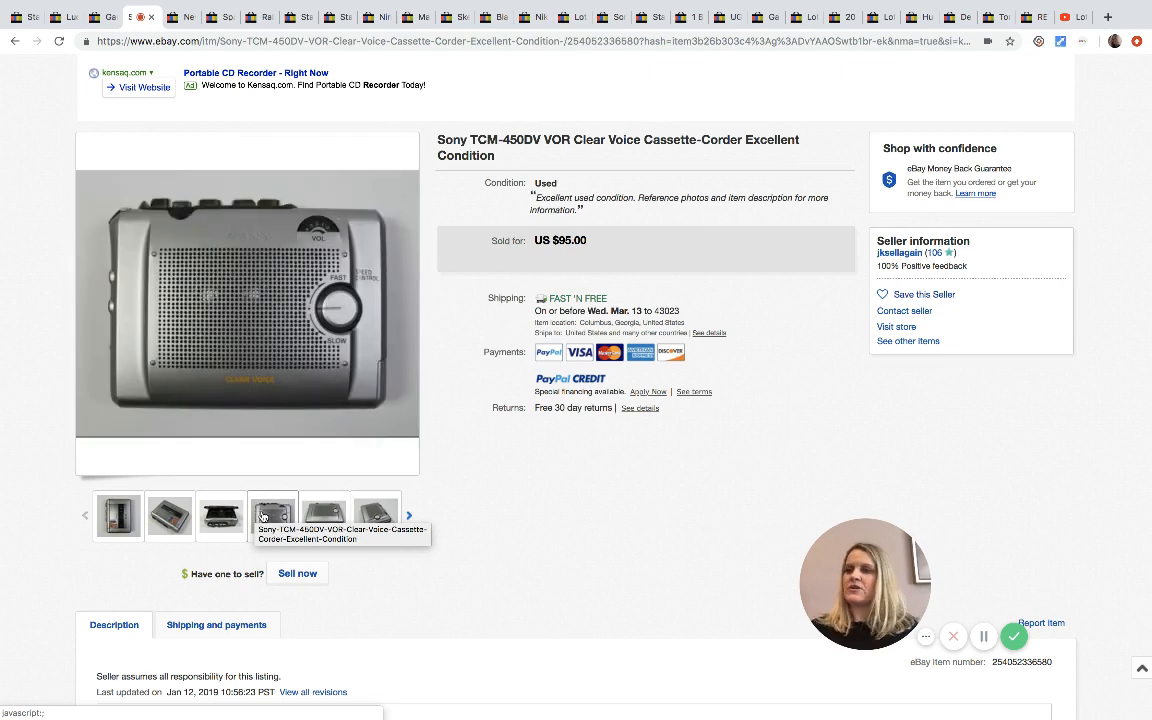
mouse_move(360, 464)
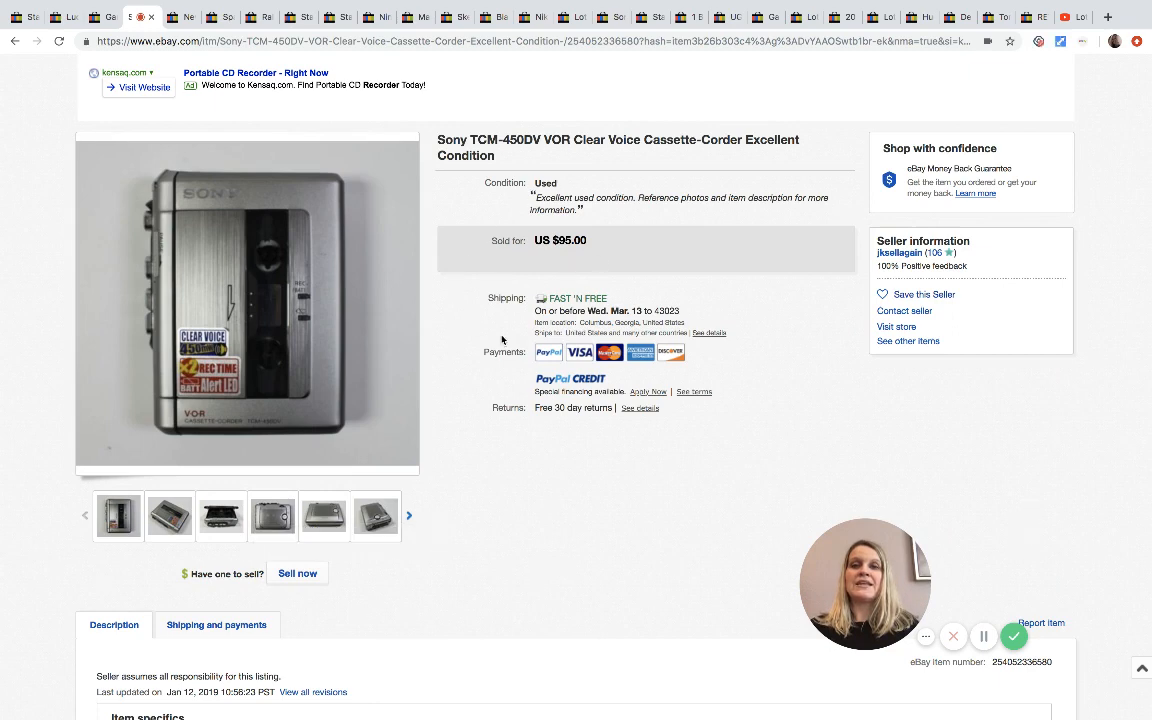
mouse_move(578, 228)
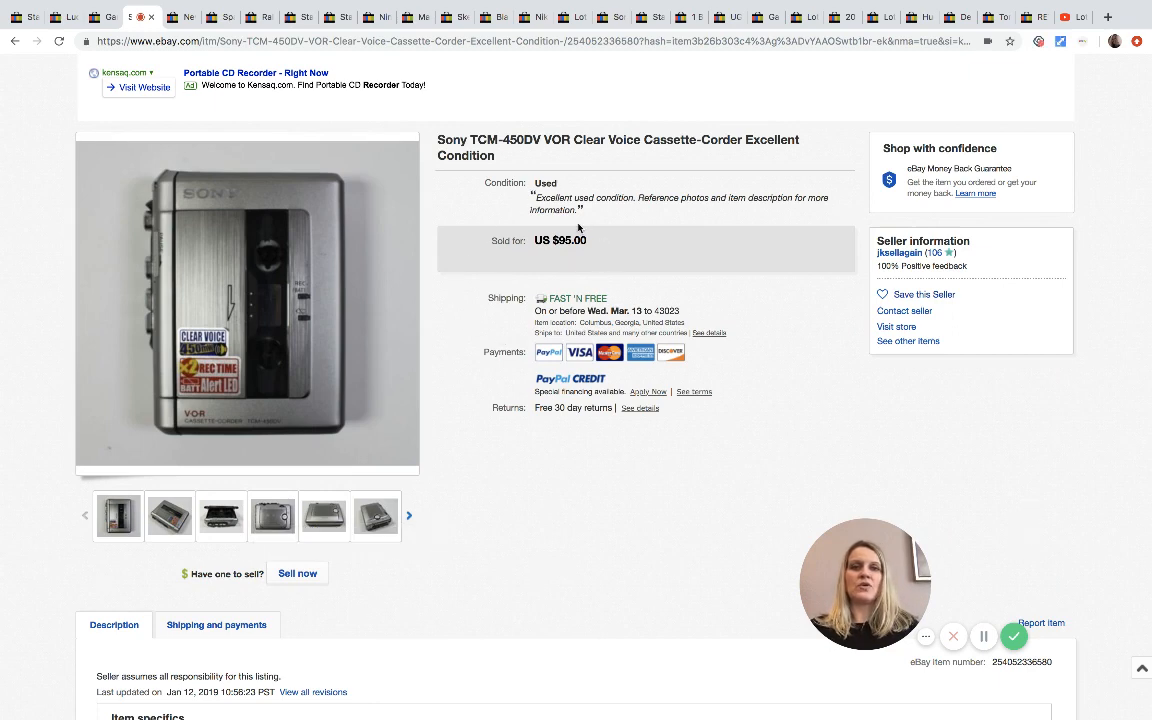
mouse_move(490, 196)
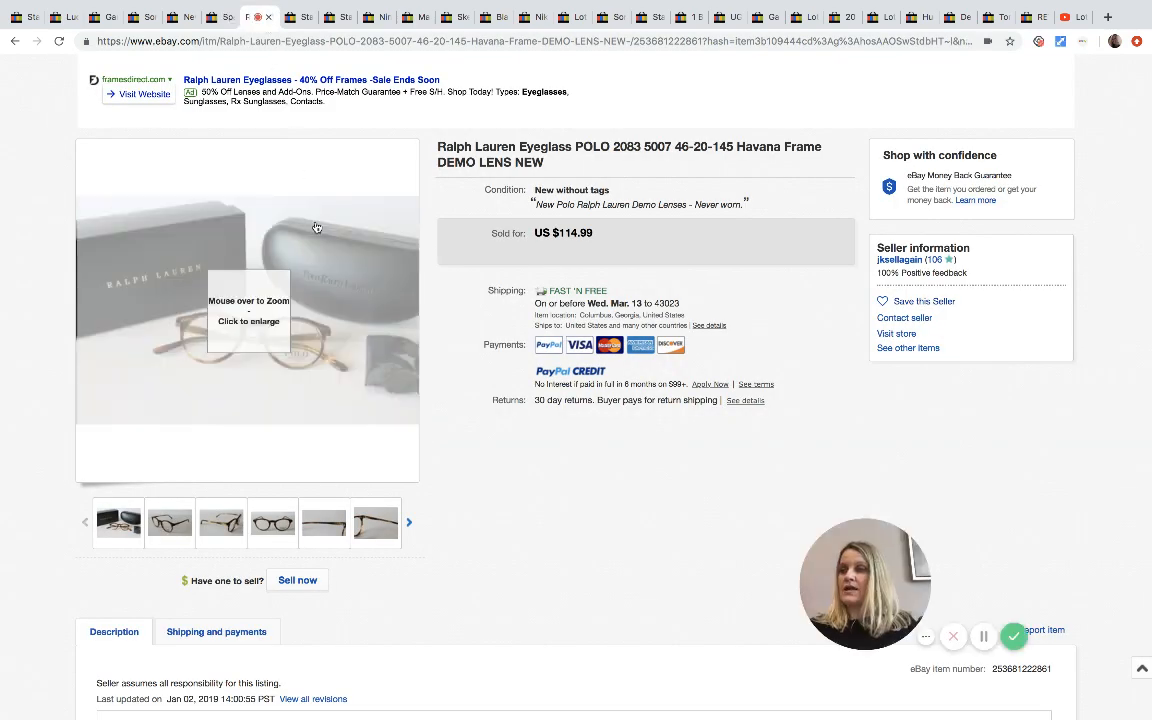
mouse_move(256, 330)
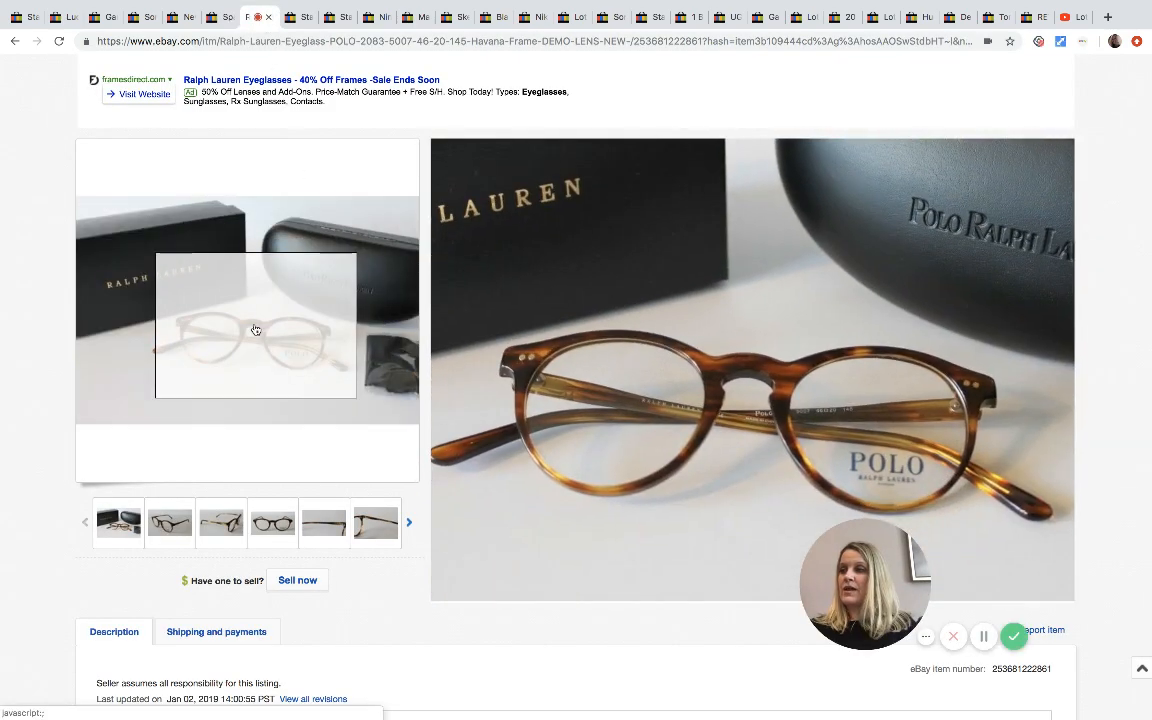
mouse_move(256, 330)
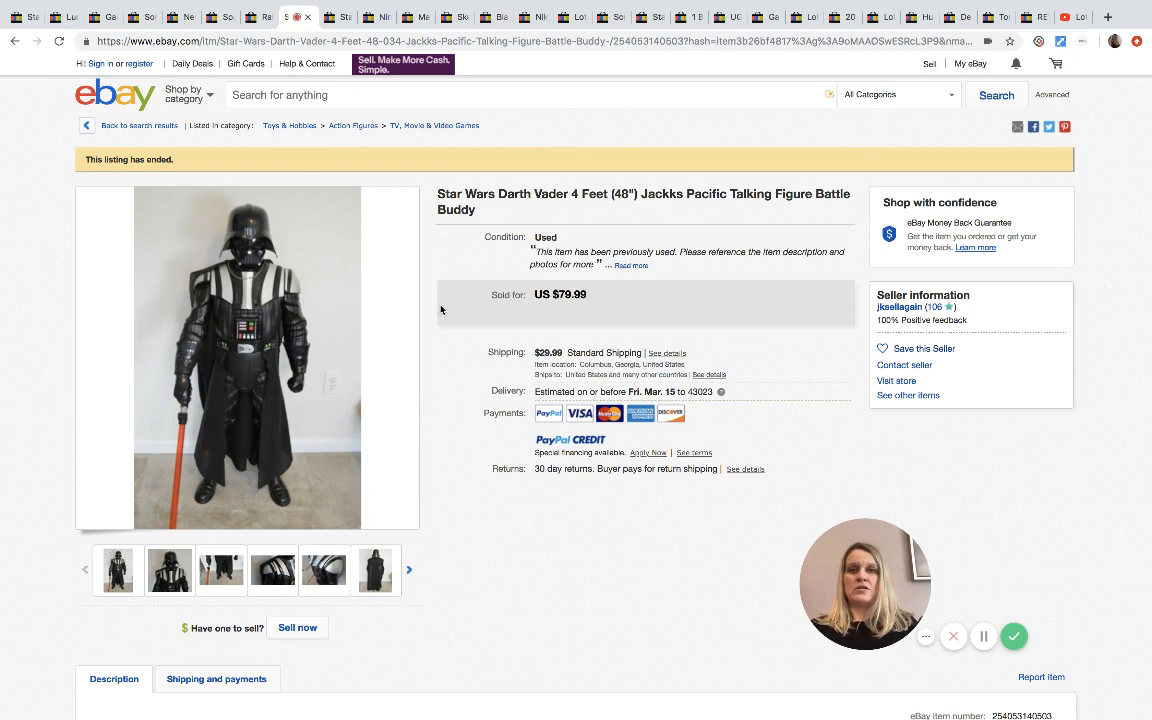
mouse_move(366, 320)
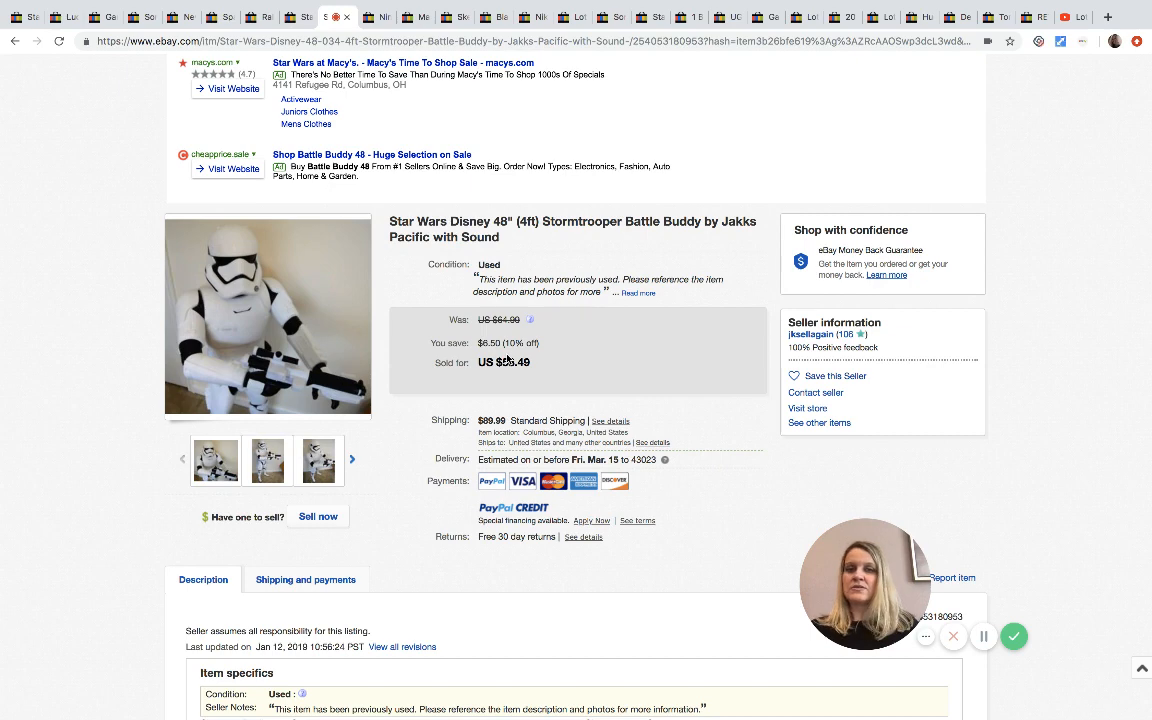
mouse_move(448, 362)
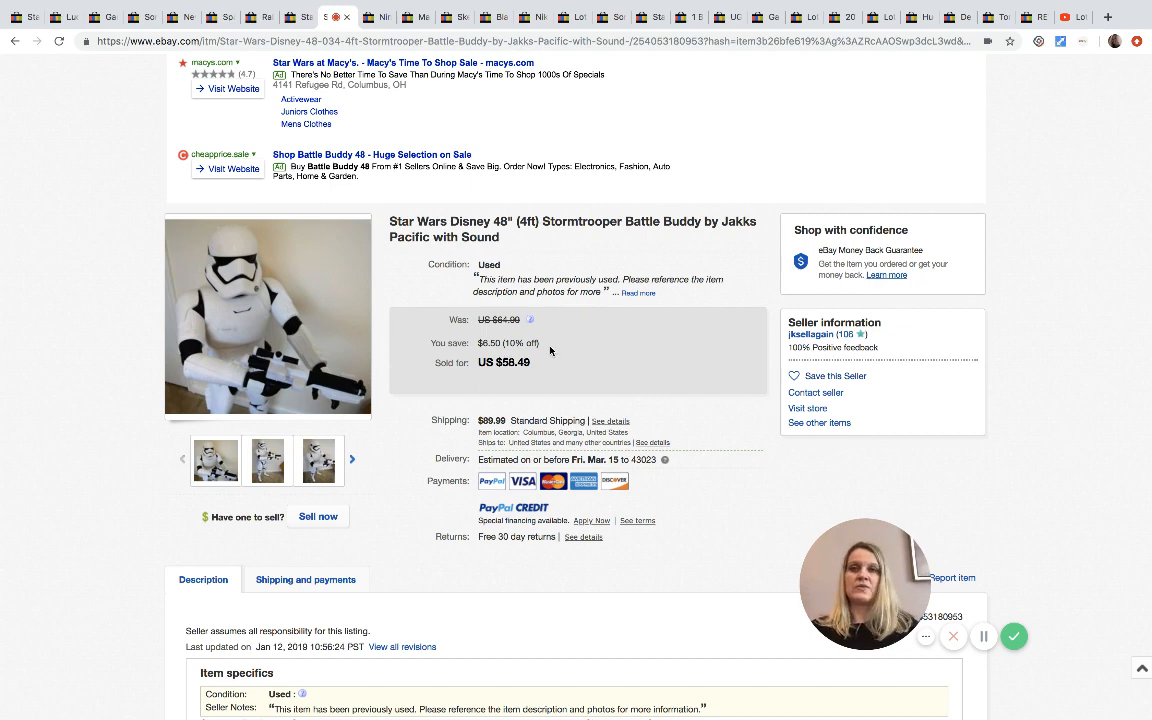
- View the Stormtrooper Battle Buddy gallery photos and return to the main photo
click(268, 460)
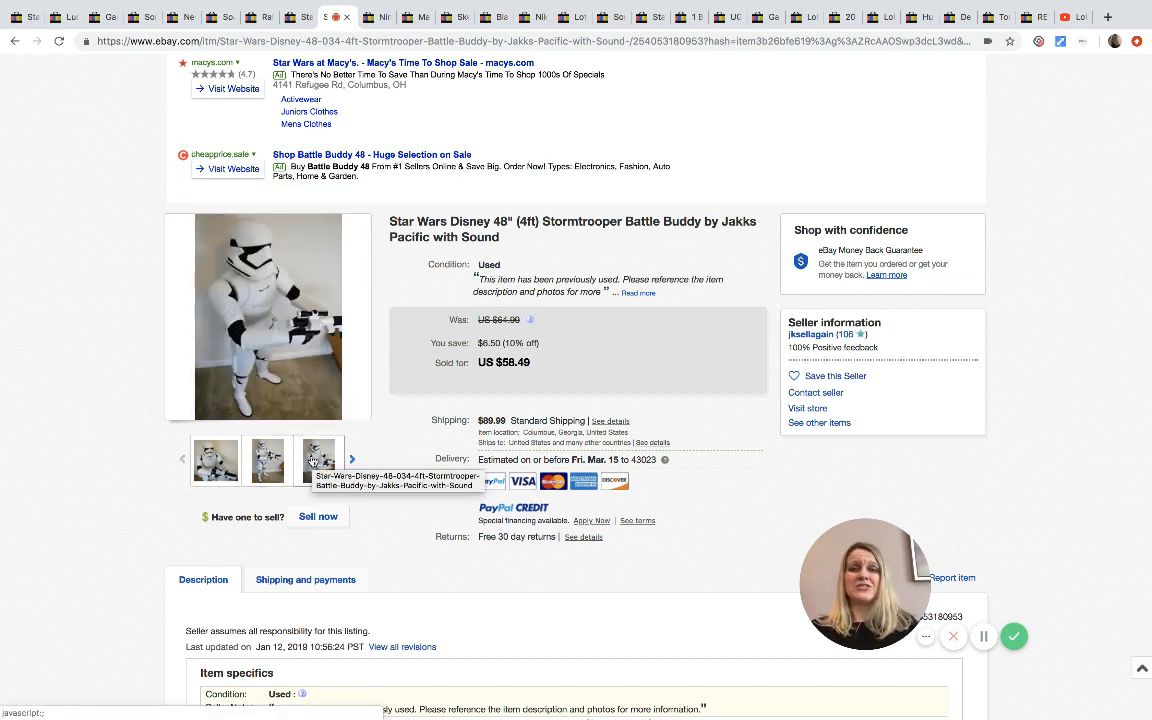
click(320, 460)
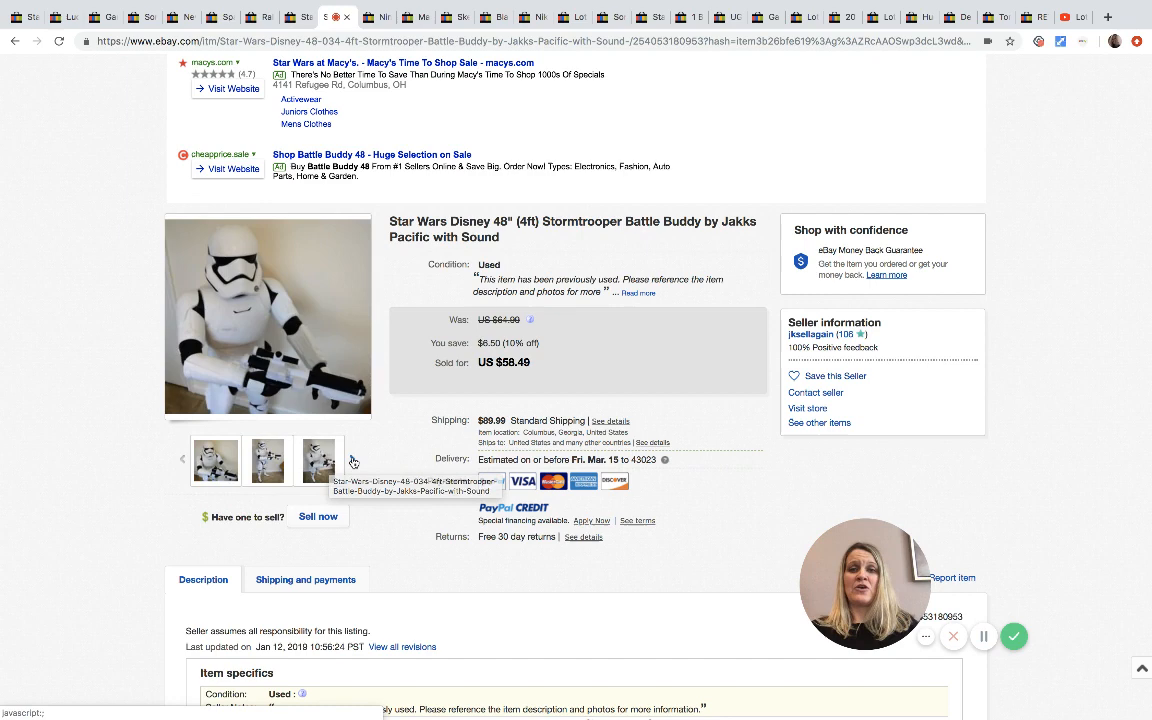
click(266, 460)
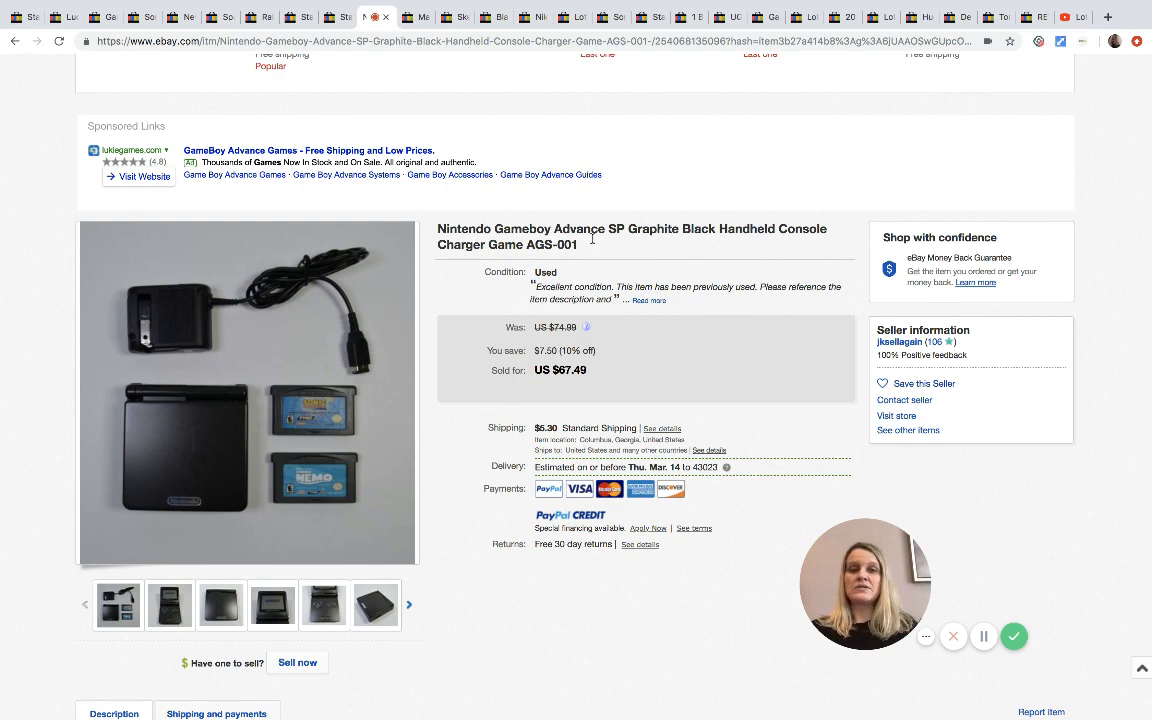
mouse_move(434, 60)
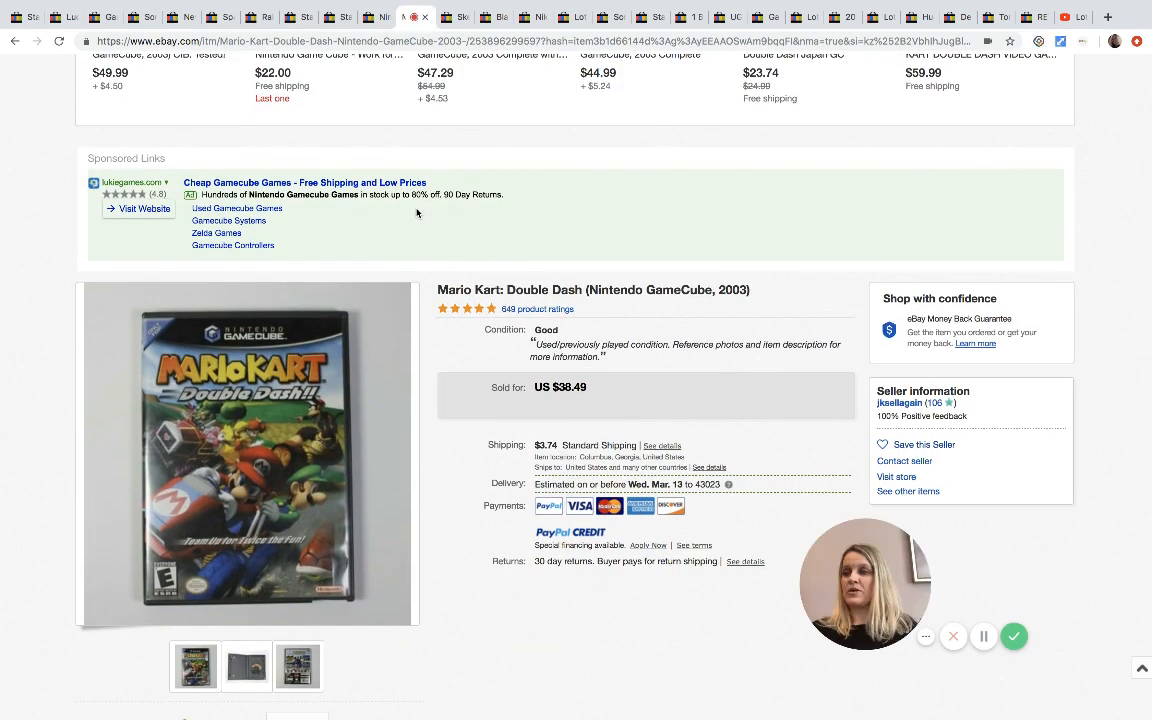
mouse_move(610, 368)
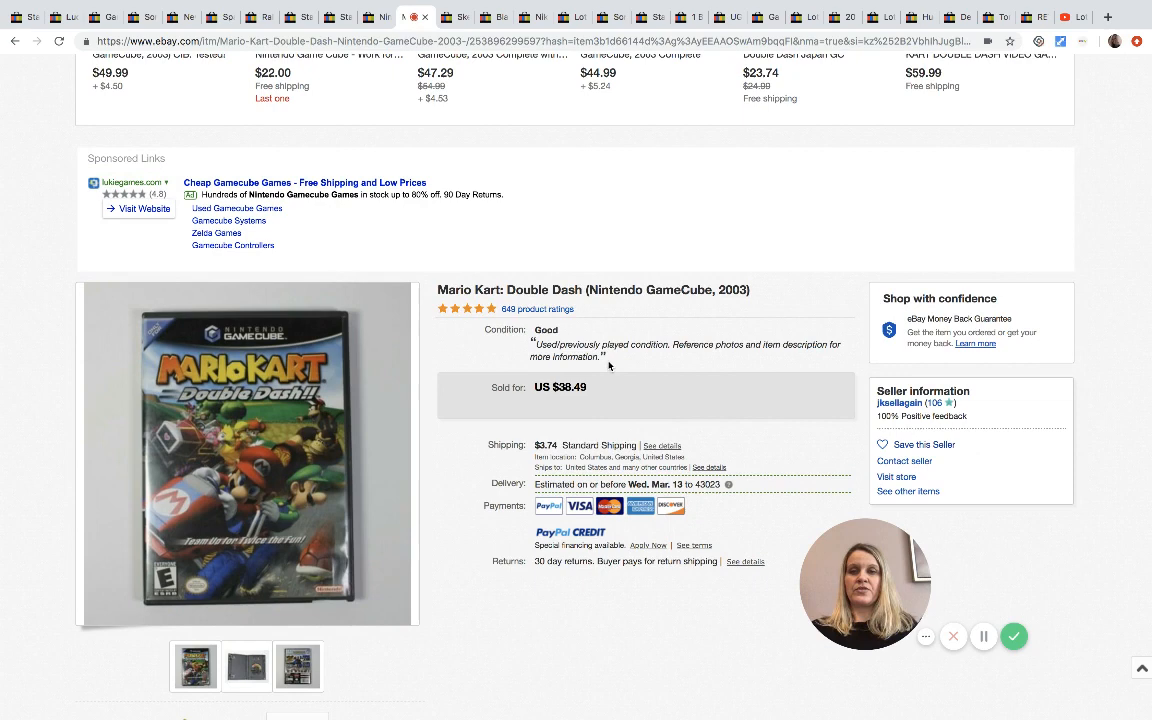
mouse_move(616, 380)
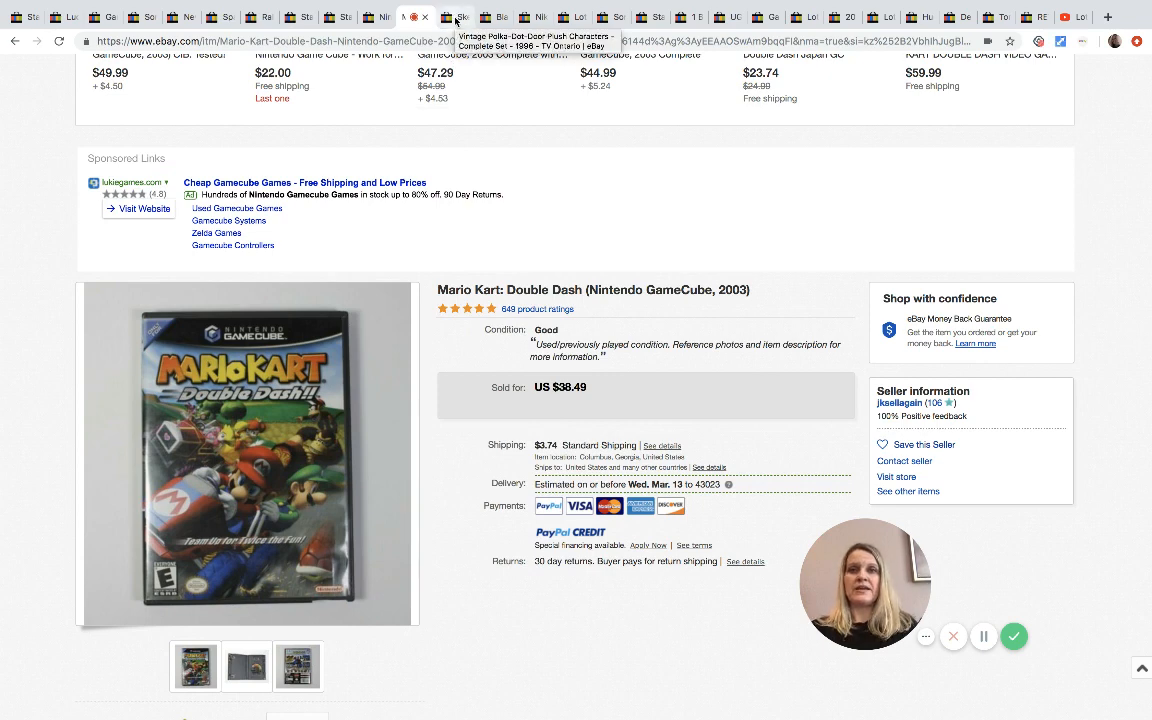
- View the Black Butler volumes 1-10 manga covers photo, then move to the Nike sneakers listing
click(468, 16)
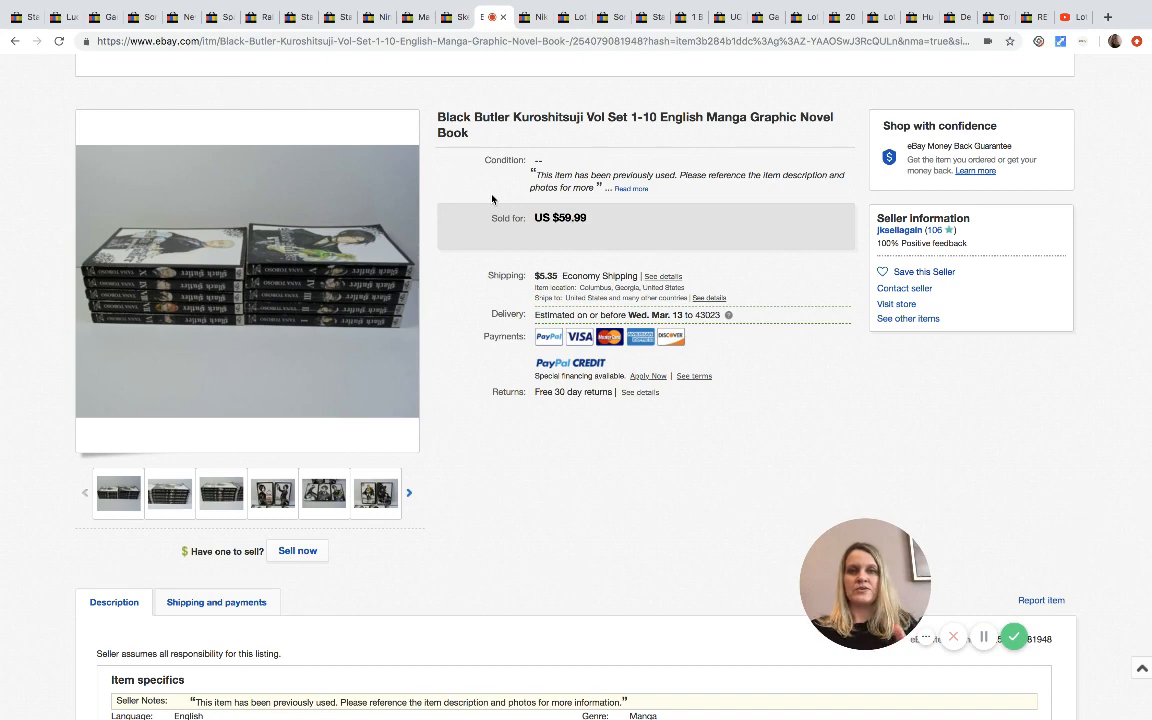
click(324, 492)
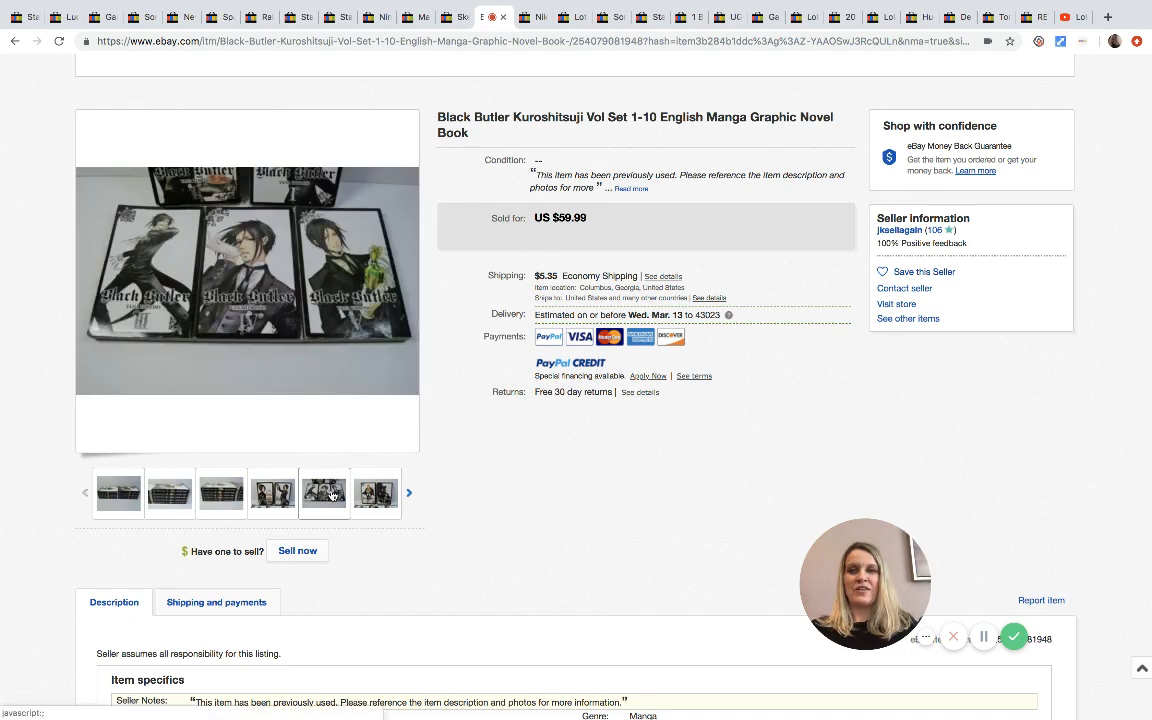
mouse_move(332, 494)
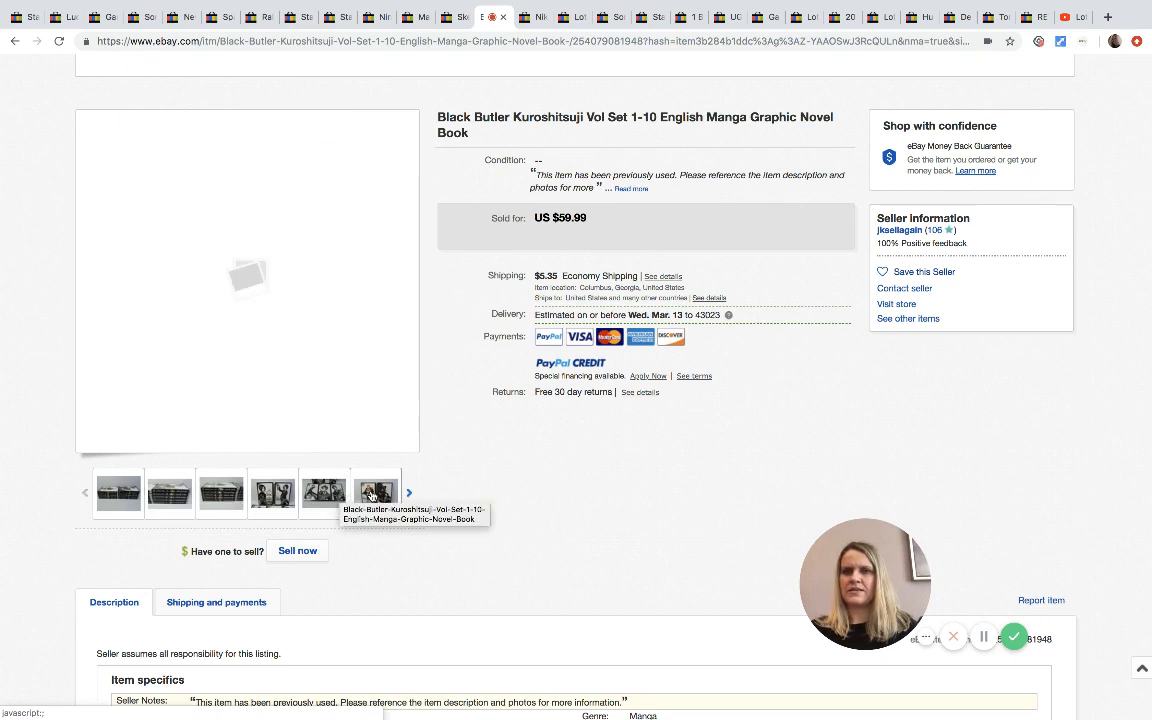
mouse_move(376, 492)
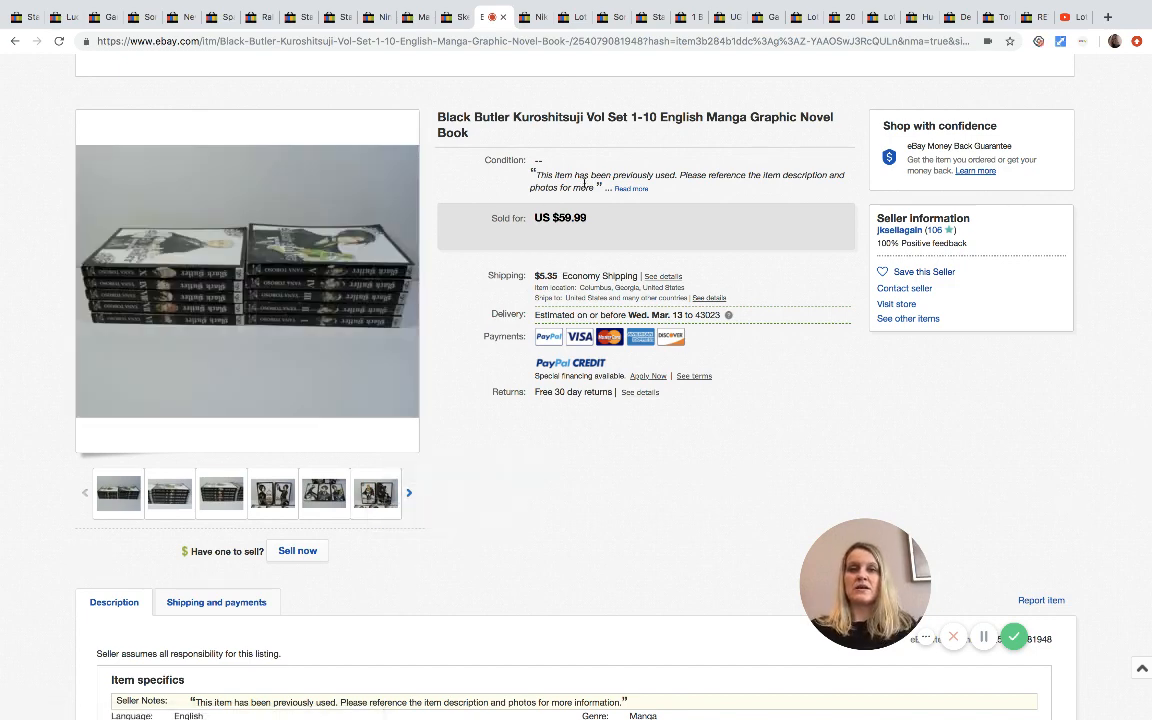
click(520, 16)
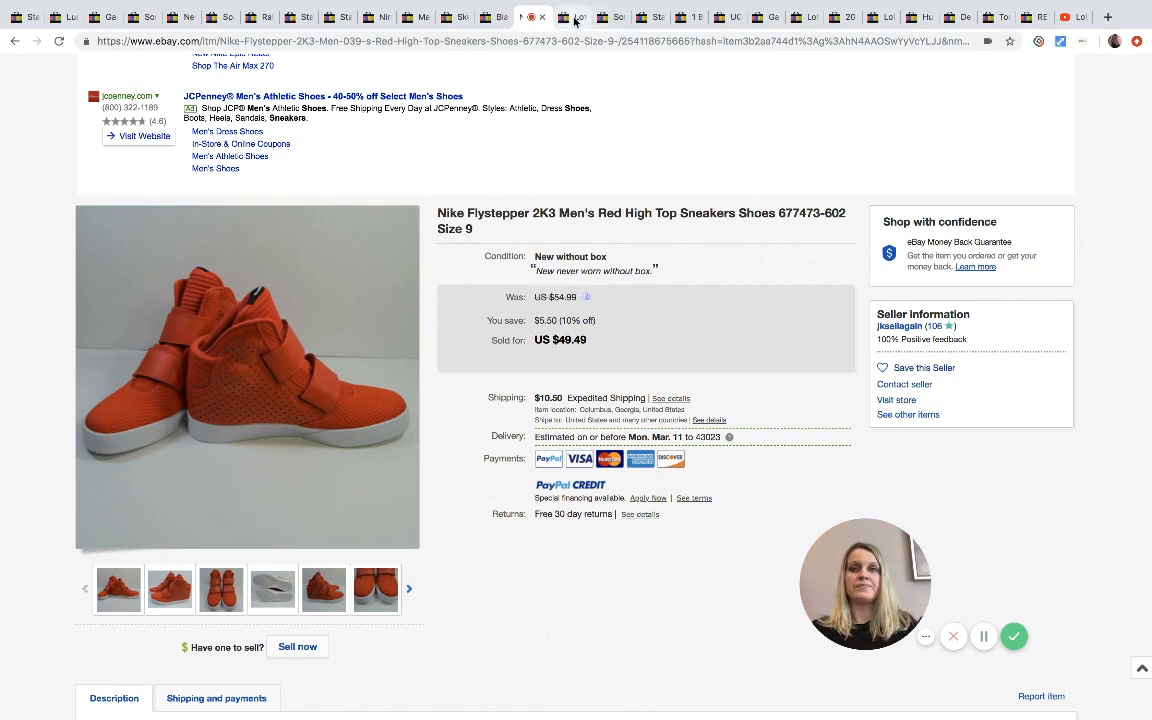
- Step through the Korean textbooks listing to the Darth Vader helmet listing sold at US $74.99
click(572, 16)
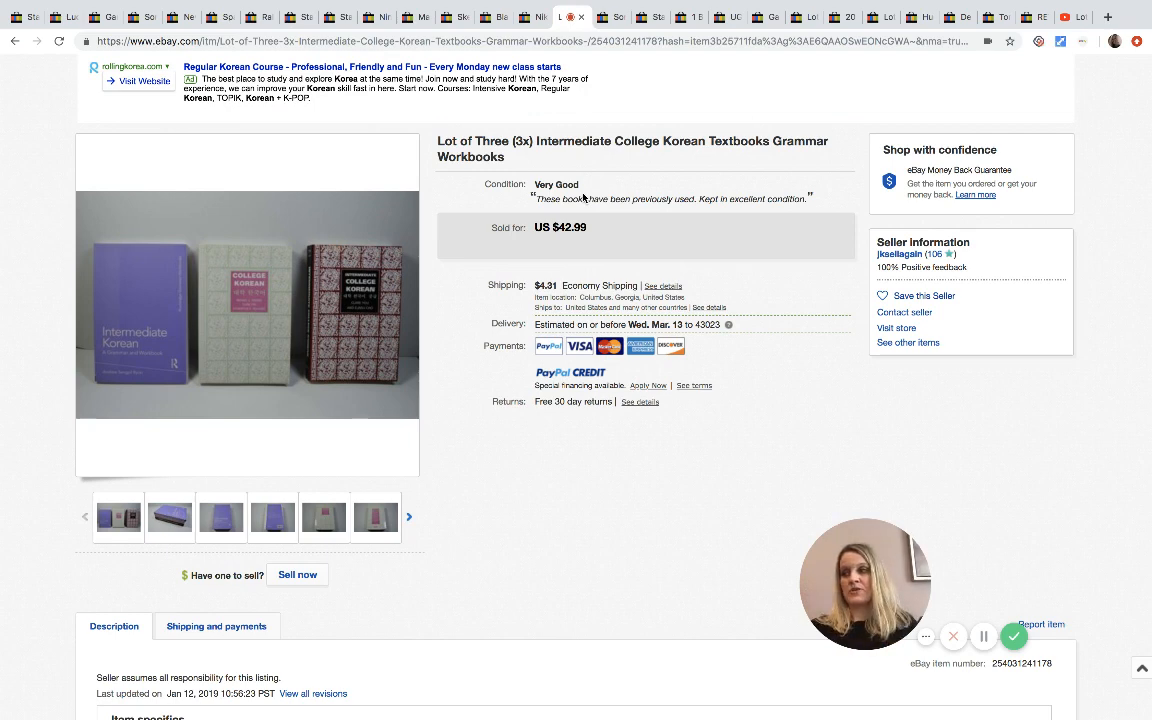
mouse_move(660, 228)
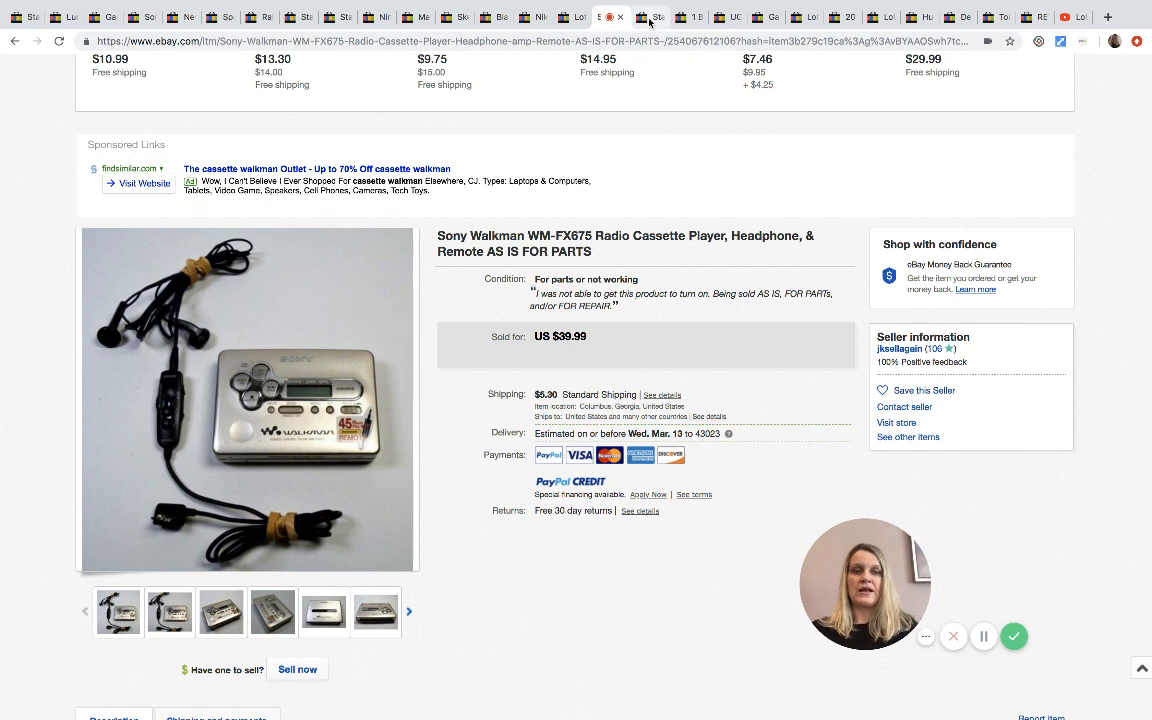
click(642, 18)
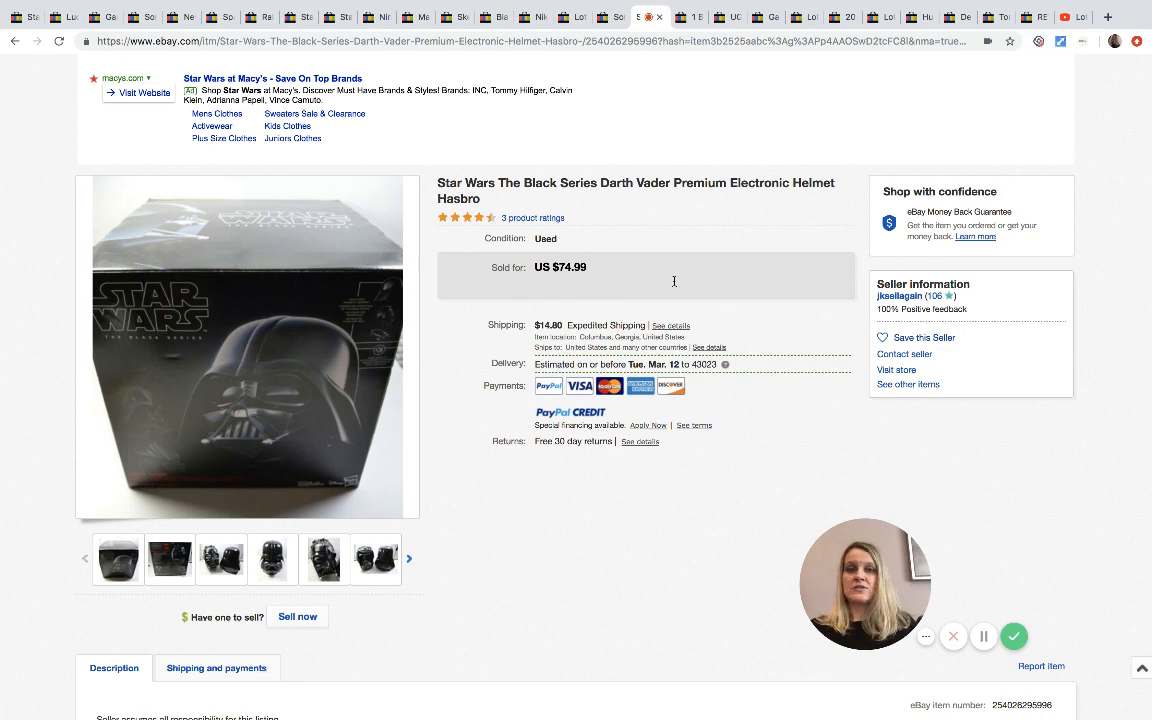
mouse_move(644, 164)
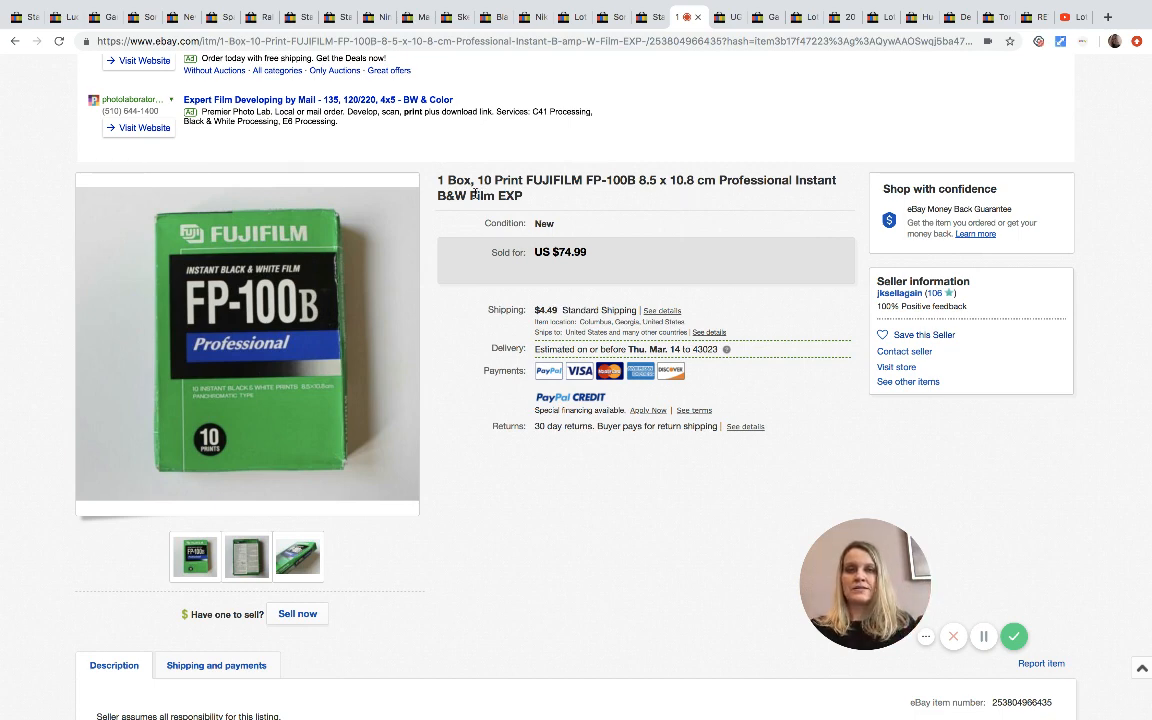
- View the FP-100B film box back and front photos, then move to the UGG robe listing
click(246, 556)
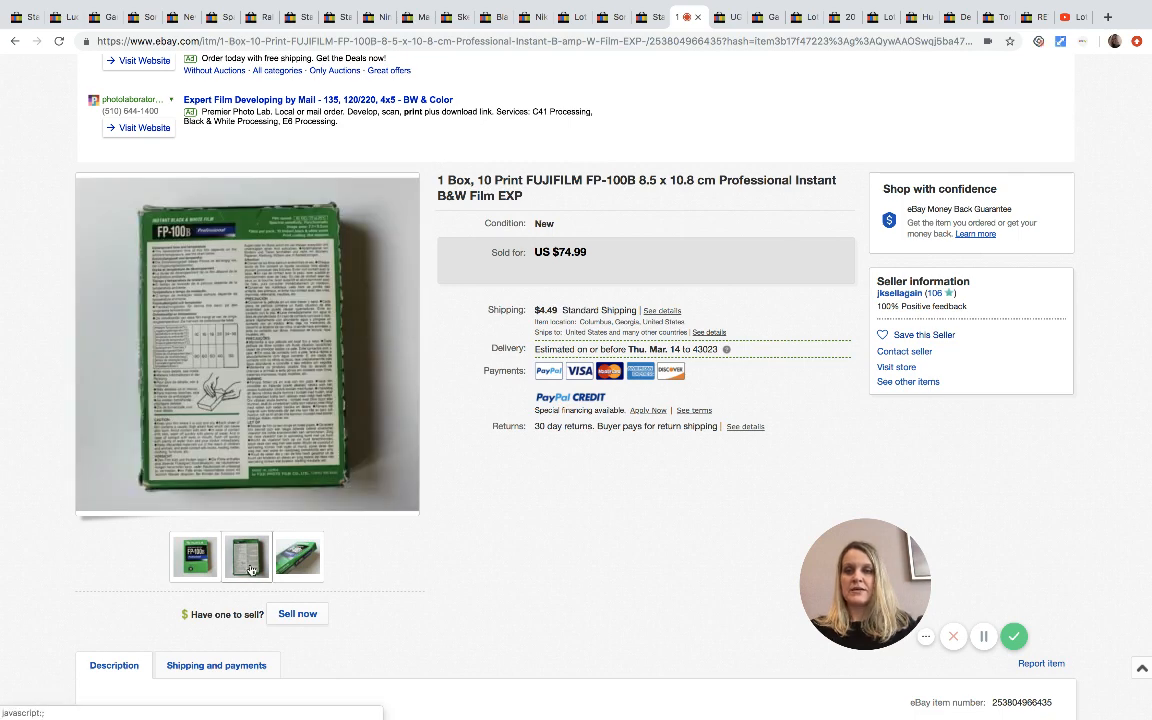
click(298, 556)
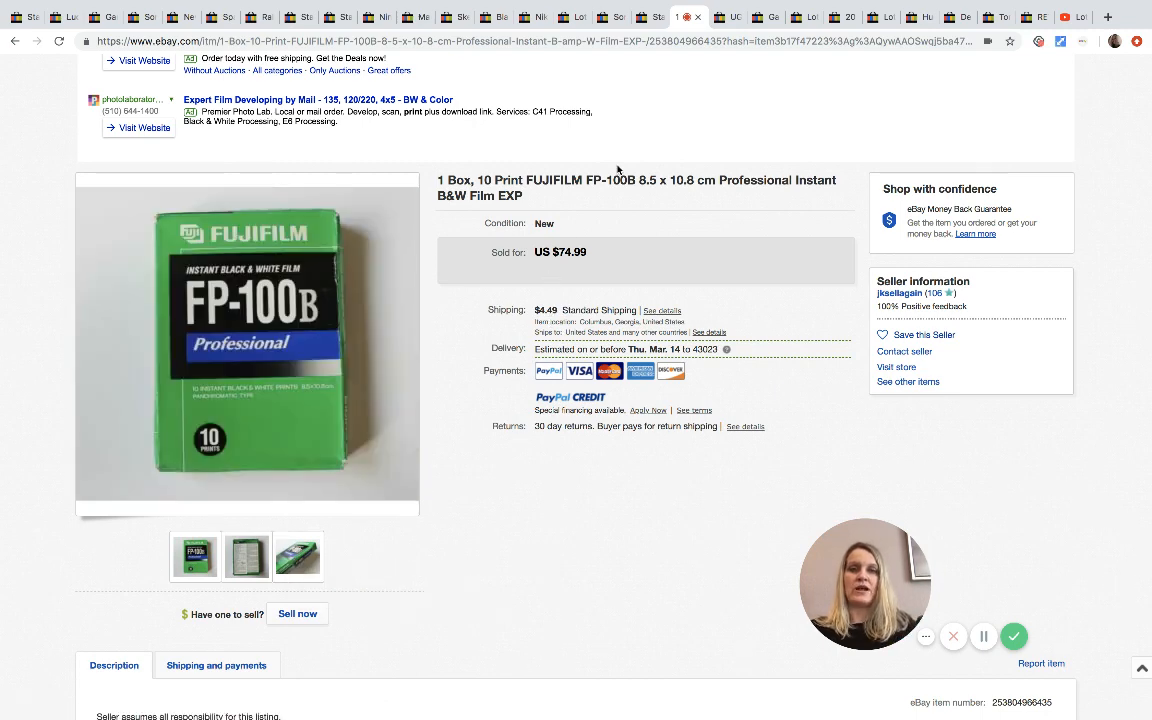
click(710, 16)
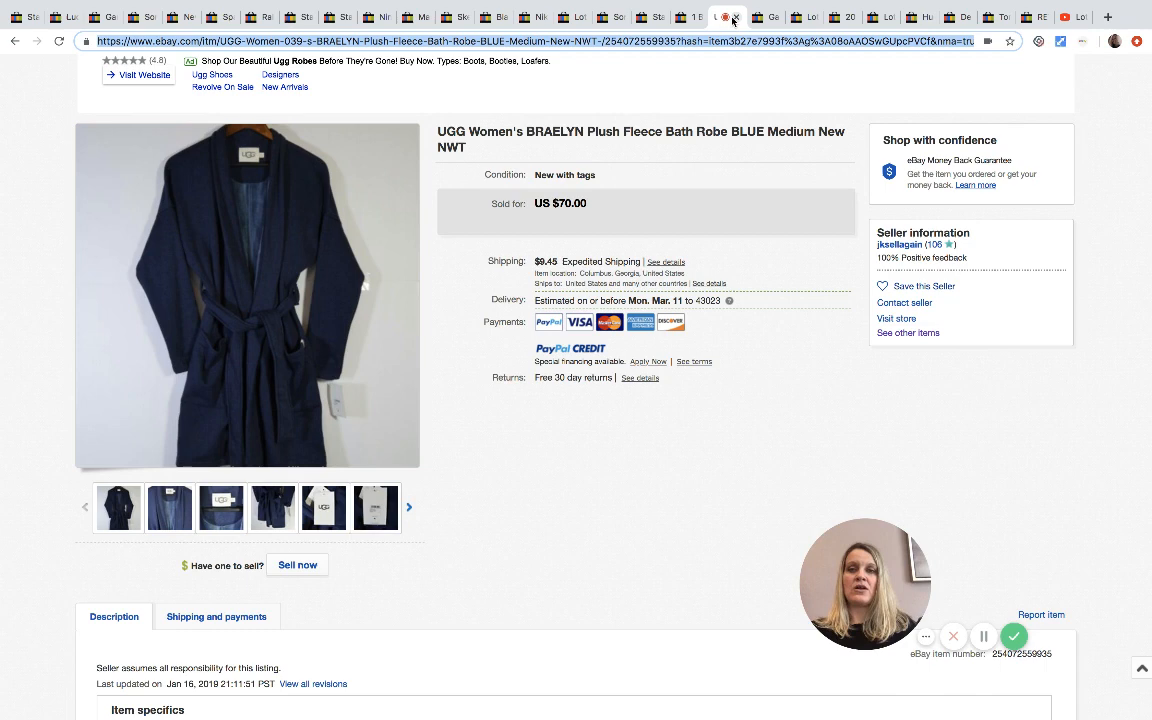
mouse_move(350, 472)
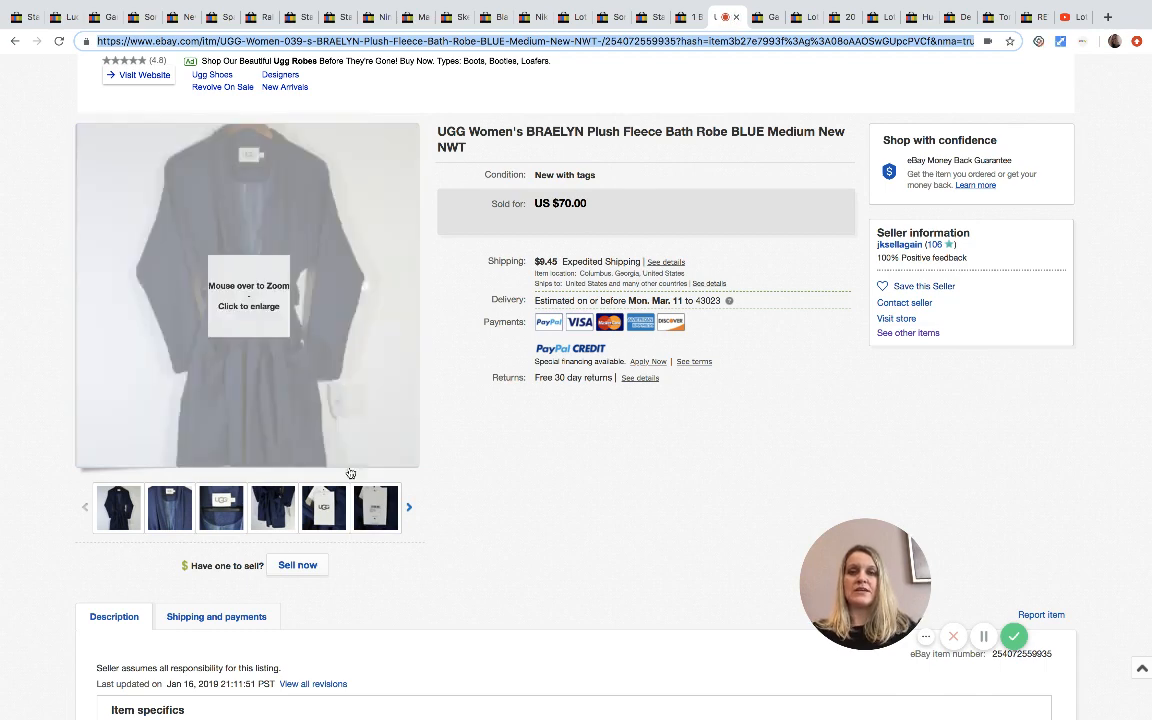
- View the UGG Braelyn robe's price tag close-up and another robe photo
click(376, 508)
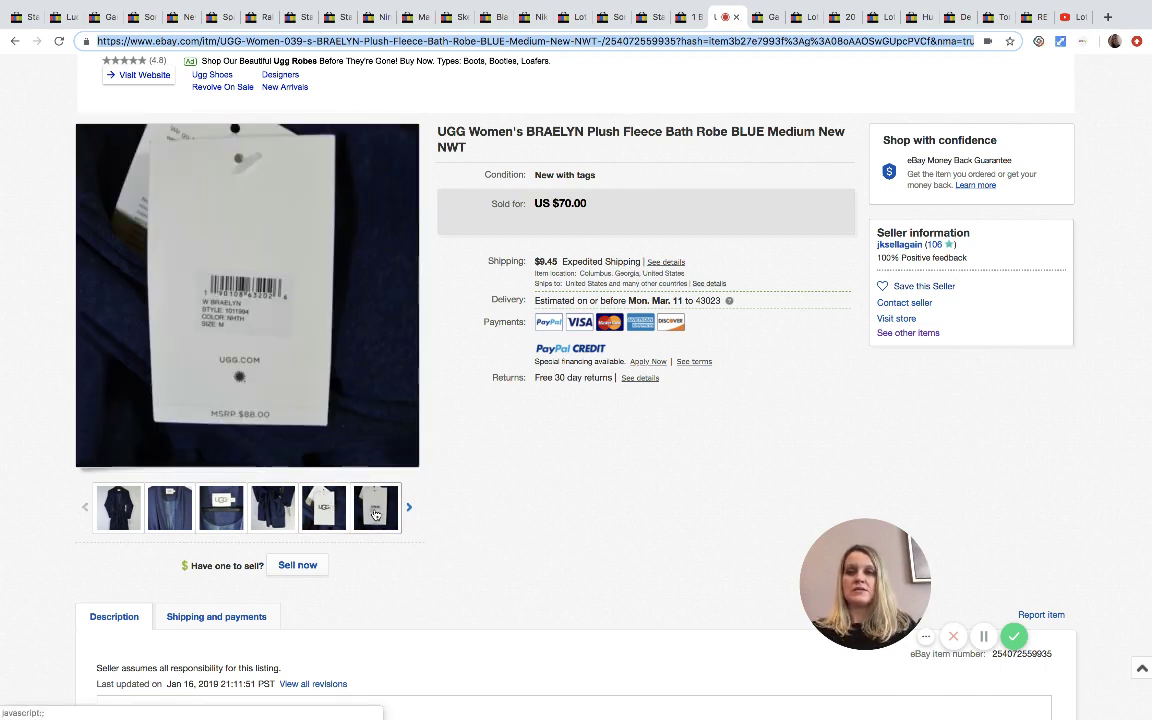
click(376, 508)
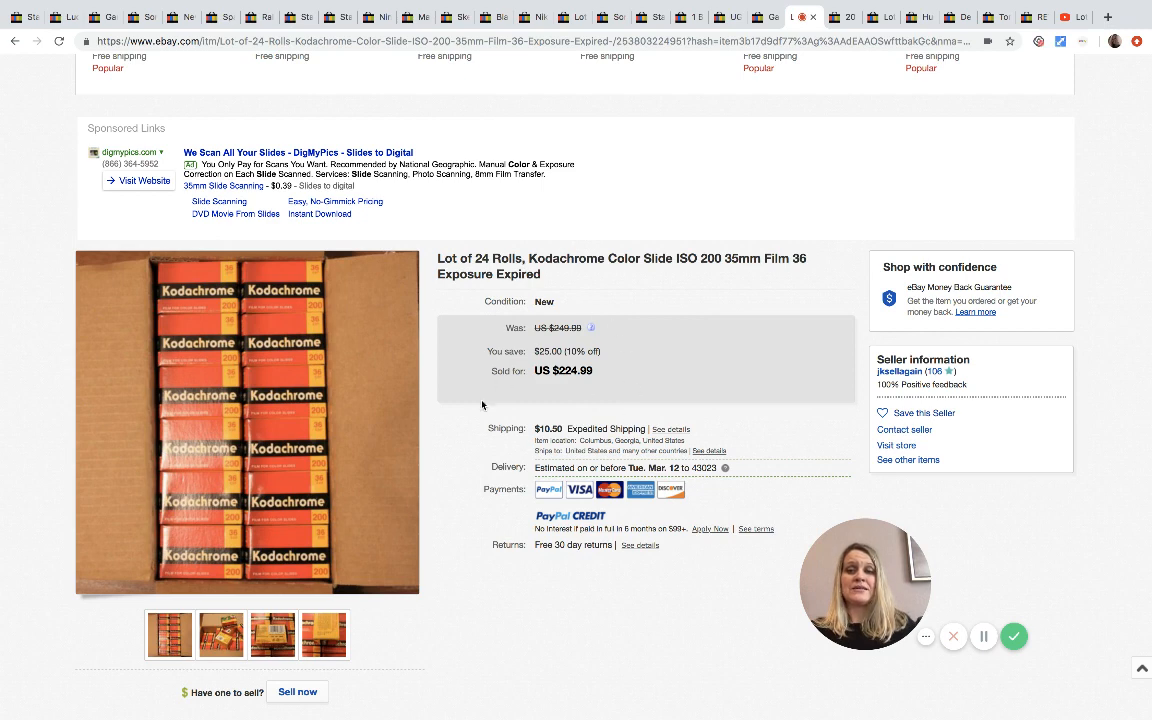
mouse_move(246, 420)
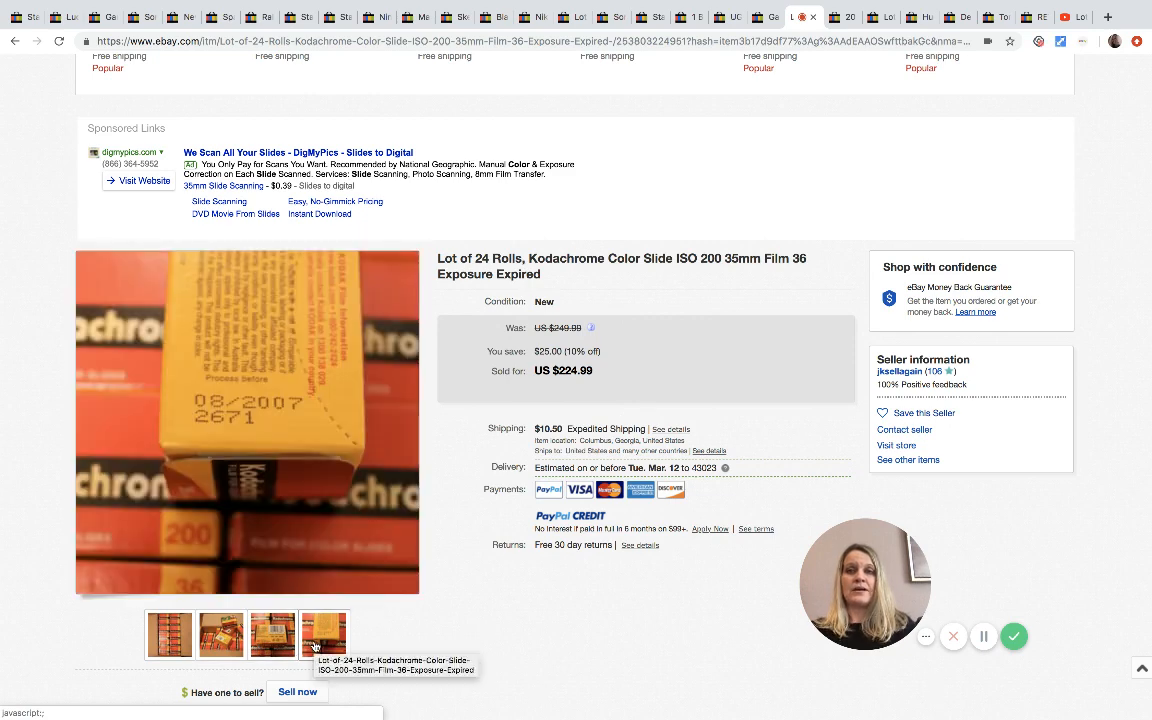
mouse_move(316, 638)
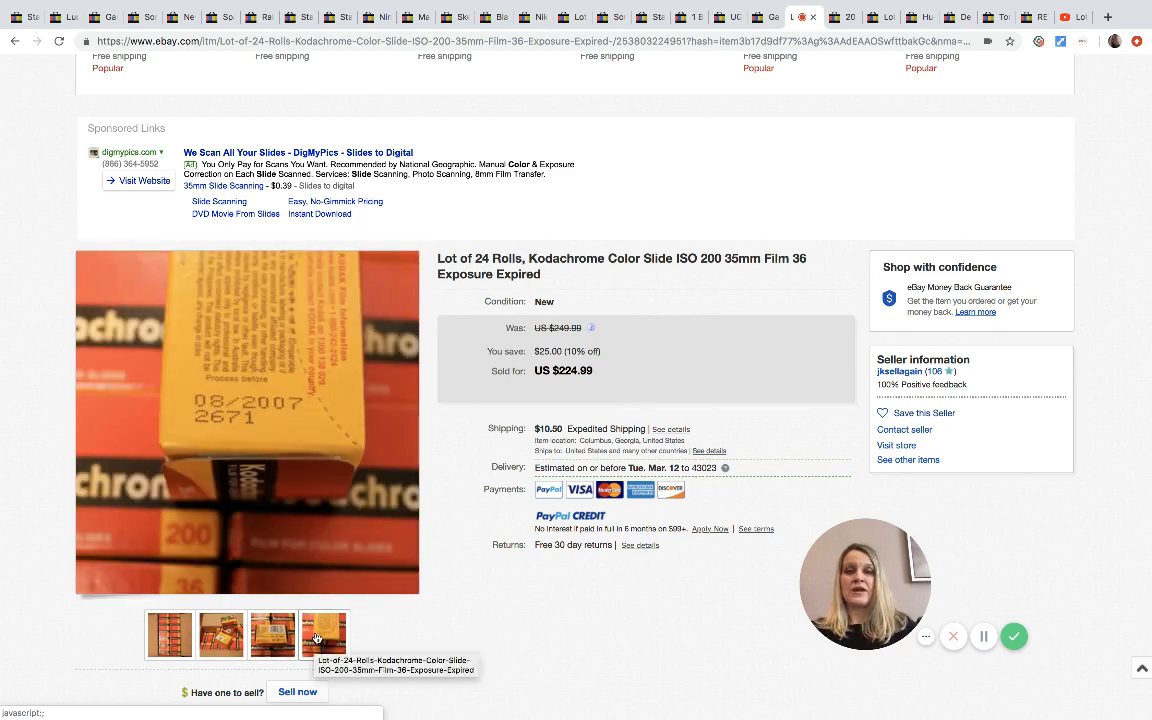
- Enlarge a close-up photo of the sold 24-roll Kodachrome slide film lot
click(324, 634)
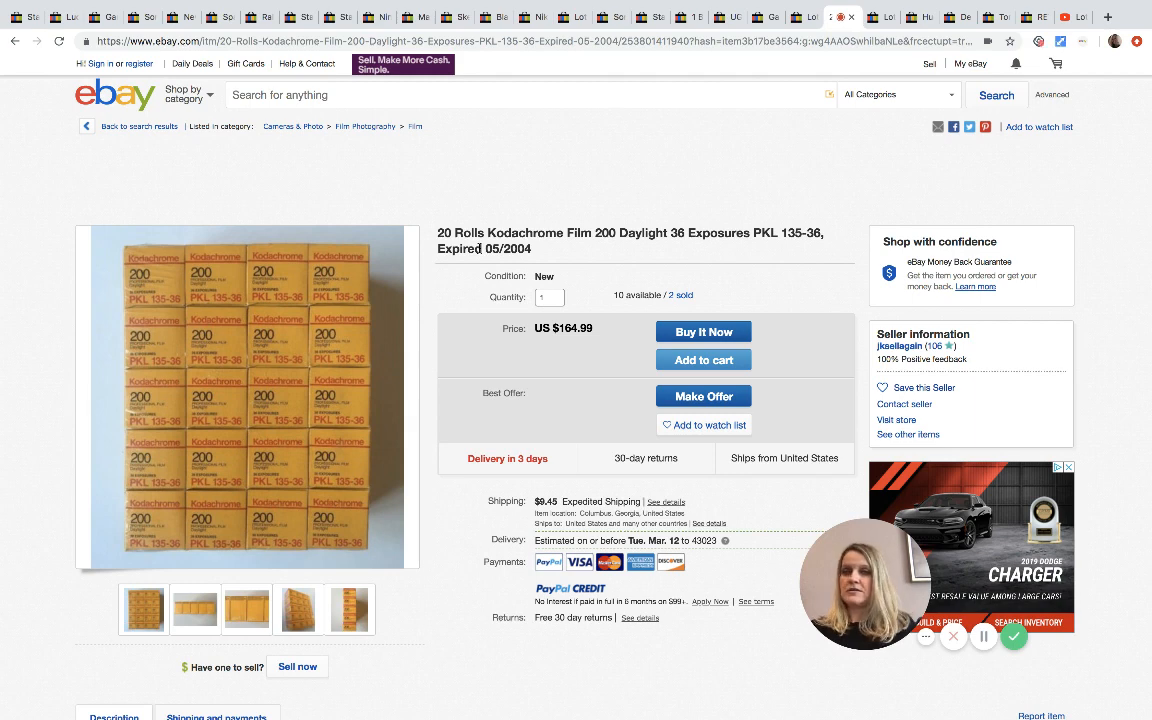
mouse_move(592, 368)
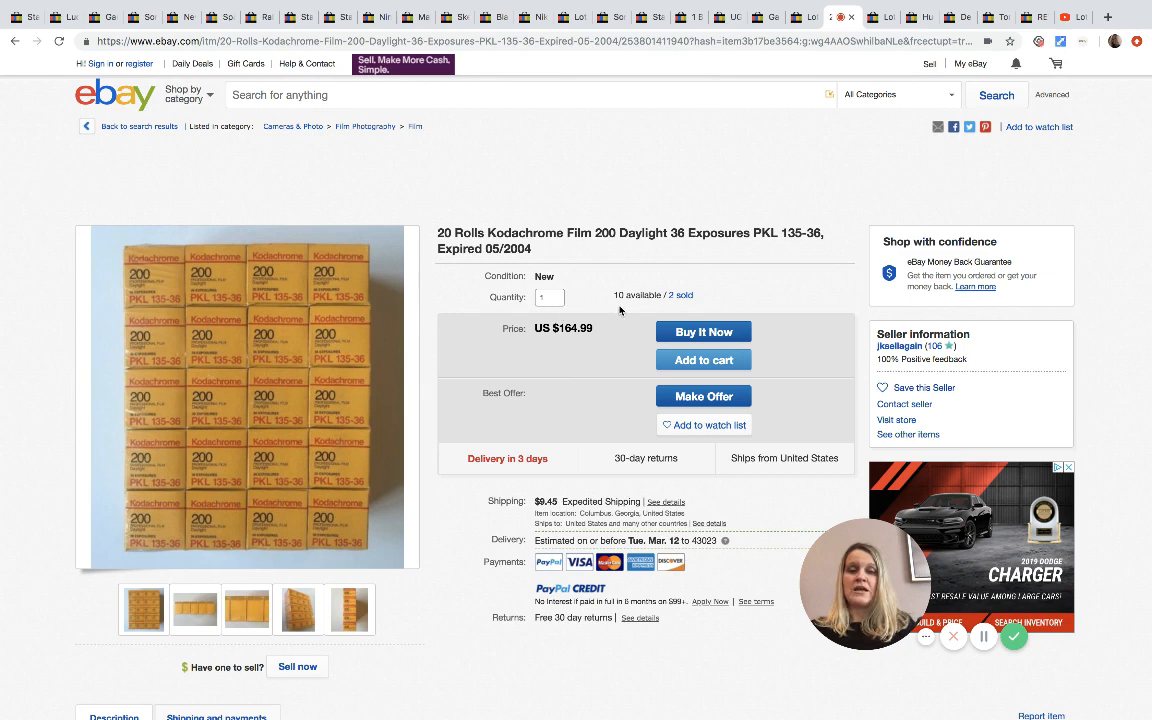
mouse_move(696, 298)
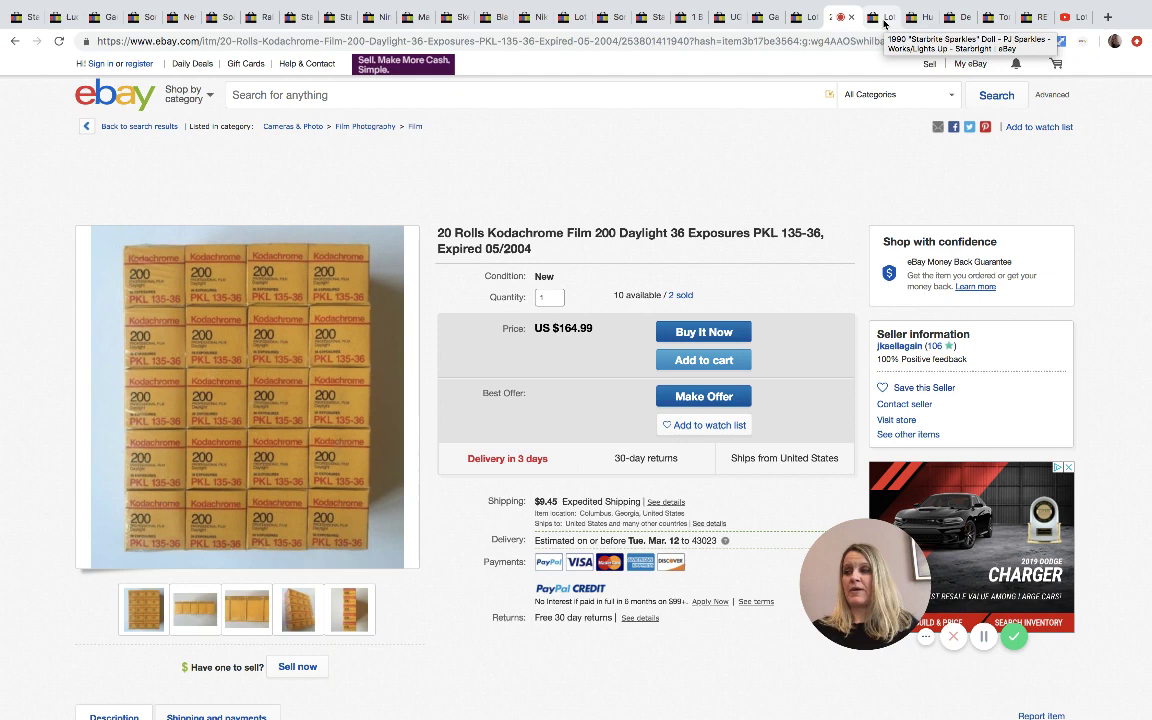
- Switch to the listing for the lot of 4 Kodachrome 200 rolls at US $34.99
click(870, 12)
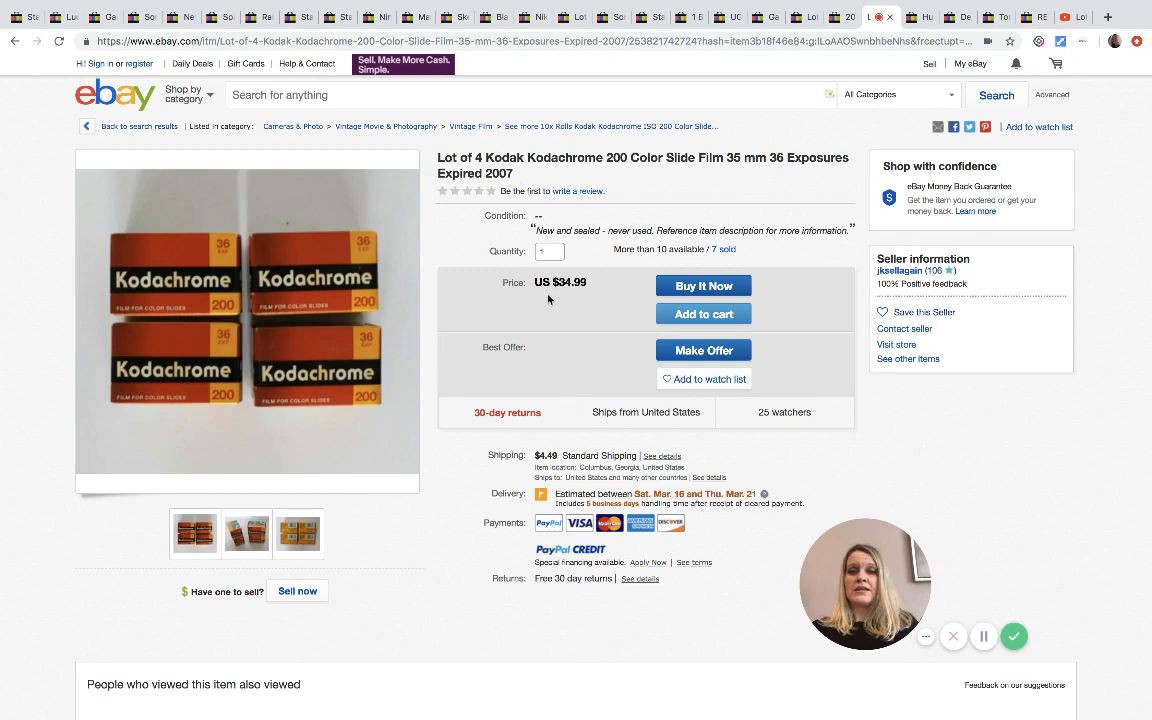
mouse_move(612, 290)
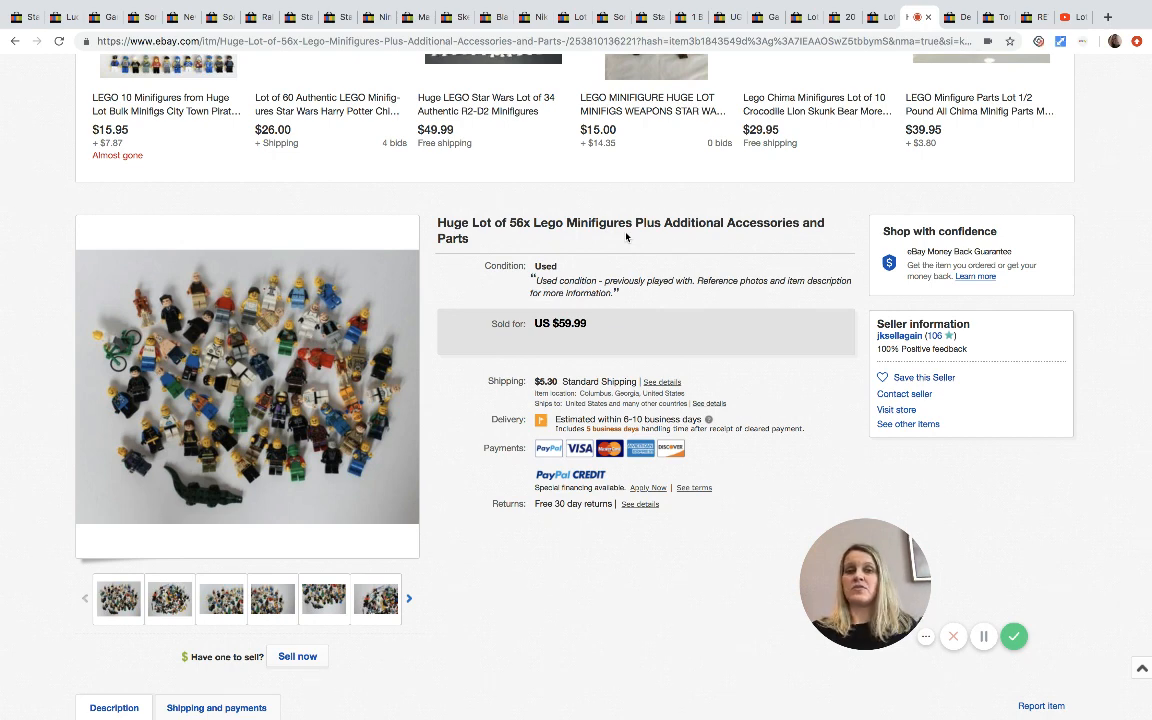
mouse_move(264, 360)
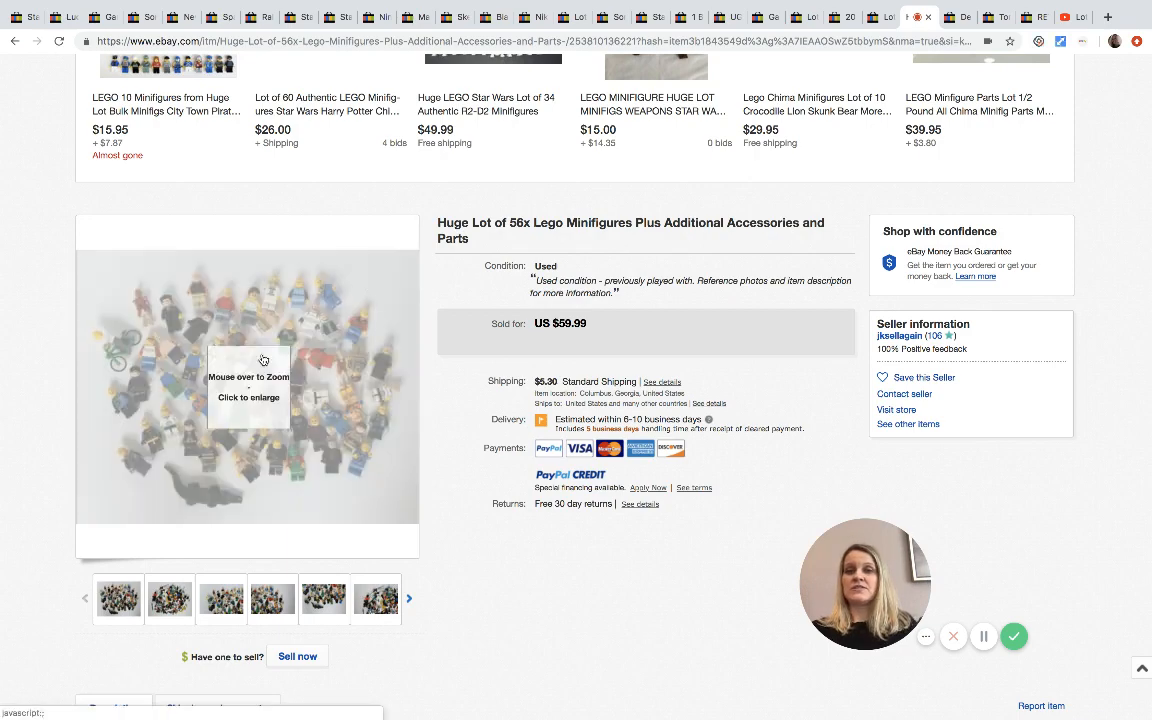
mouse_move(262, 364)
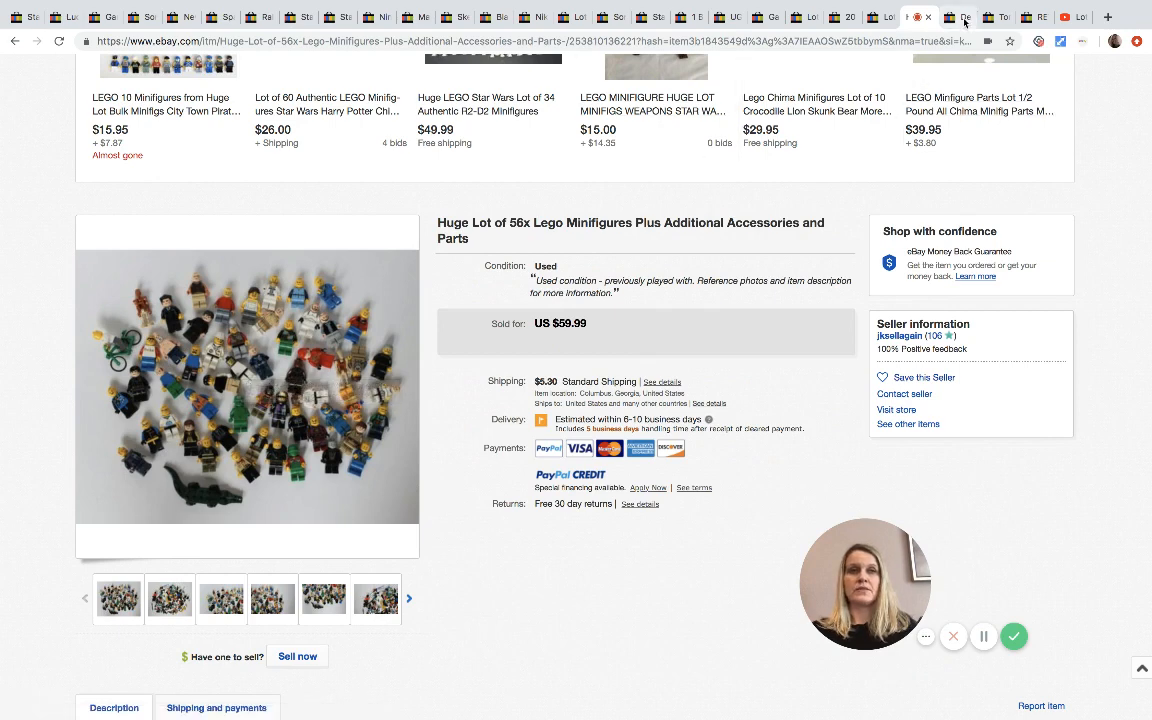
- Switch to the sold Demarini Vendetta 32/20 softball bat listing at US $79.99
click(940, 16)
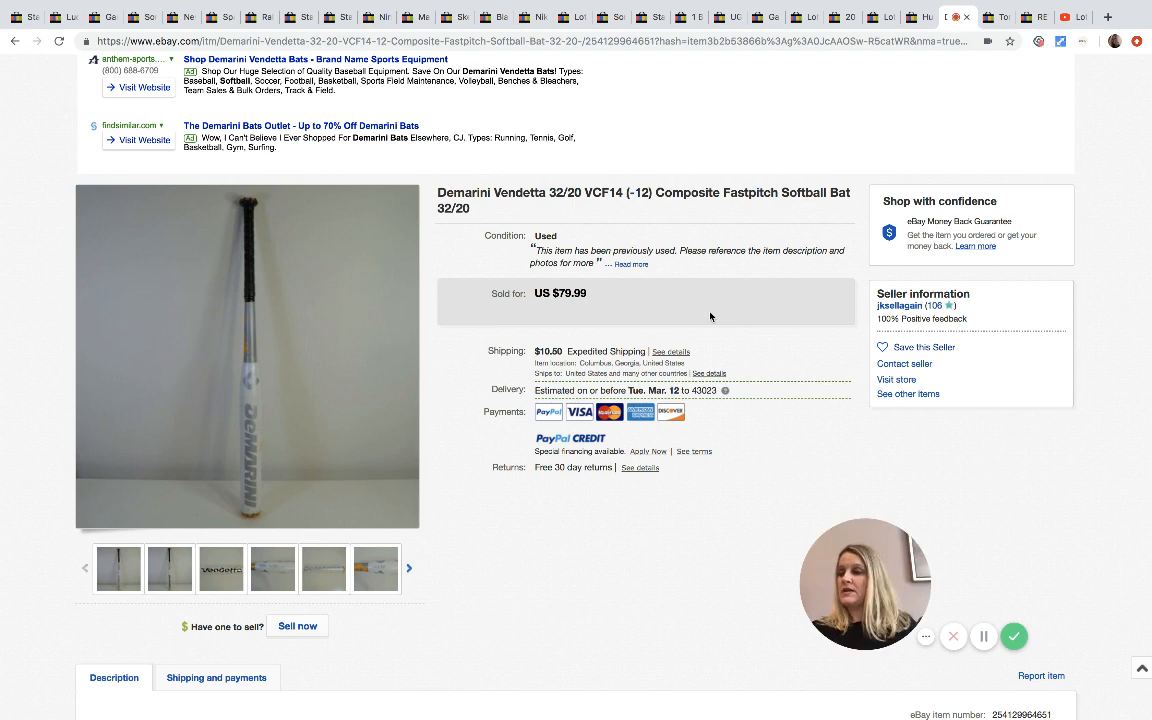
mouse_move(636, 276)
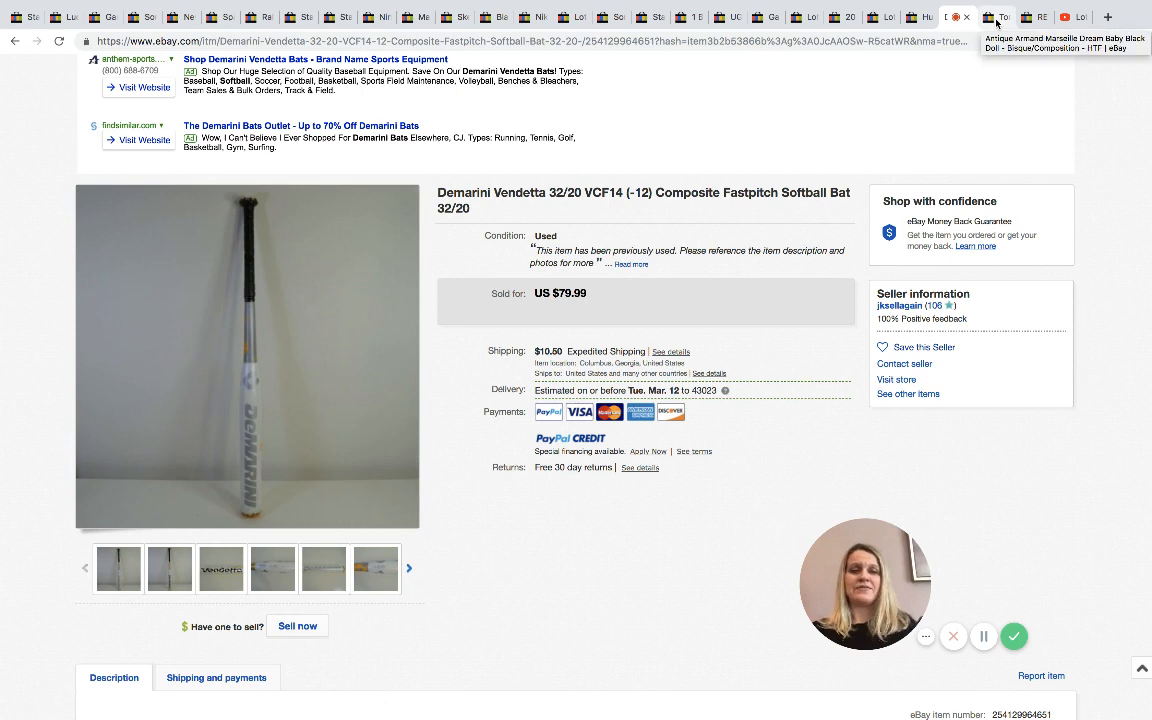
- Switch to the sold Tommy Bahama toucan graphic T-shirt listing at US $34.99
click(994, 16)
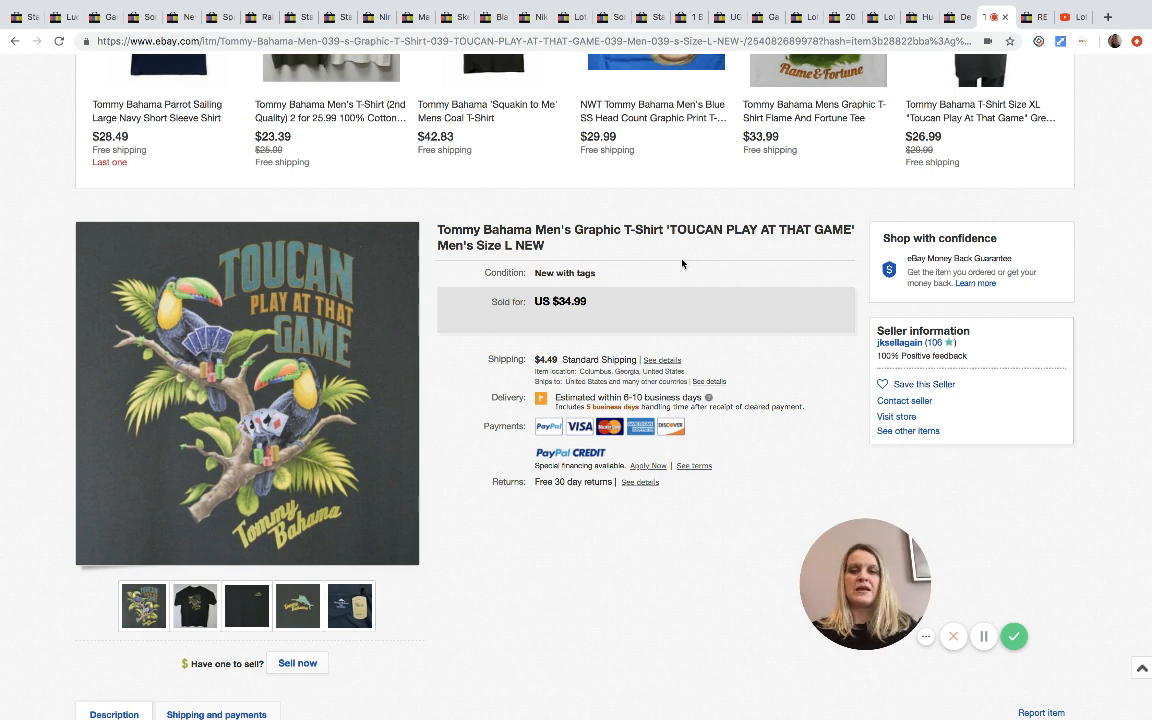
- View the sold Rey Mysterio WWE Elite Series 15 figure listing, then move to the next tab
click(348, 606)
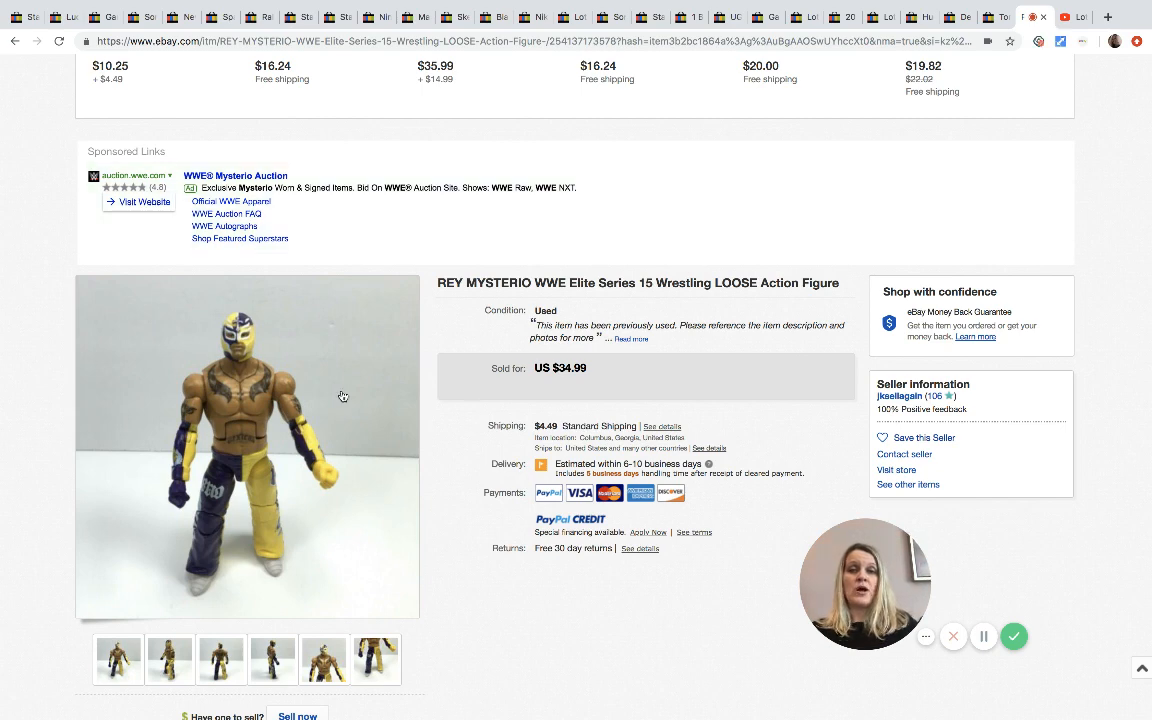
mouse_move(308, 414)
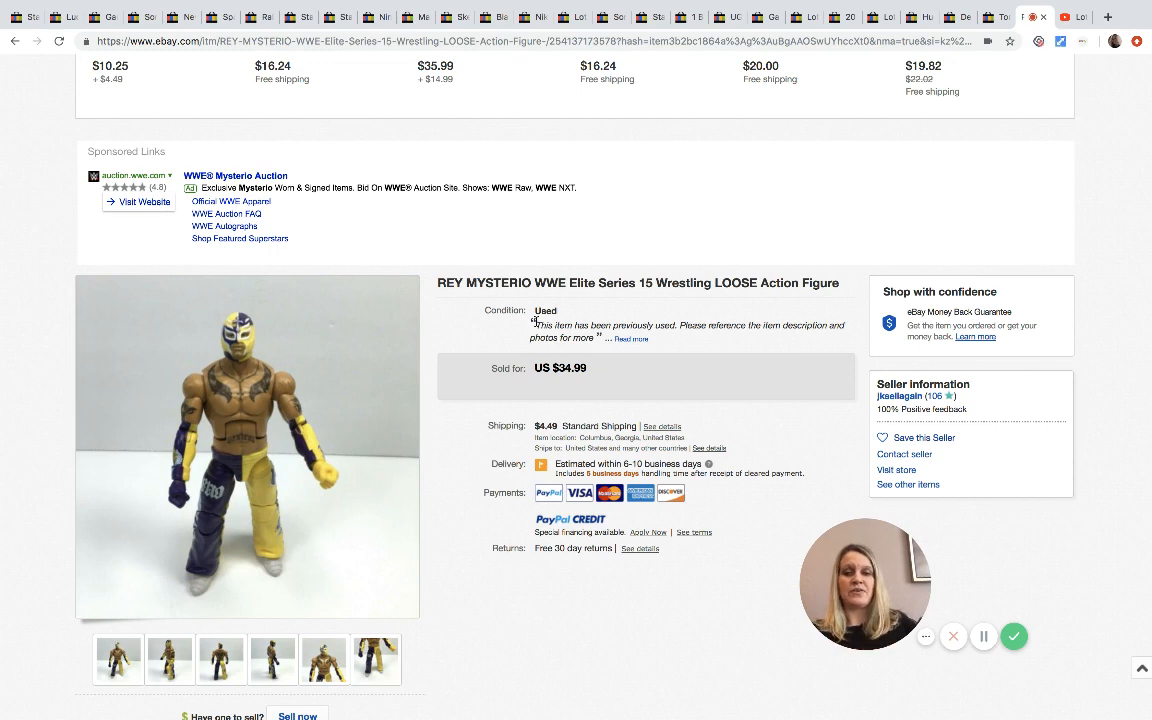
mouse_move(456, 490)
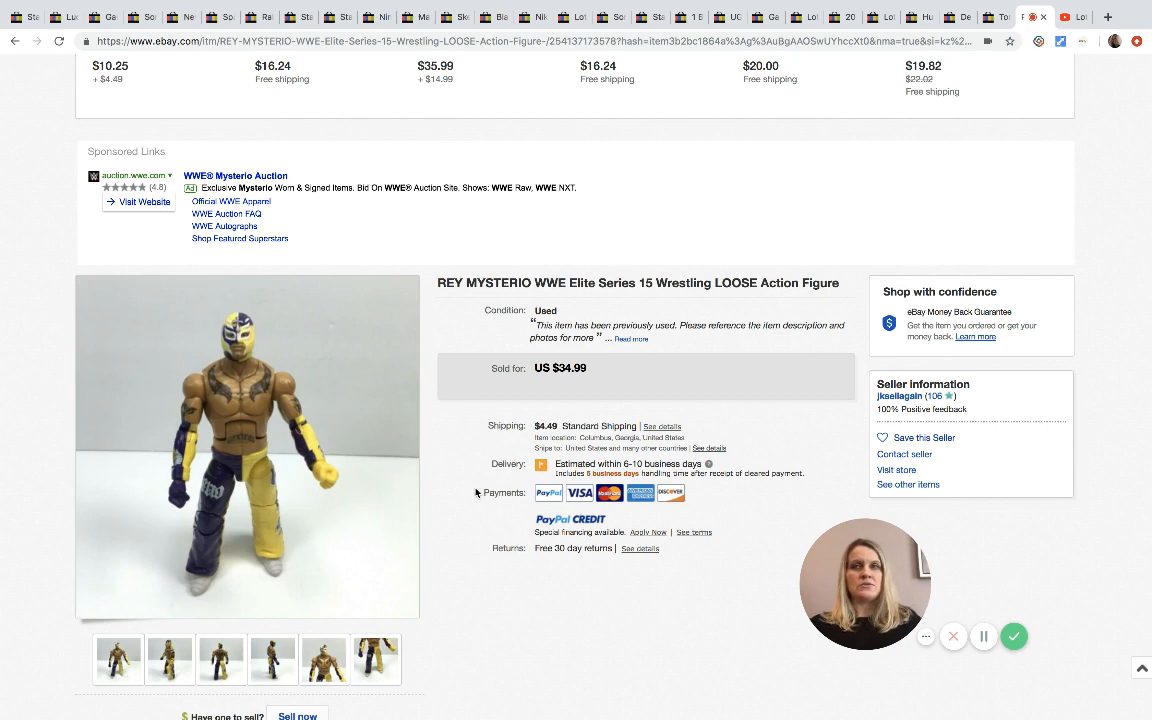
click(1064, 16)
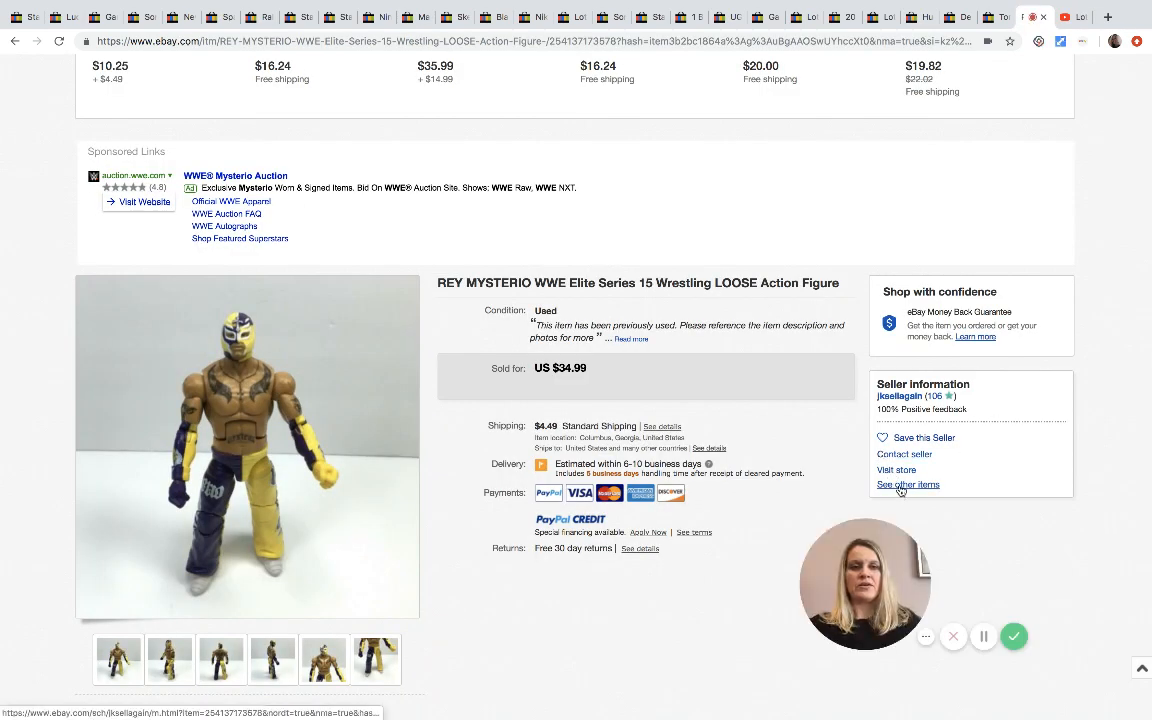
- Show seller jksellagain's 273 other items and bring up the sort choices
click(908, 486)
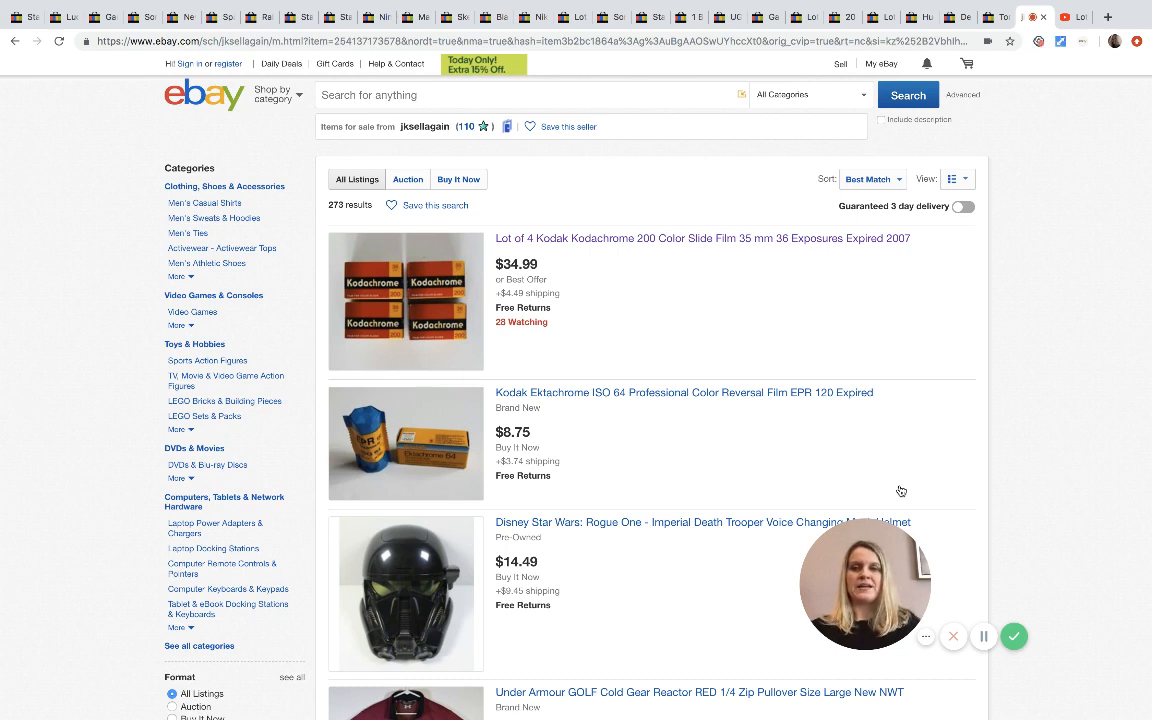
mouse_move(720, 444)
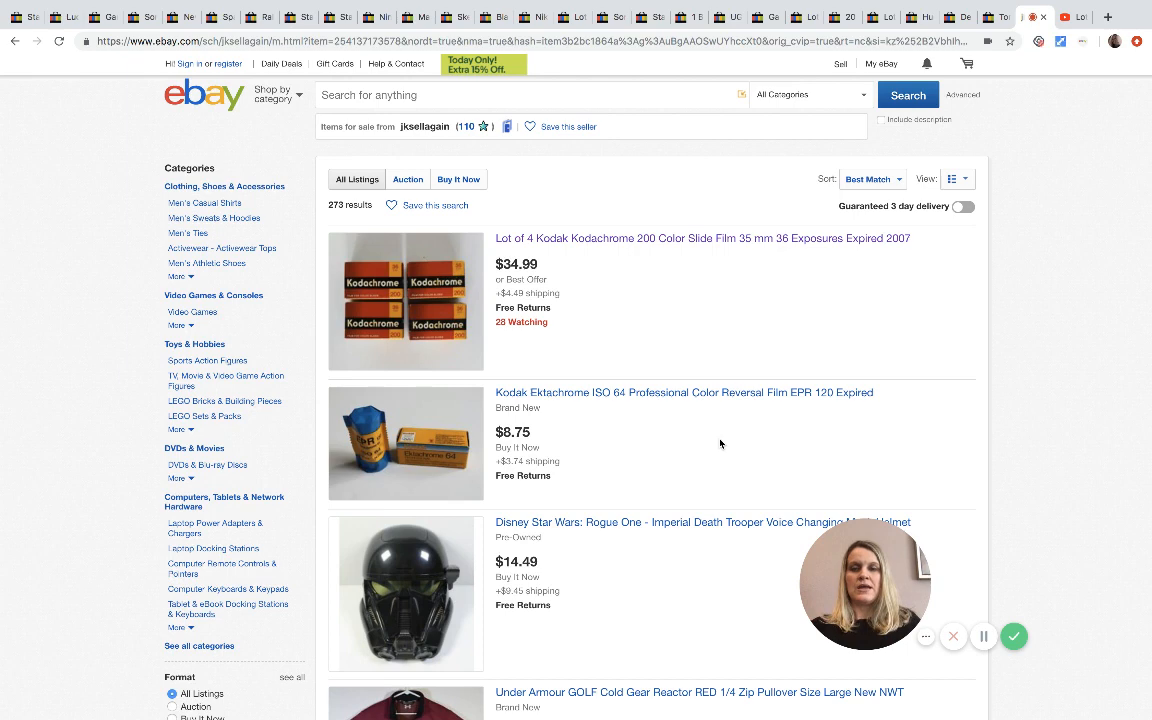
click(872, 180)
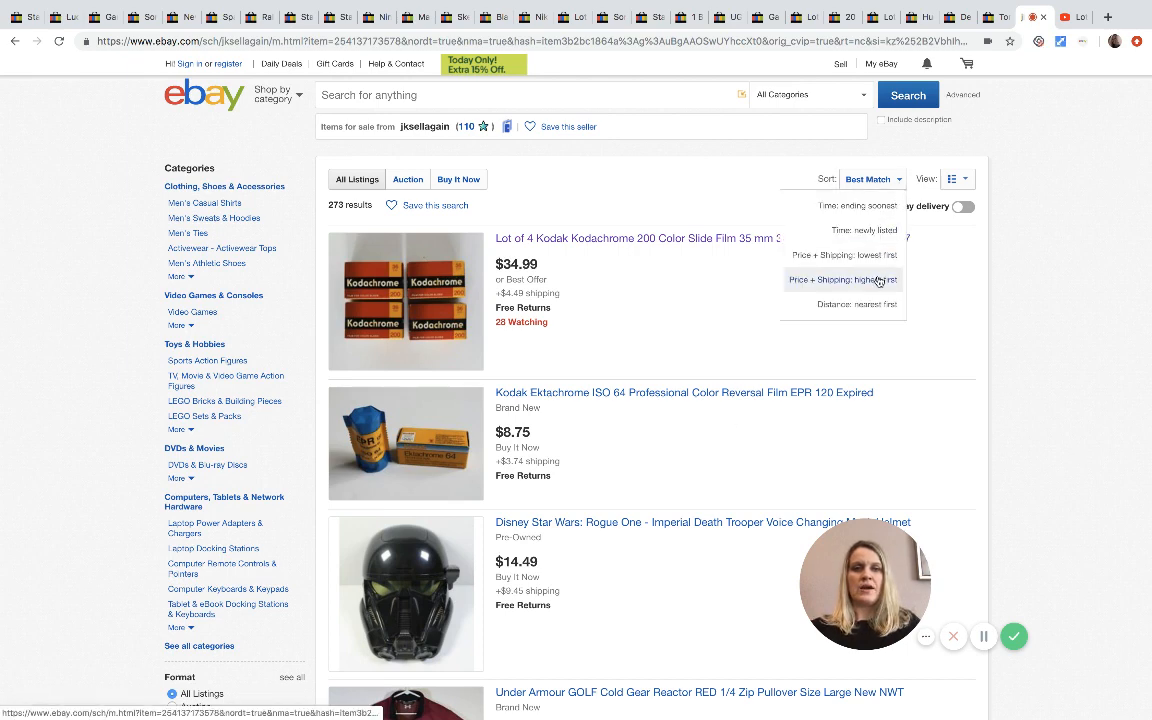
click(870, 280)
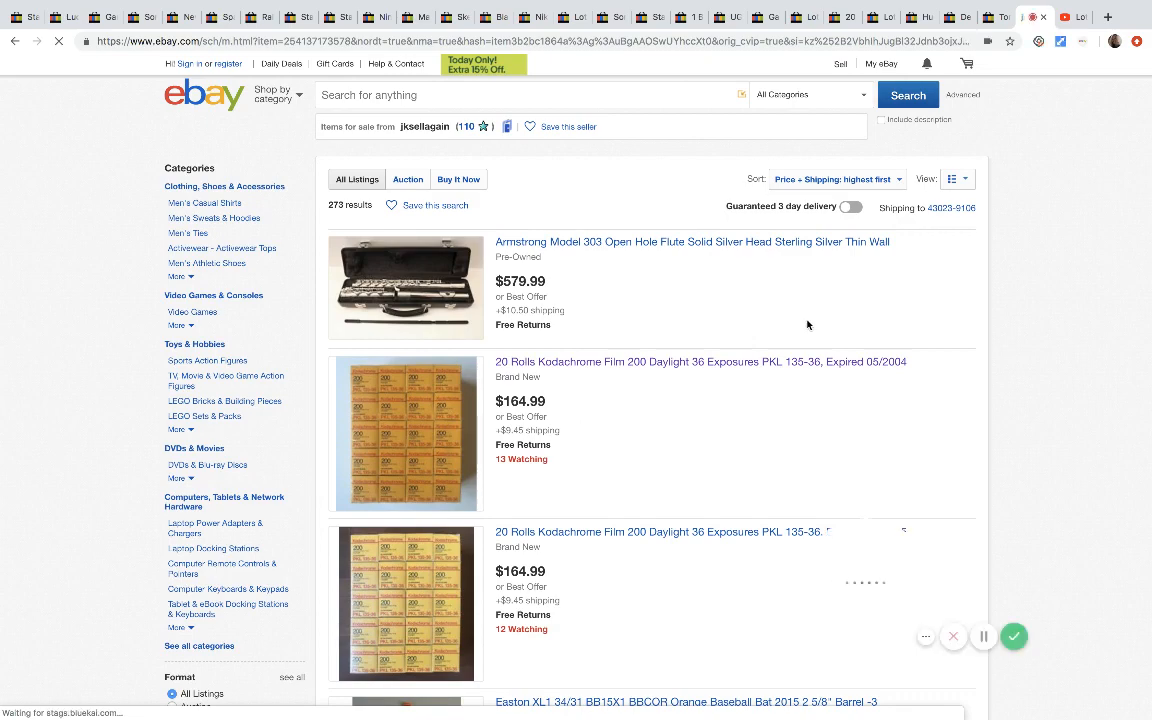
scroll(down, 3)
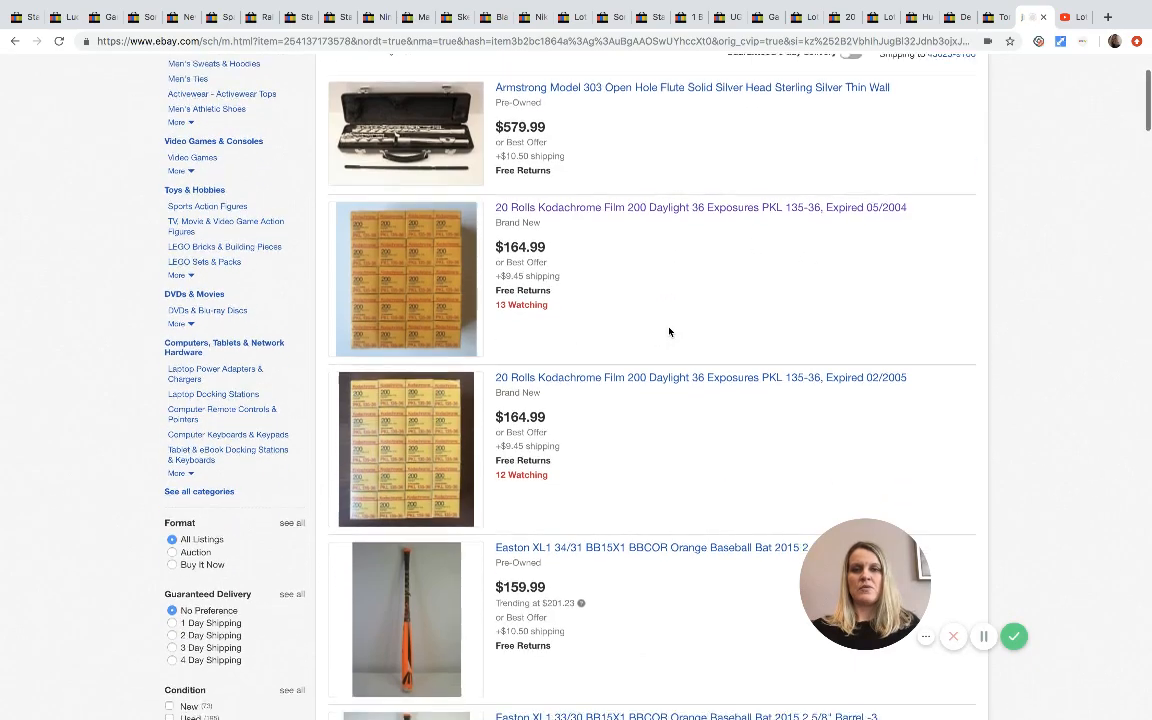
scroll(down, 3)
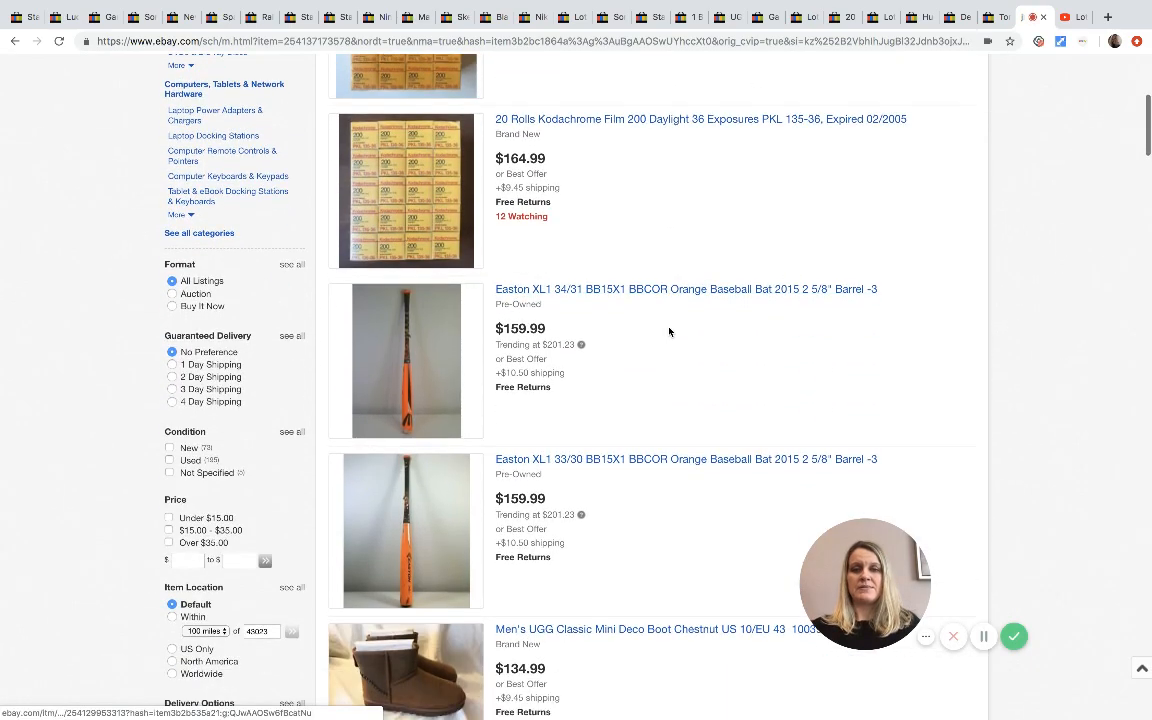
scroll(down, 3)
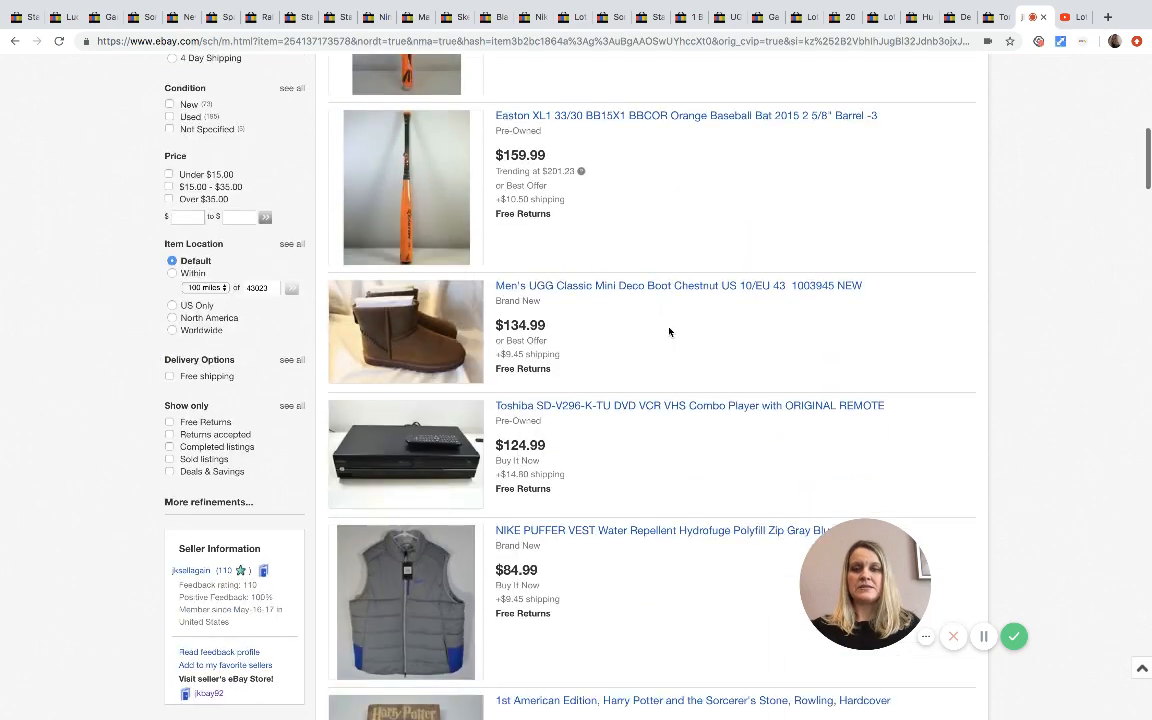
scroll(down, 3)
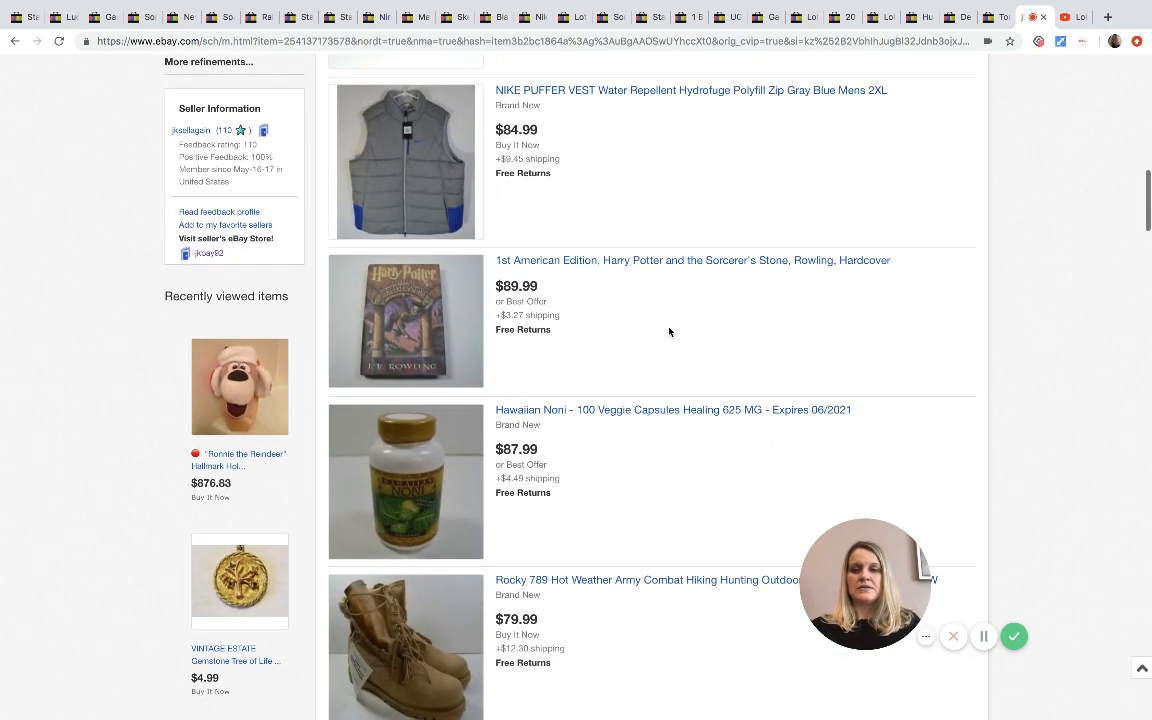
scroll(down, 3)
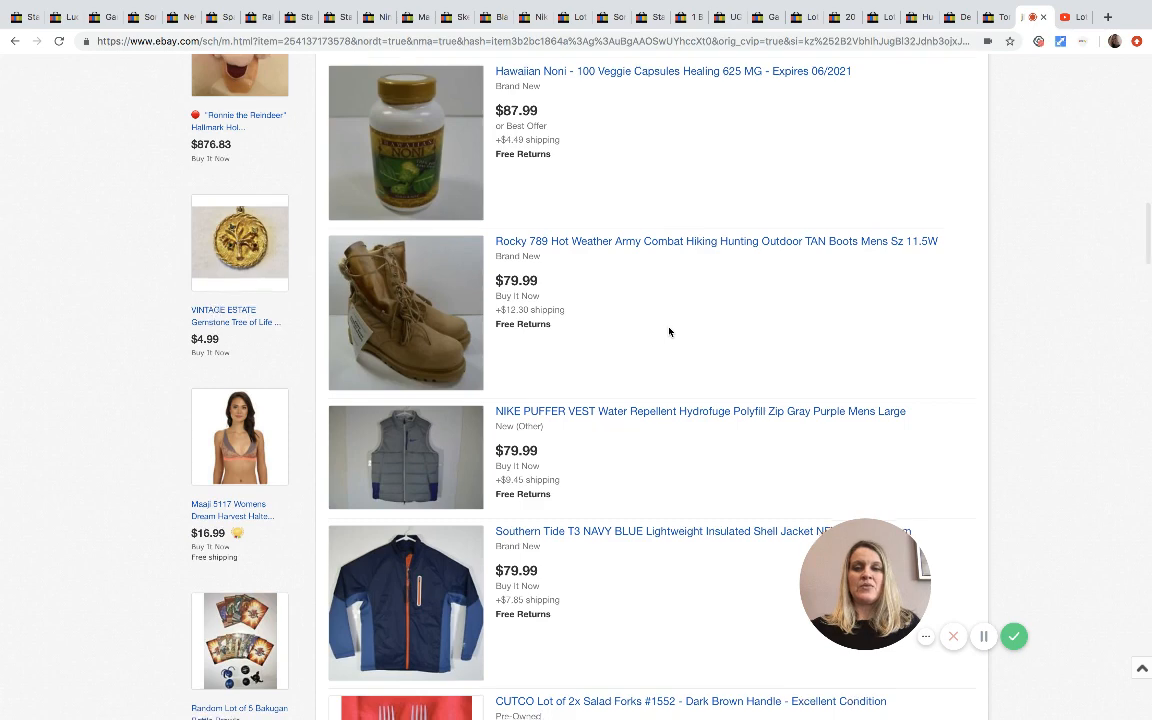
scroll(down, 3)
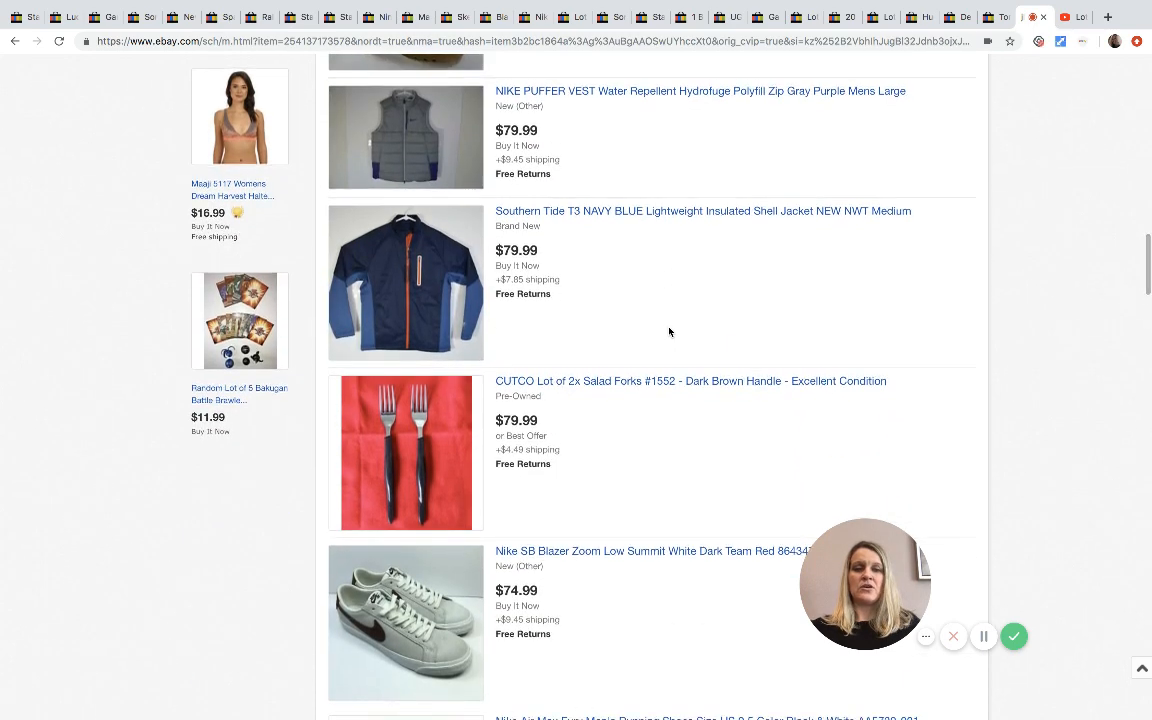
scroll(down, 3)
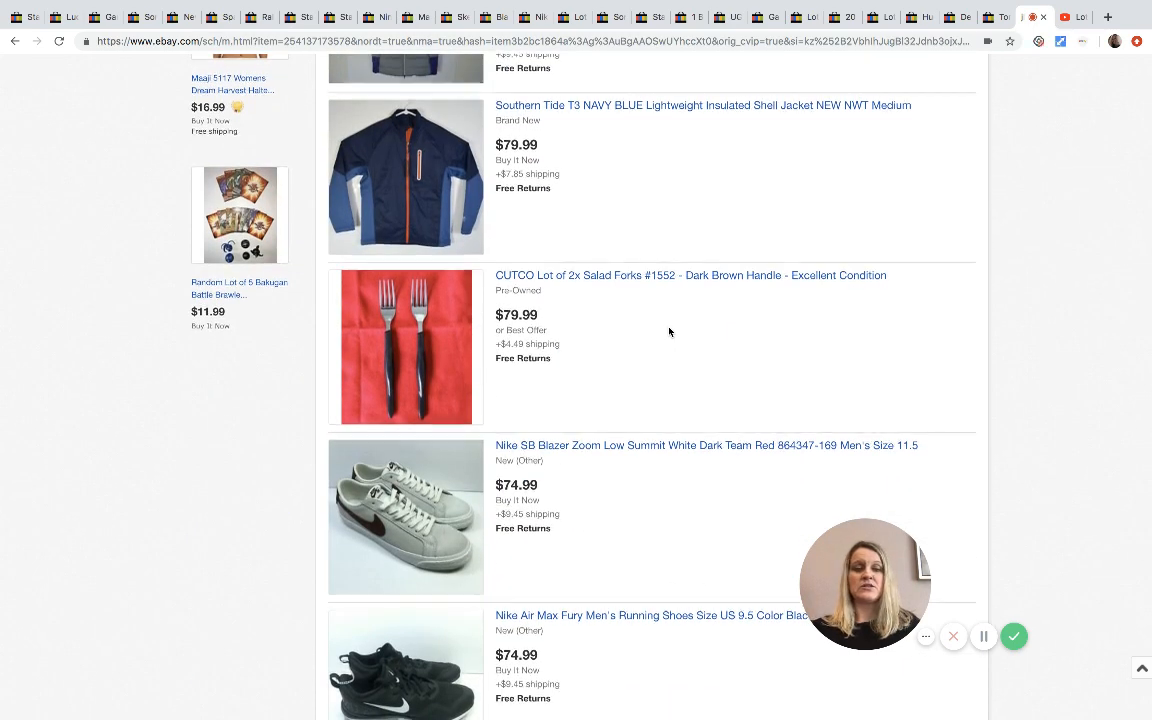
scroll(down, 3)
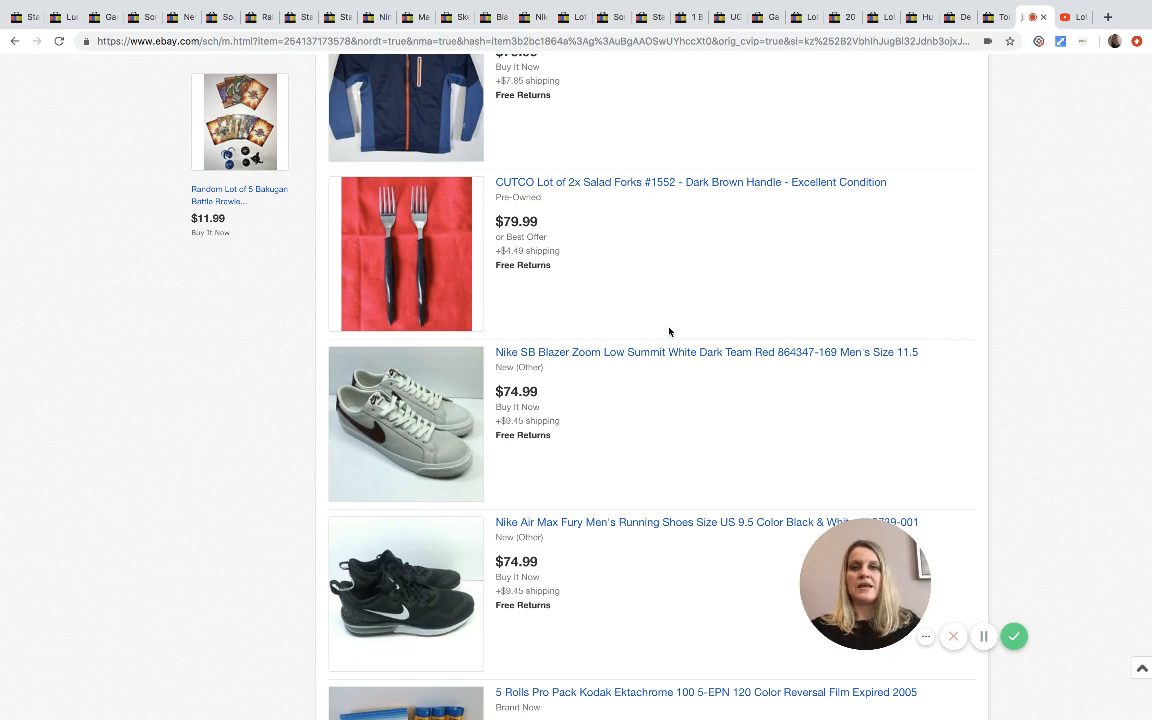
scroll(down, 3)
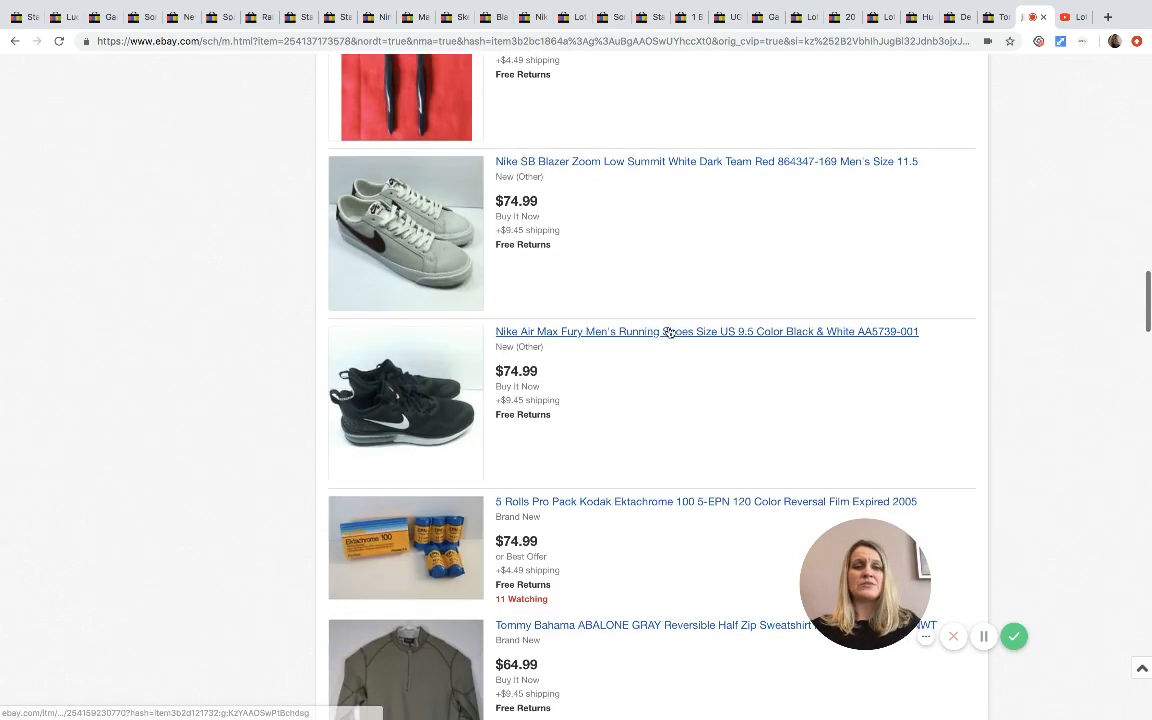
scroll(down, 3)
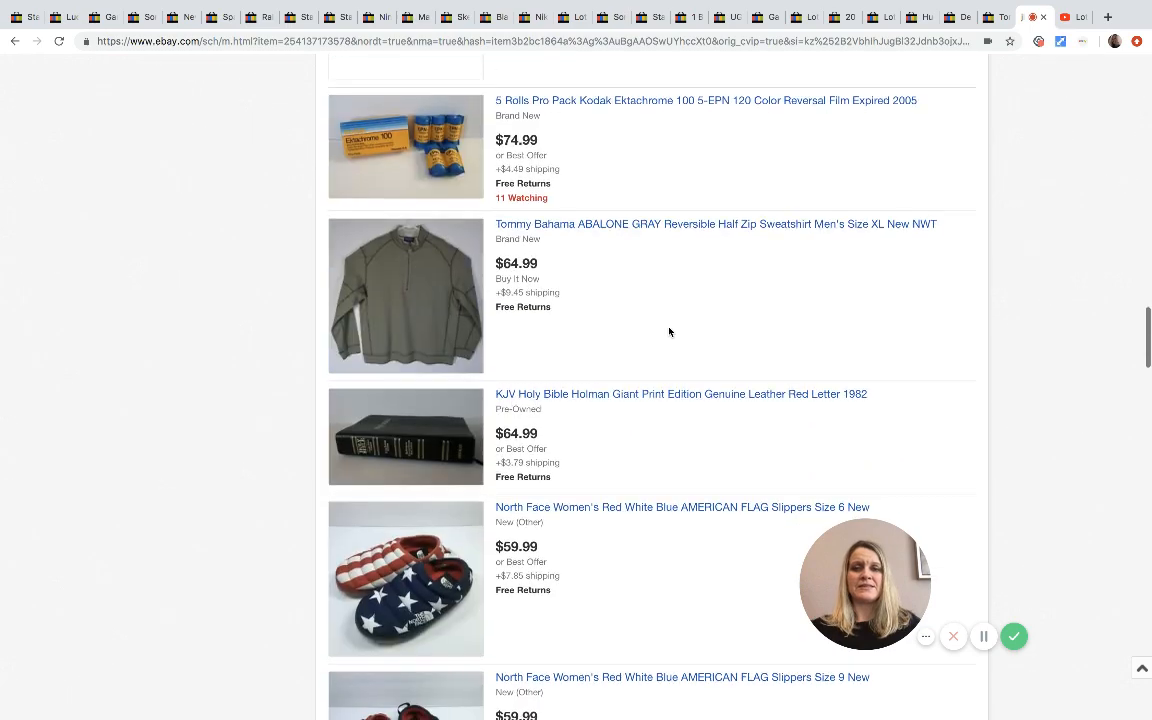
scroll(down, 3)
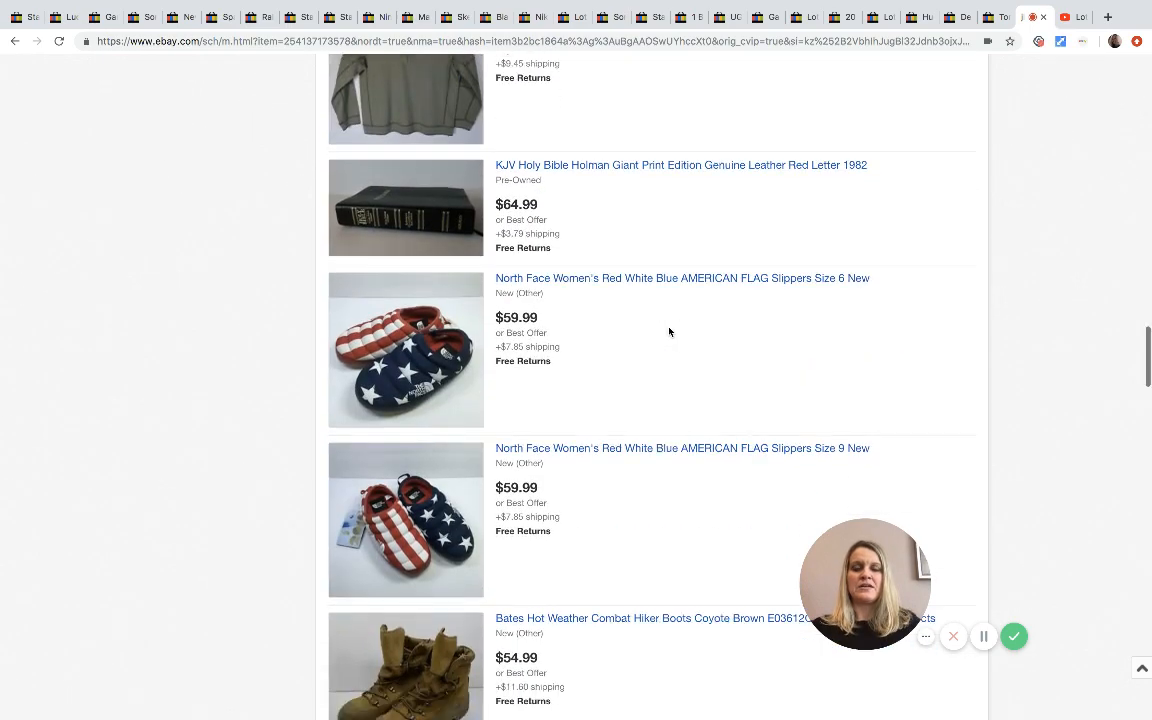
scroll(down, 3)
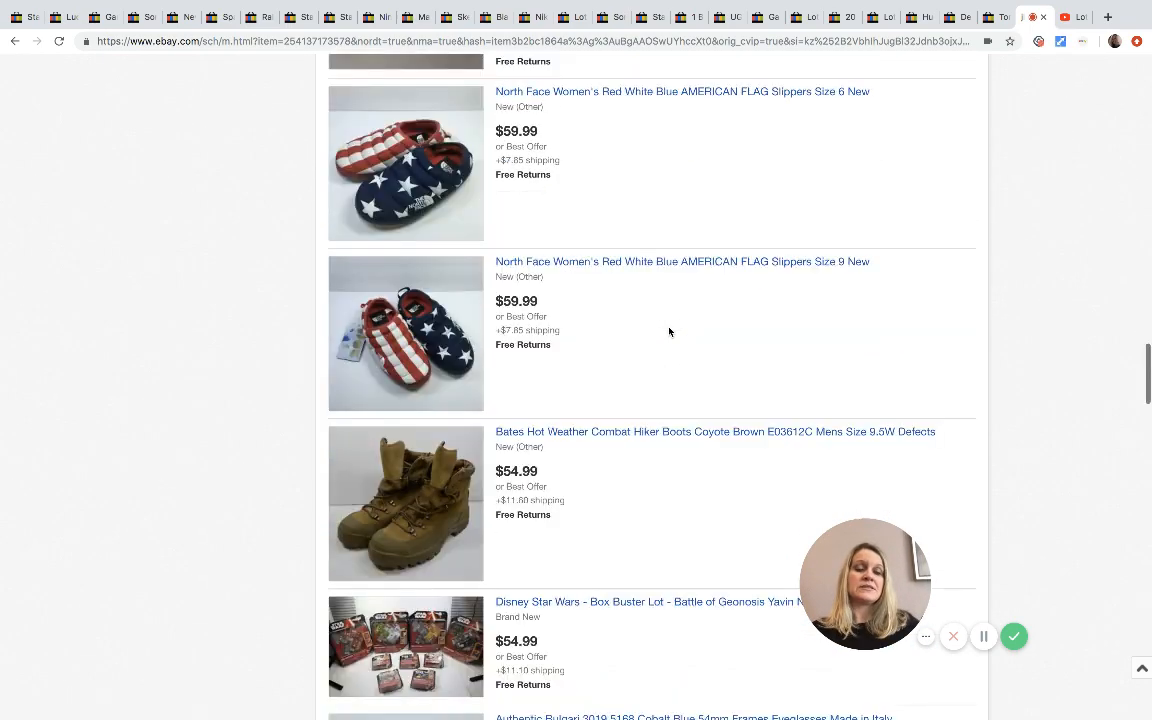
scroll(down, 3)
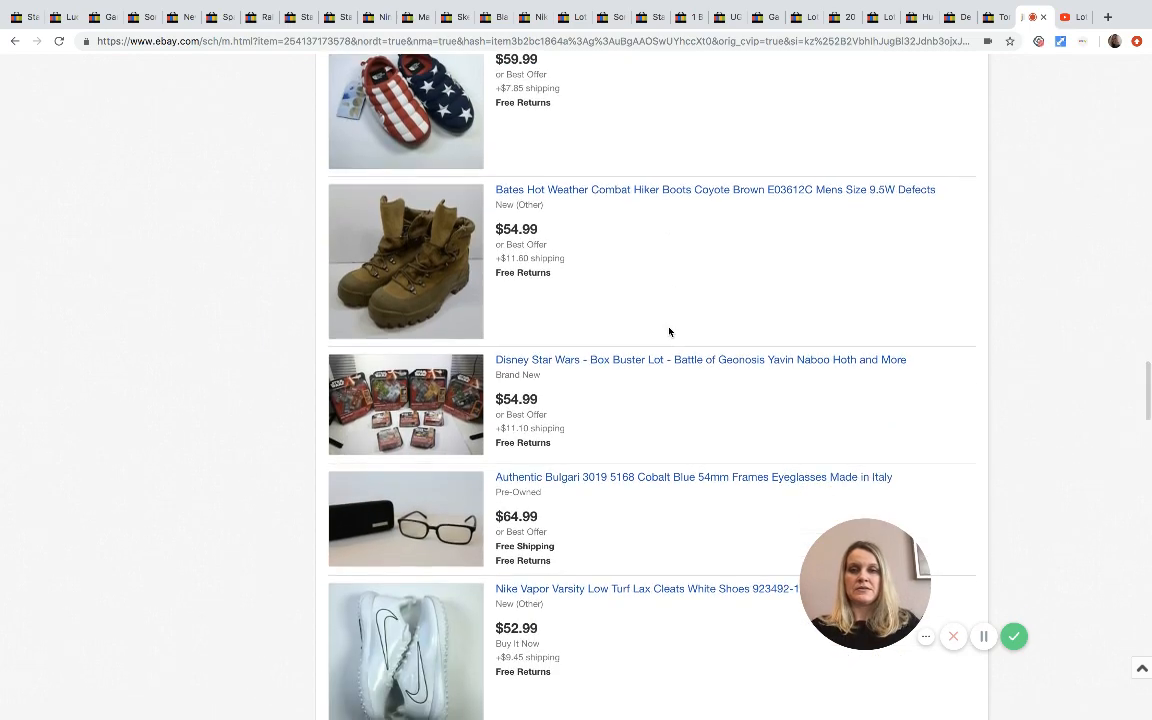
scroll(down, 3)
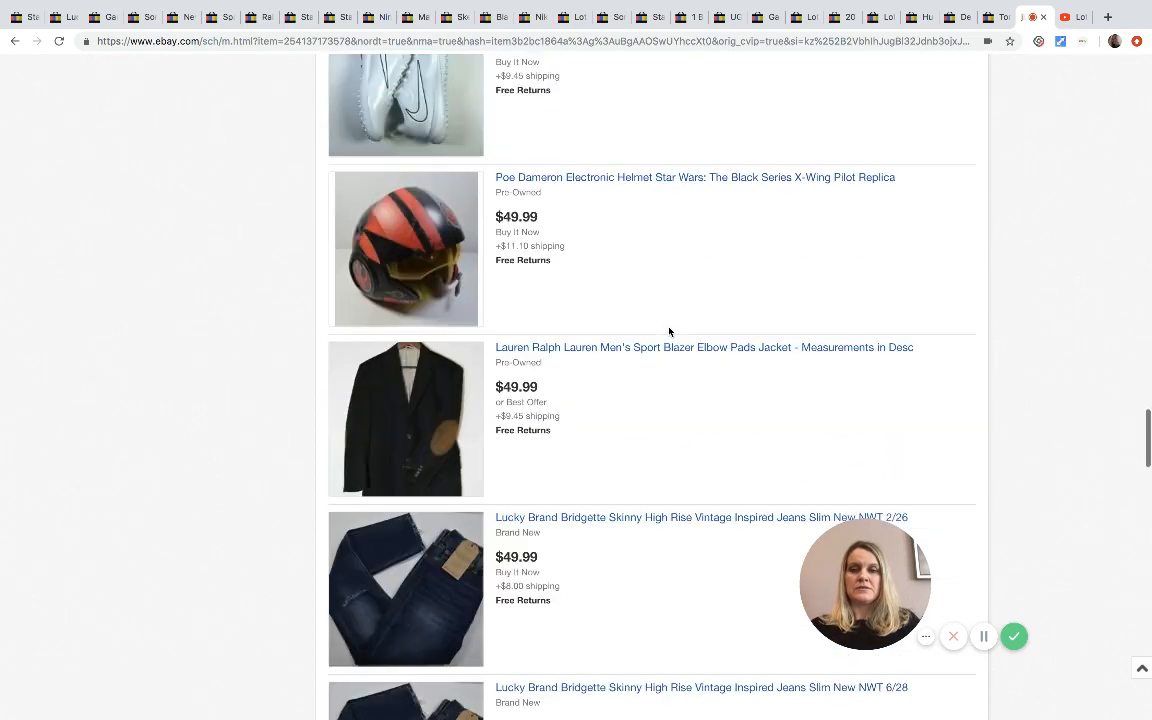
scroll(down, 3)
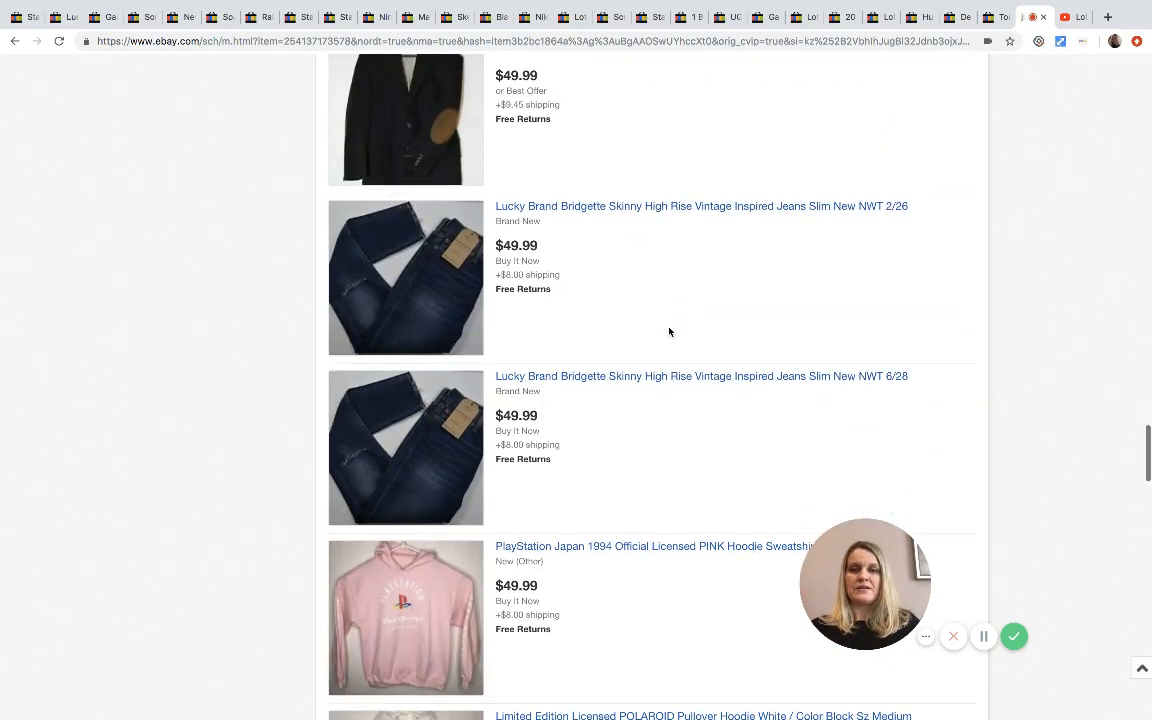
scroll(down, 3)
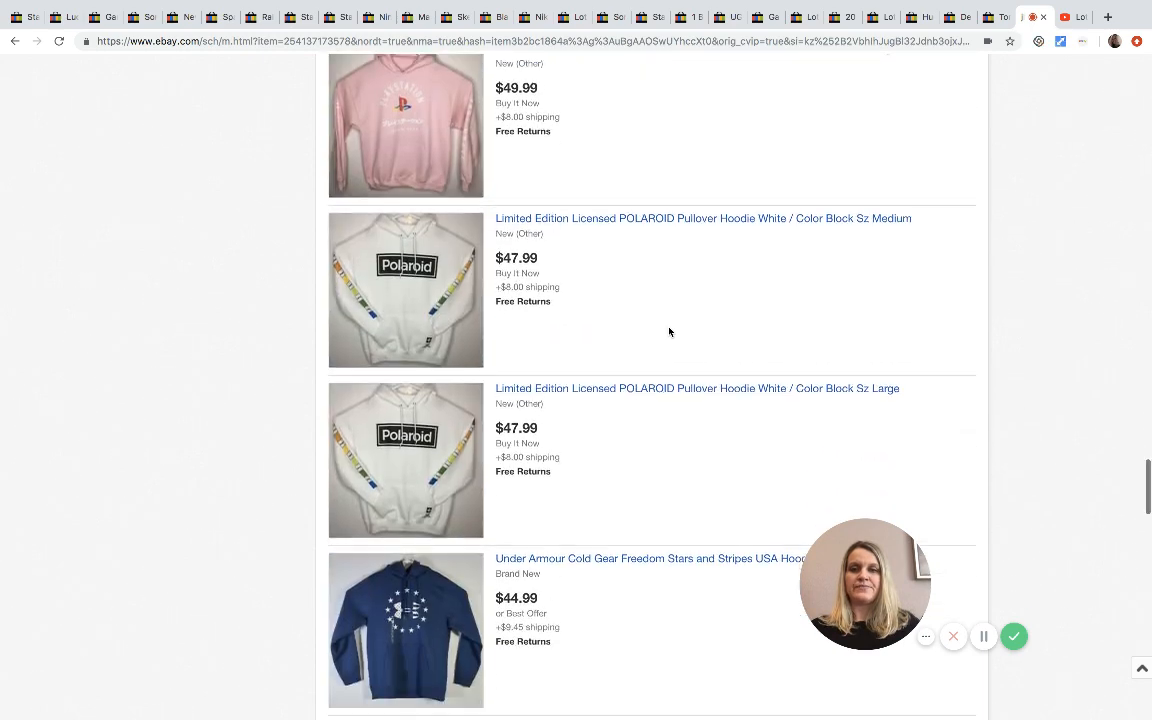
scroll(down, 3)
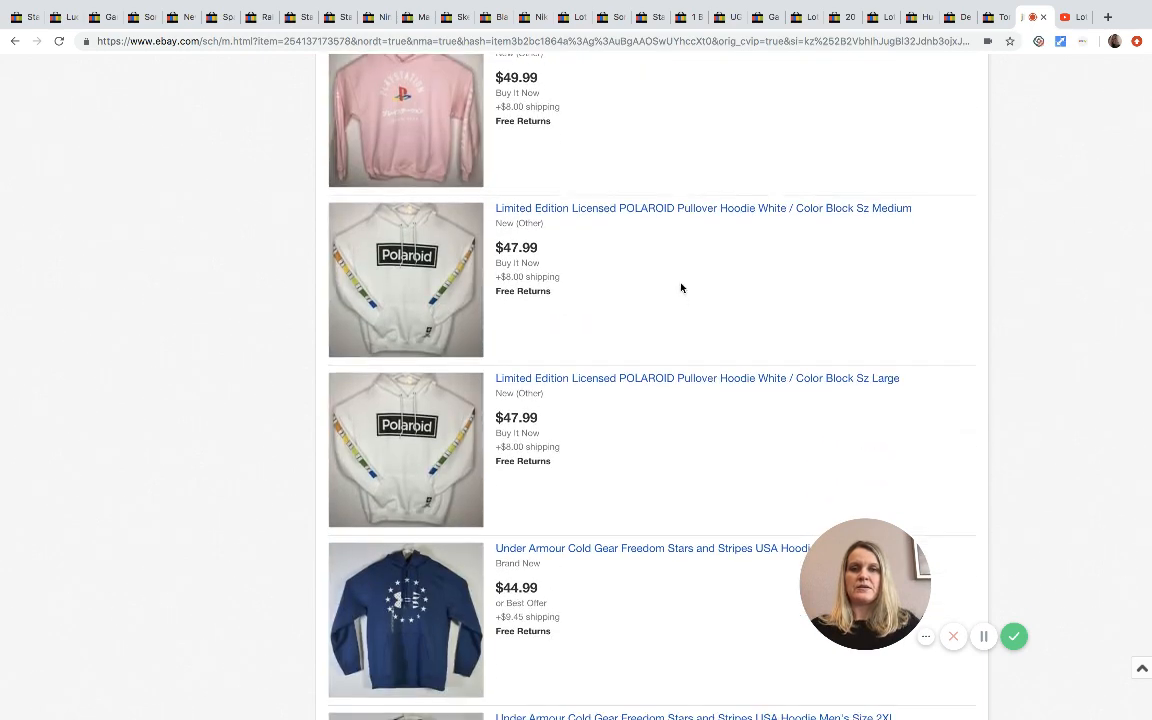
mouse_move(452, 418)
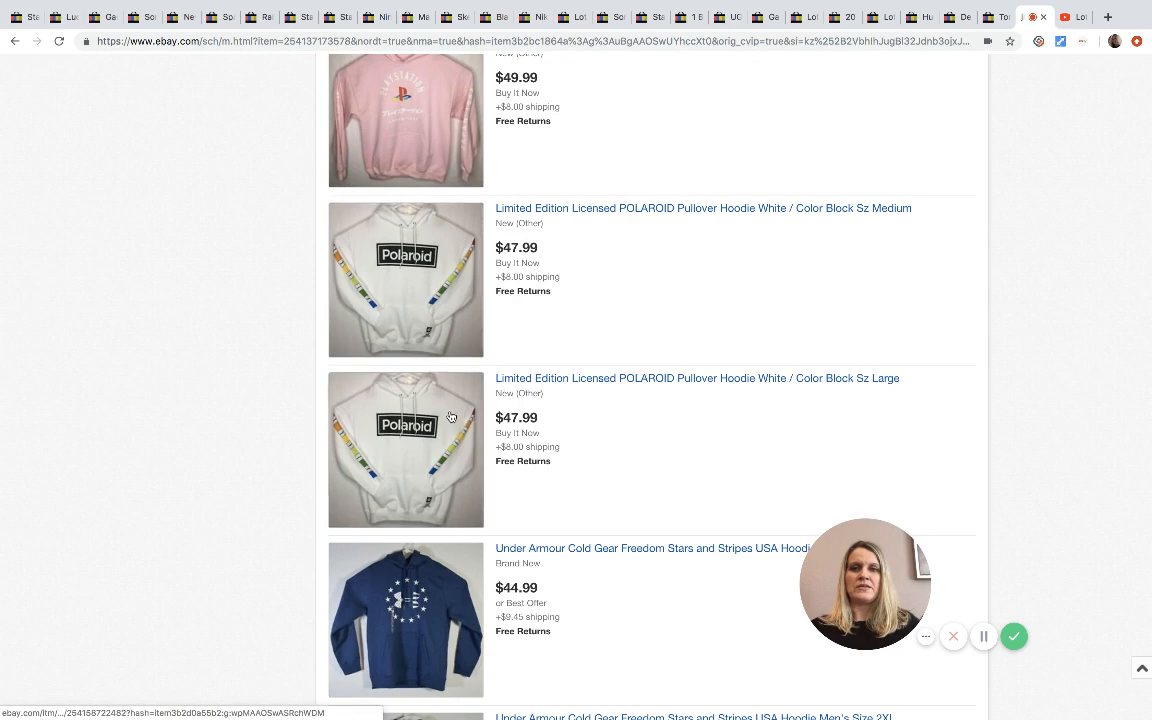
scroll(down, 3)
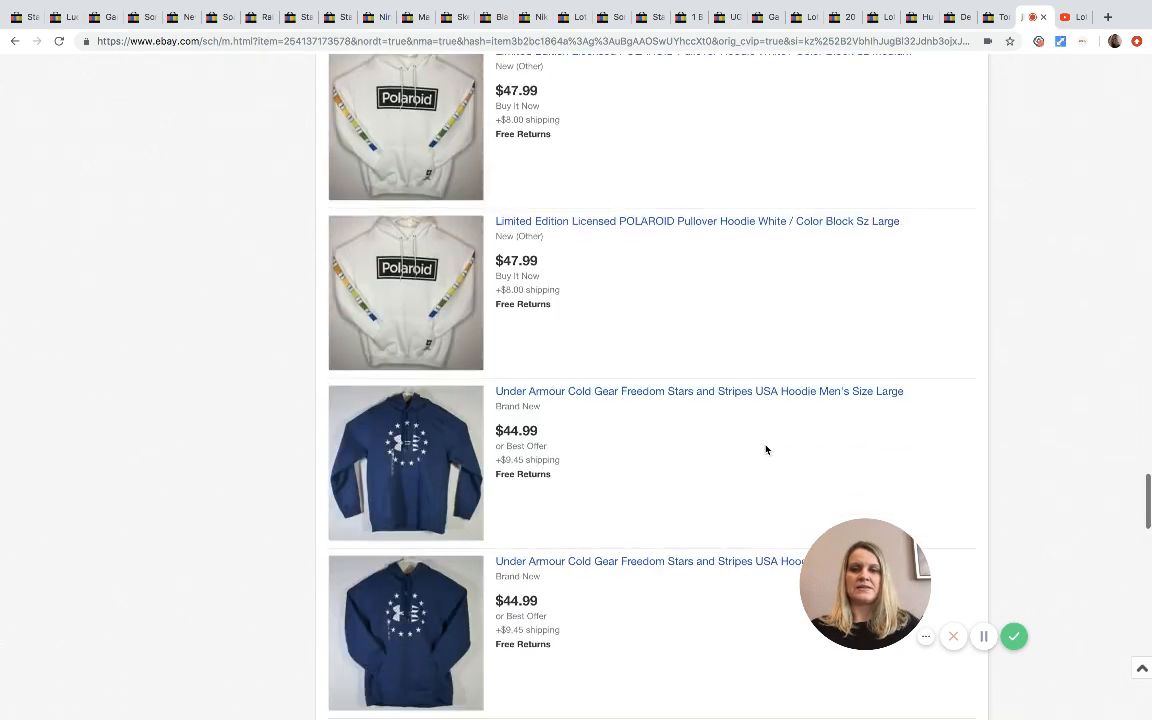
scroll(down, 3)
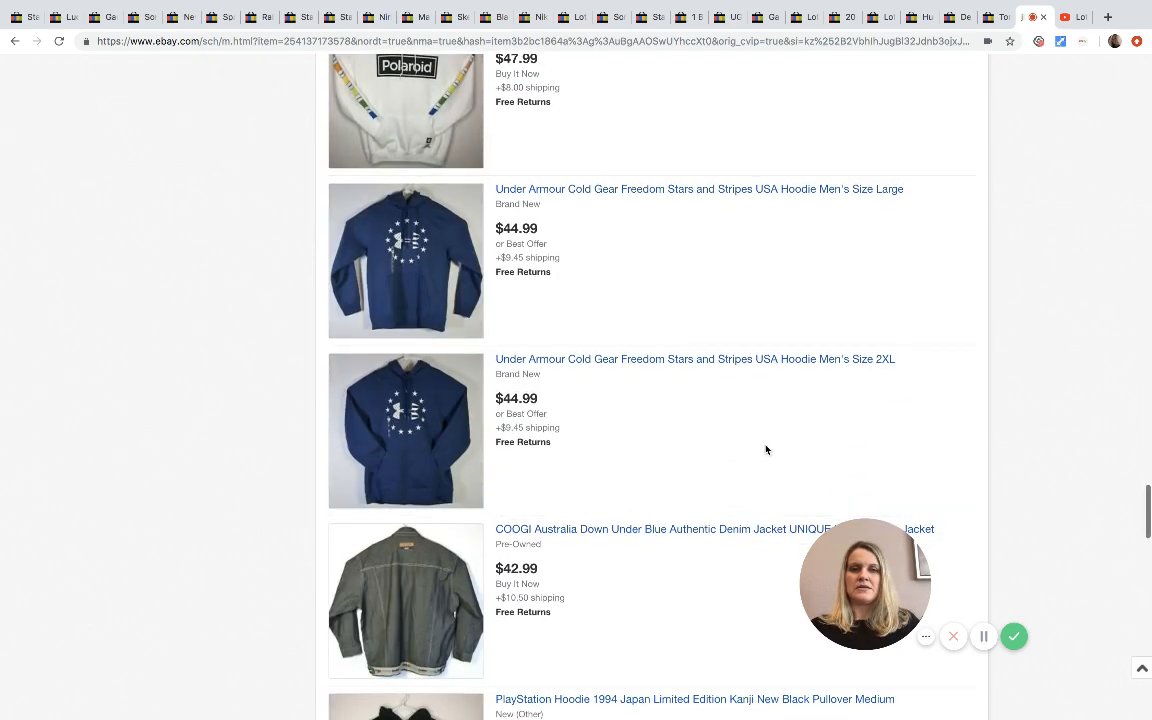
scroll(down, 3)
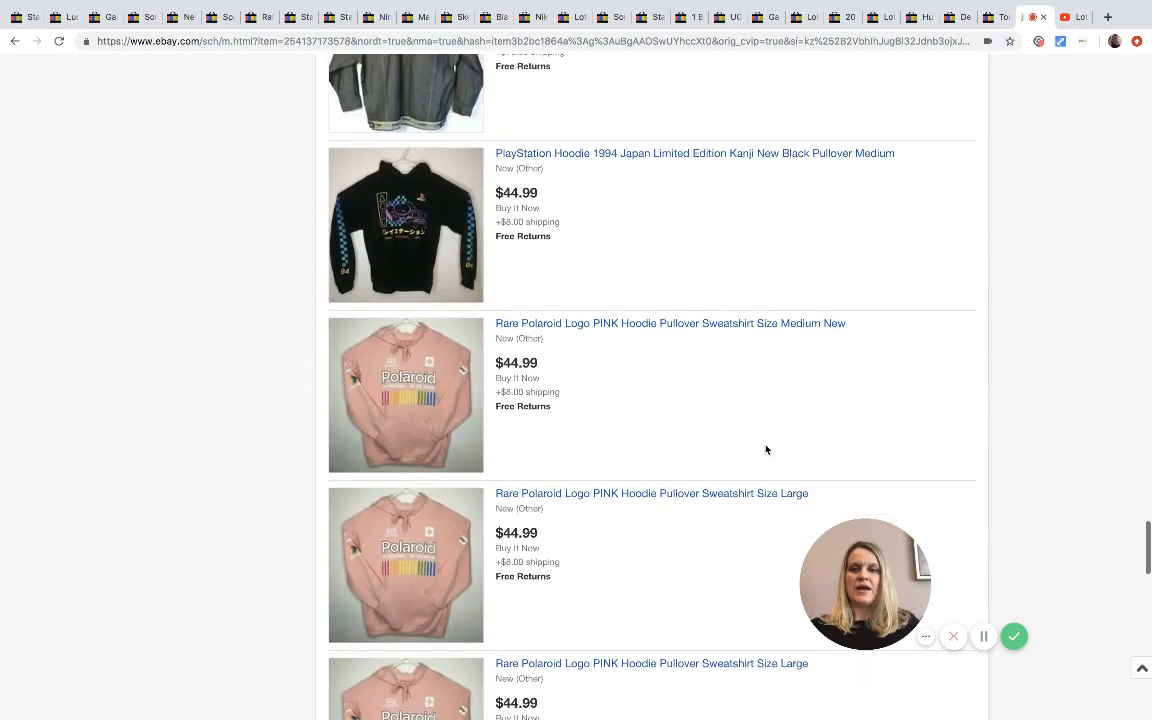
scroll(down, 3)
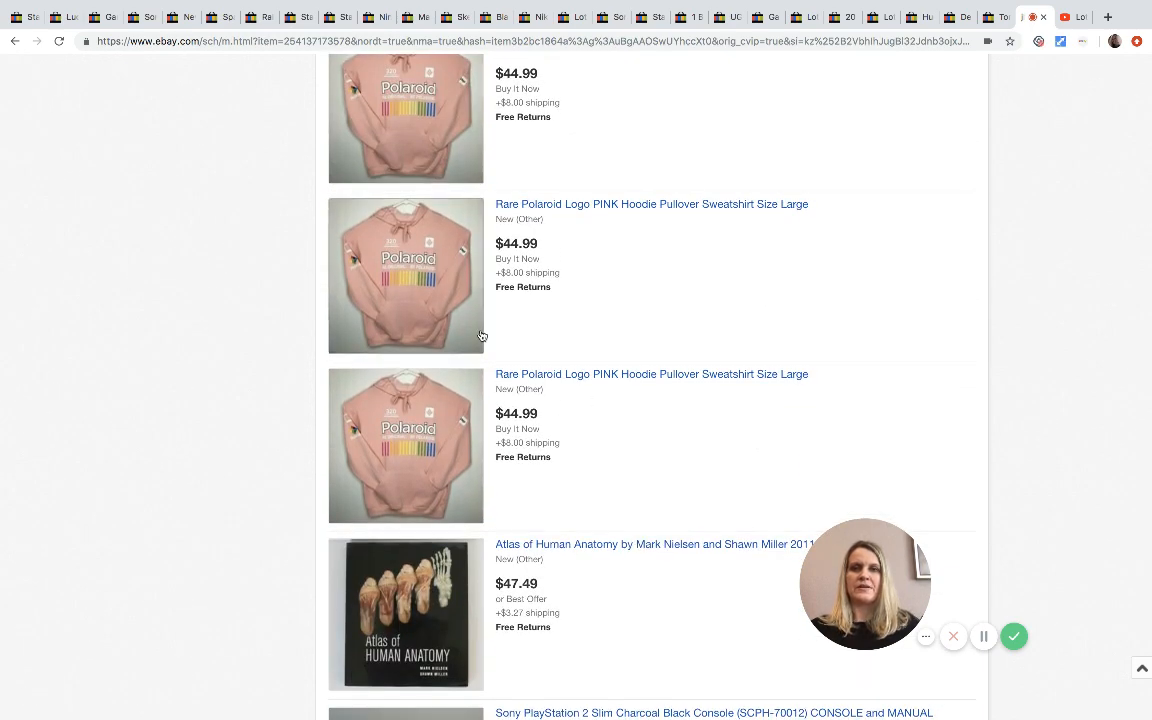
mouse_move(448, 156)
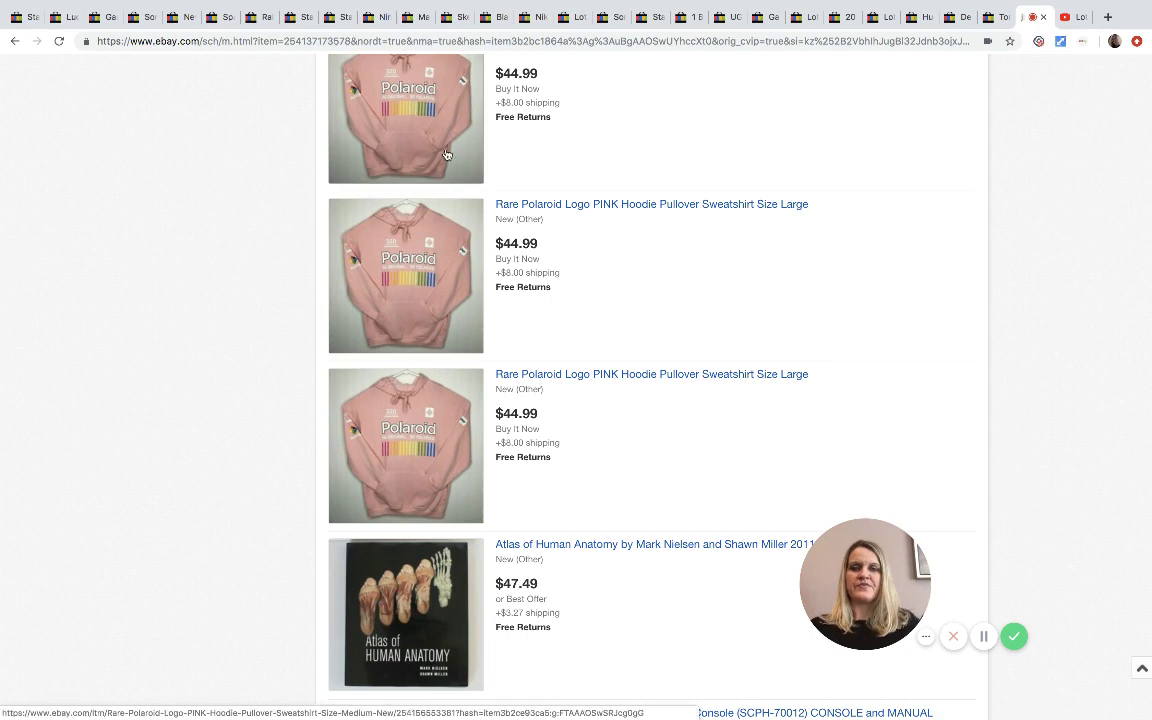
mouse_move(536, 352)
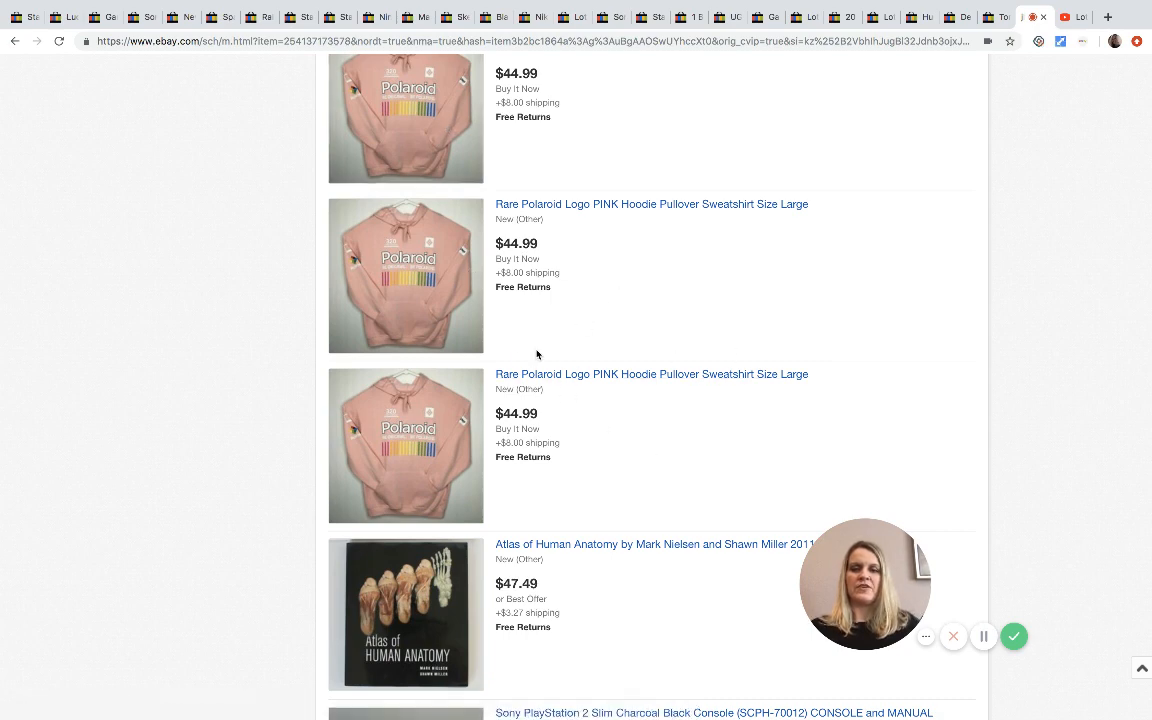
scroll(down, 3)
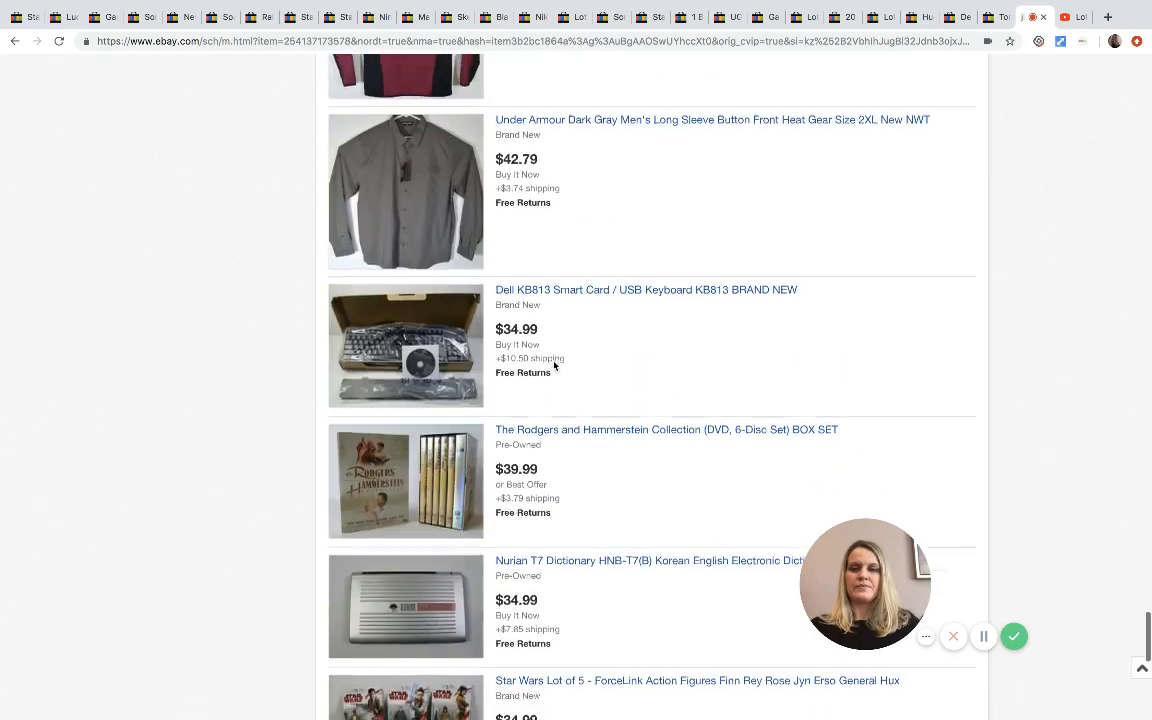
scroll(down, 3)
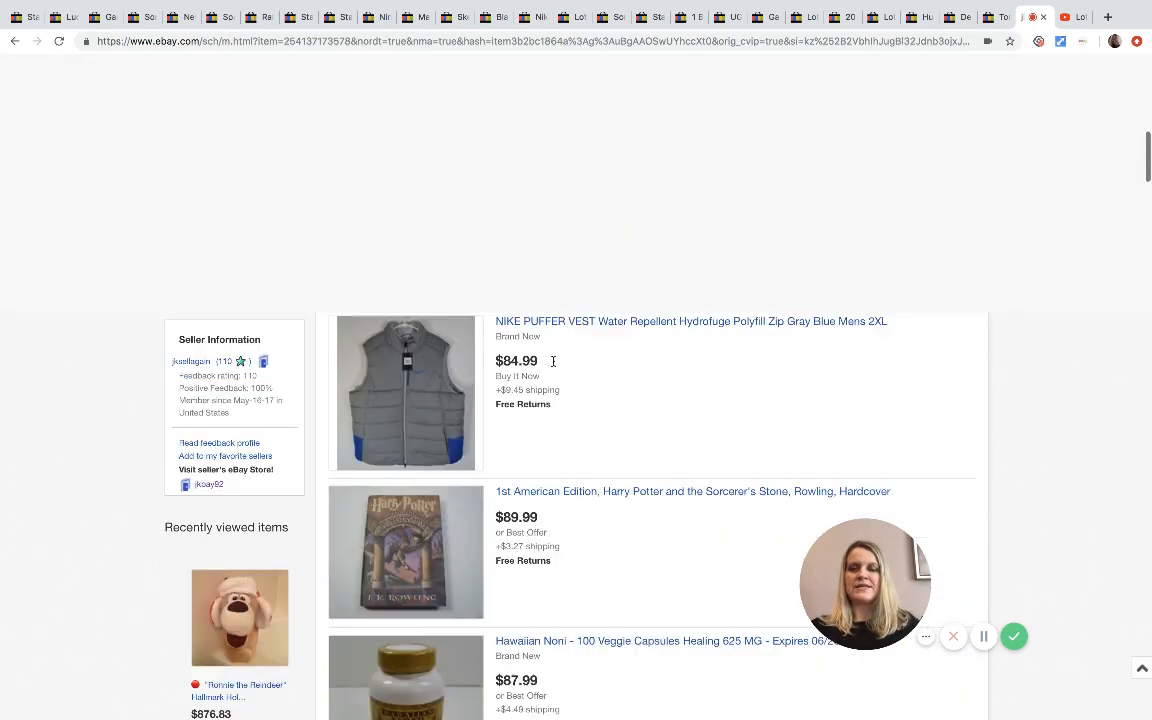
scroll(up, 3)
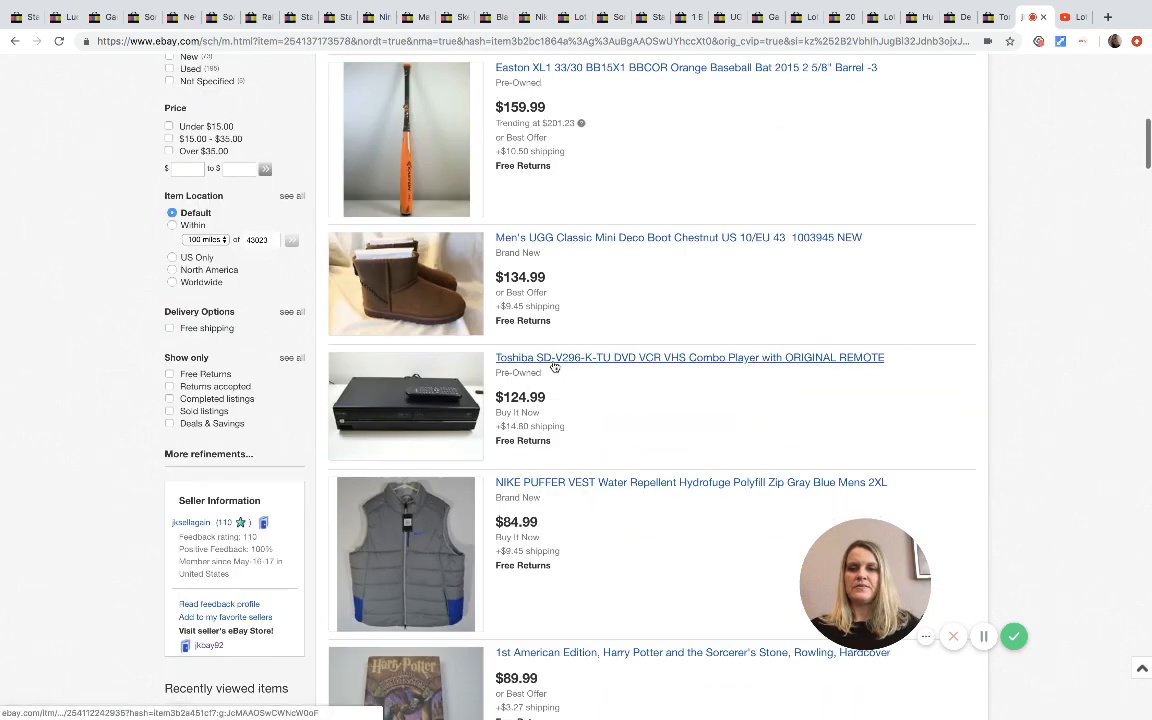
scroll(down, 3)
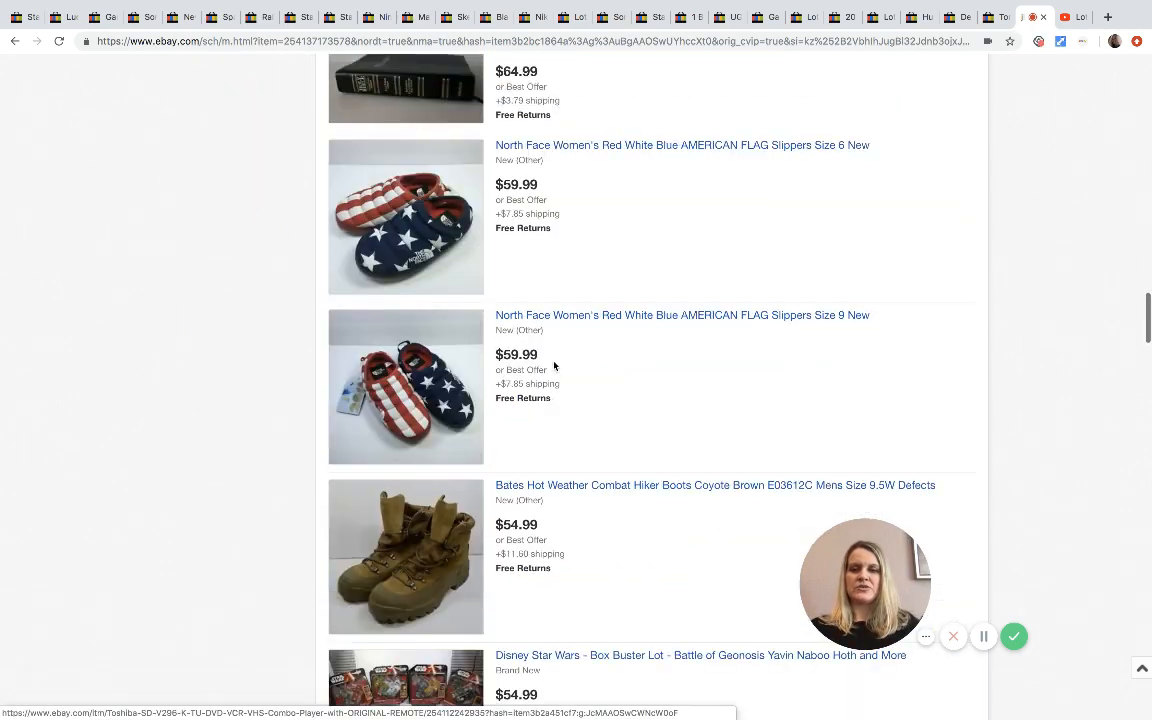
scroll(down, 3)
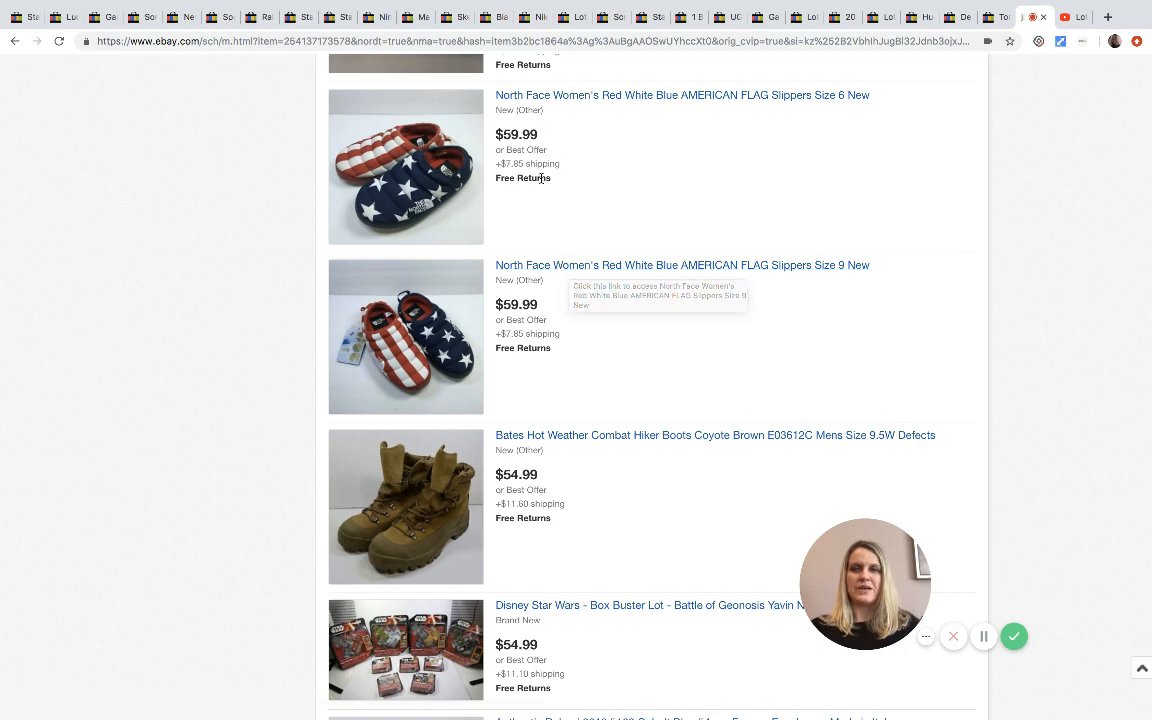
mouse_move(540, 164)
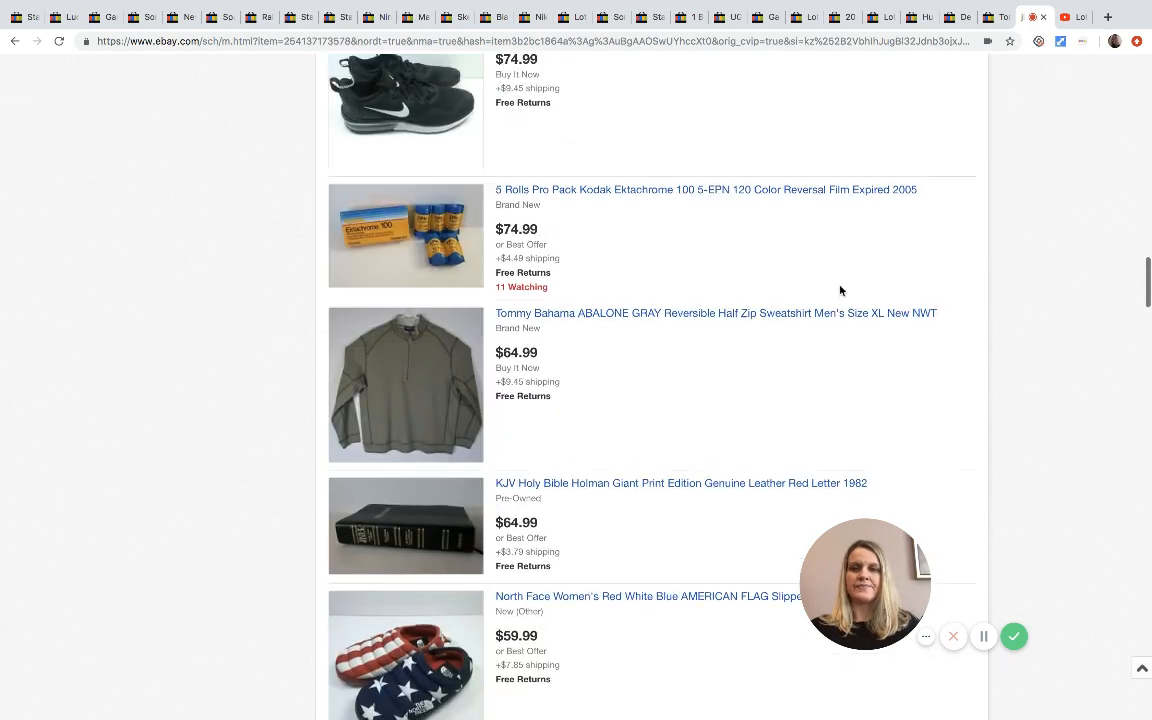
scroll(down, 3)
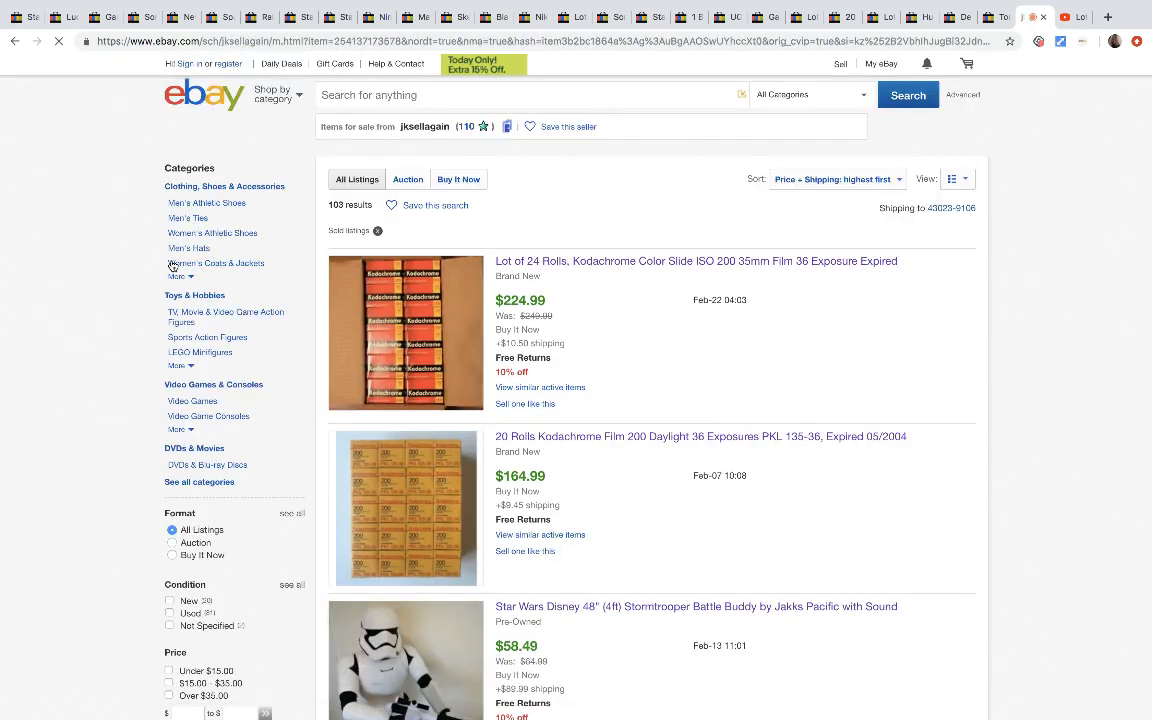
- Scroll through the seller's sold listings sorted Price + Shipping: highest first, led by the $224.99 Kodachrome lot
click(836, 180)
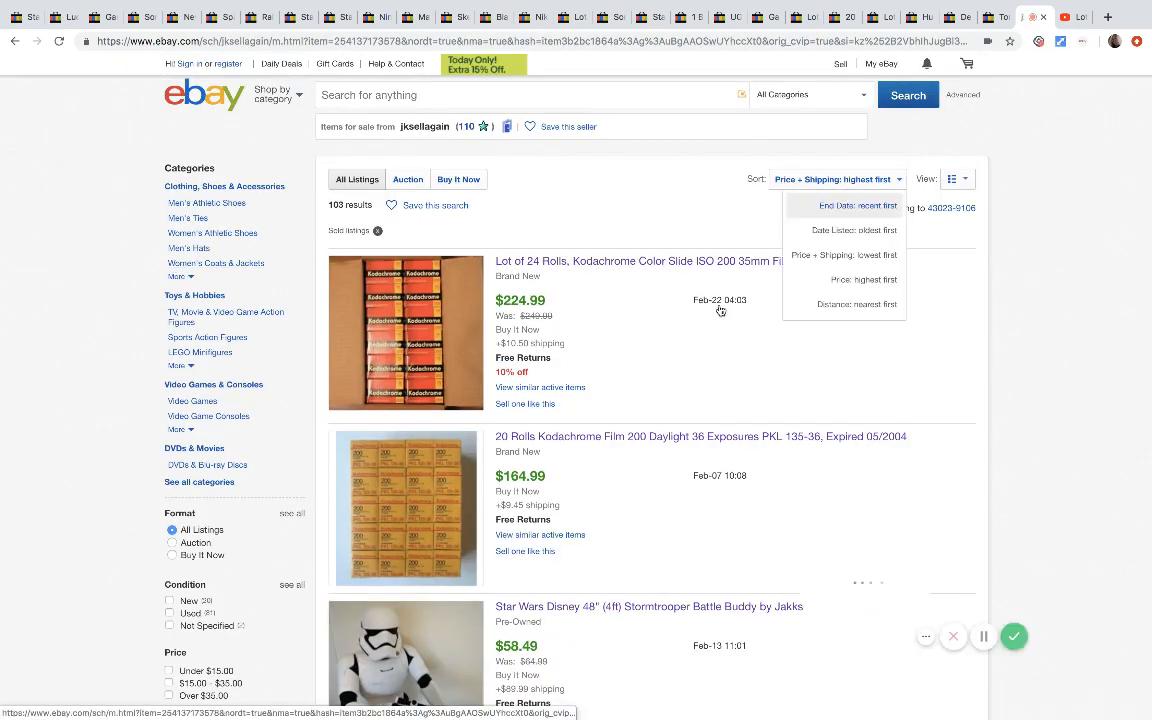
scroll(down, 3)
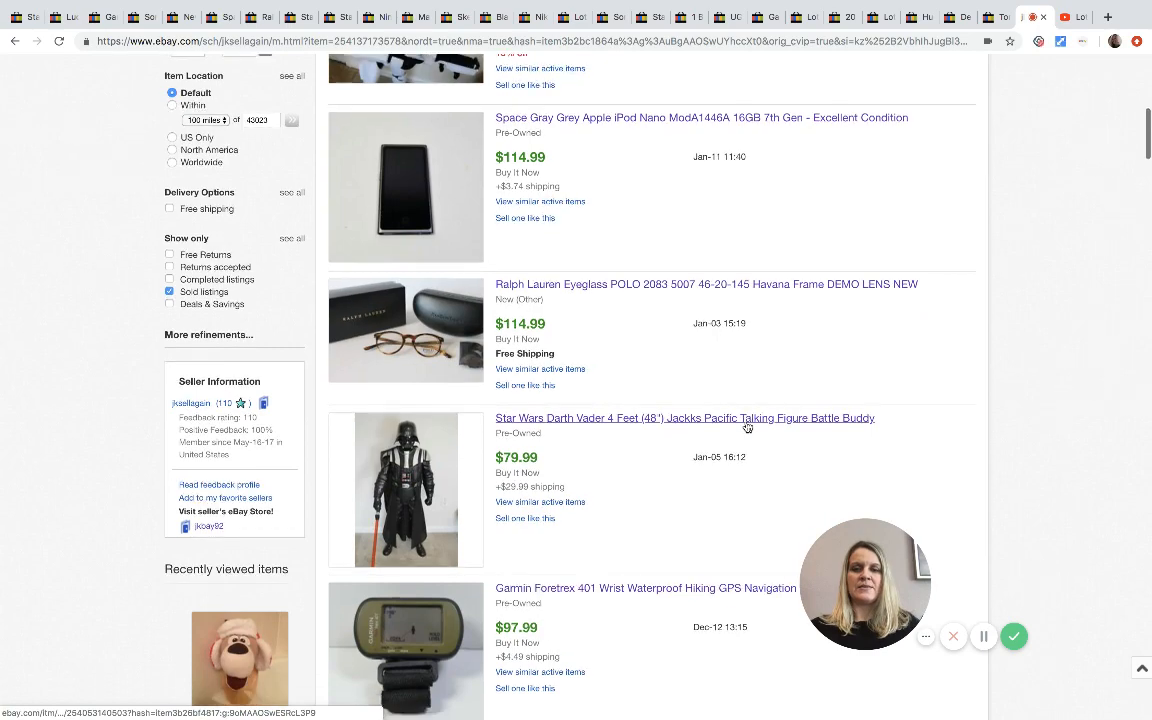
scroll(down, 3)
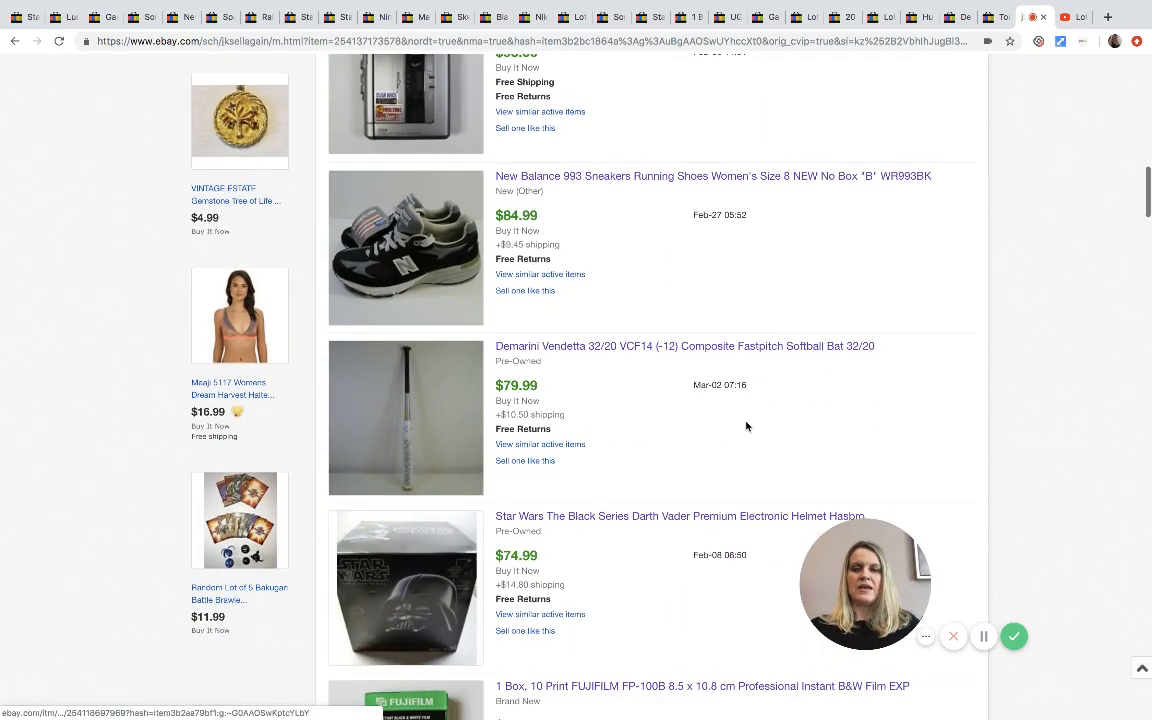
scroll(down, 3)
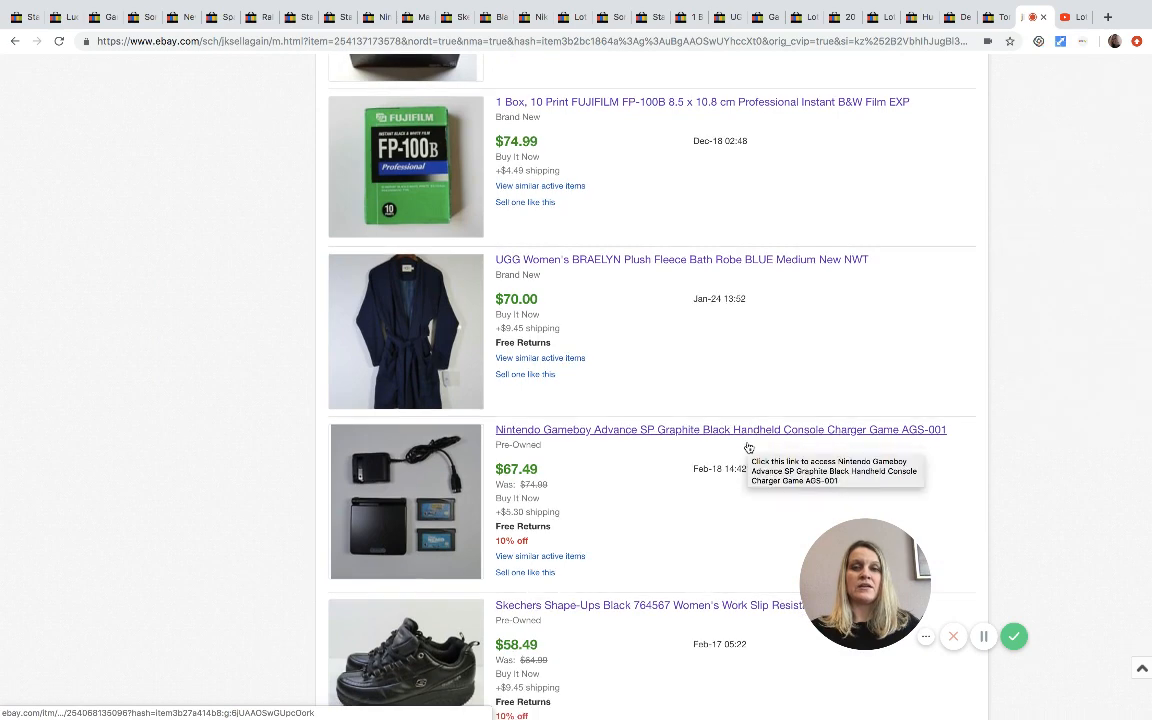
scroll(down, 3)
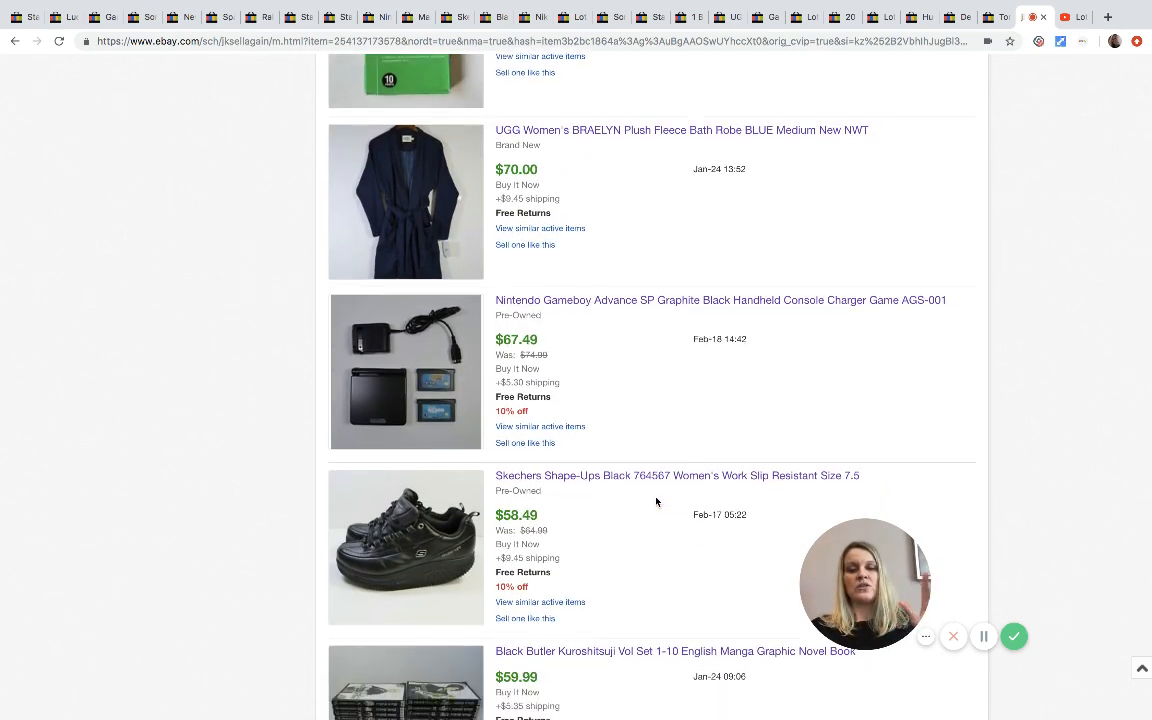
scroll(down, 3)
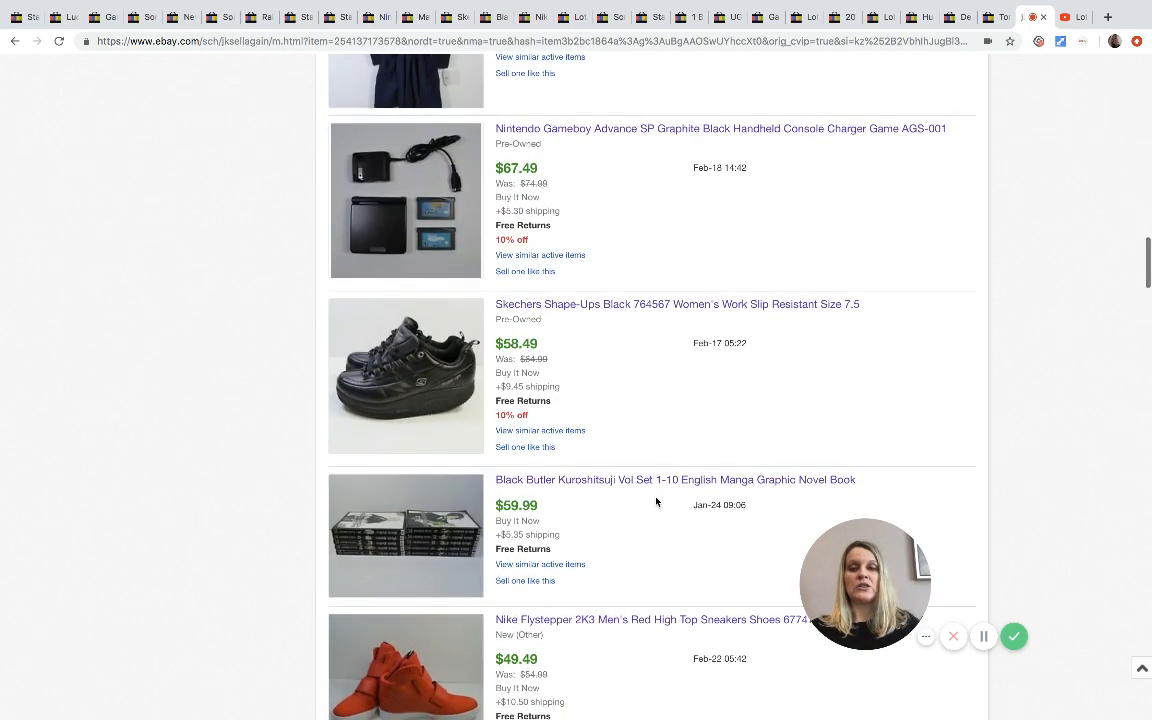
scroll(down, 3)
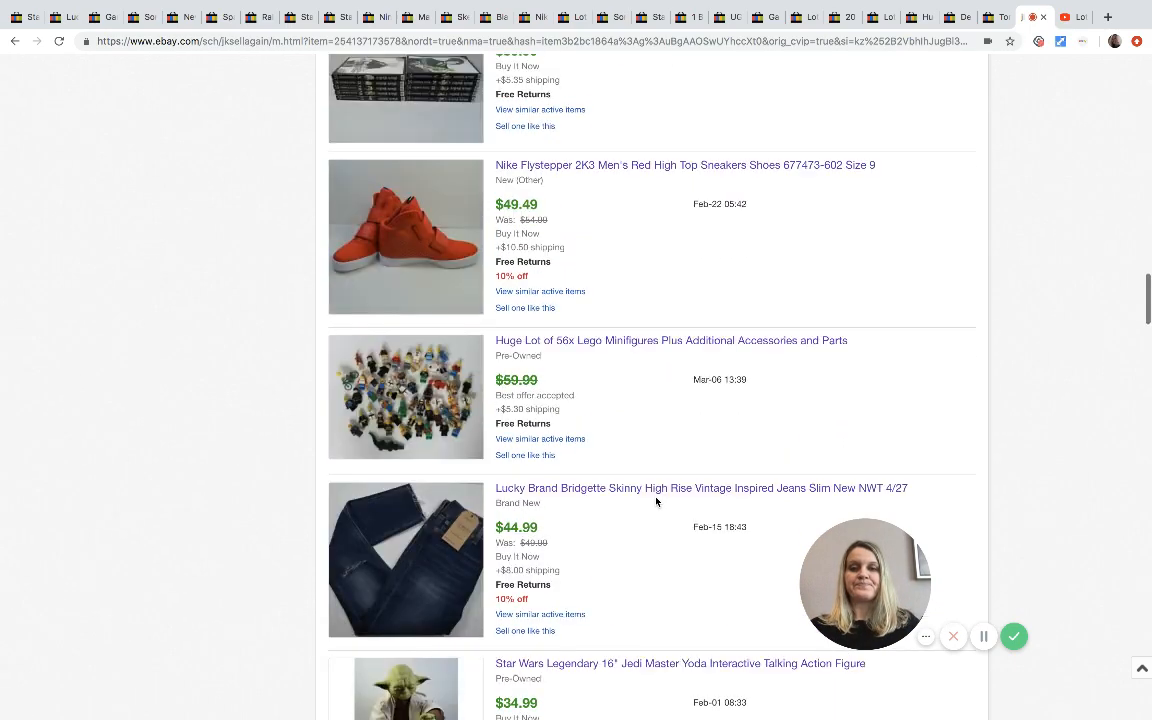
scroll(down, 3)
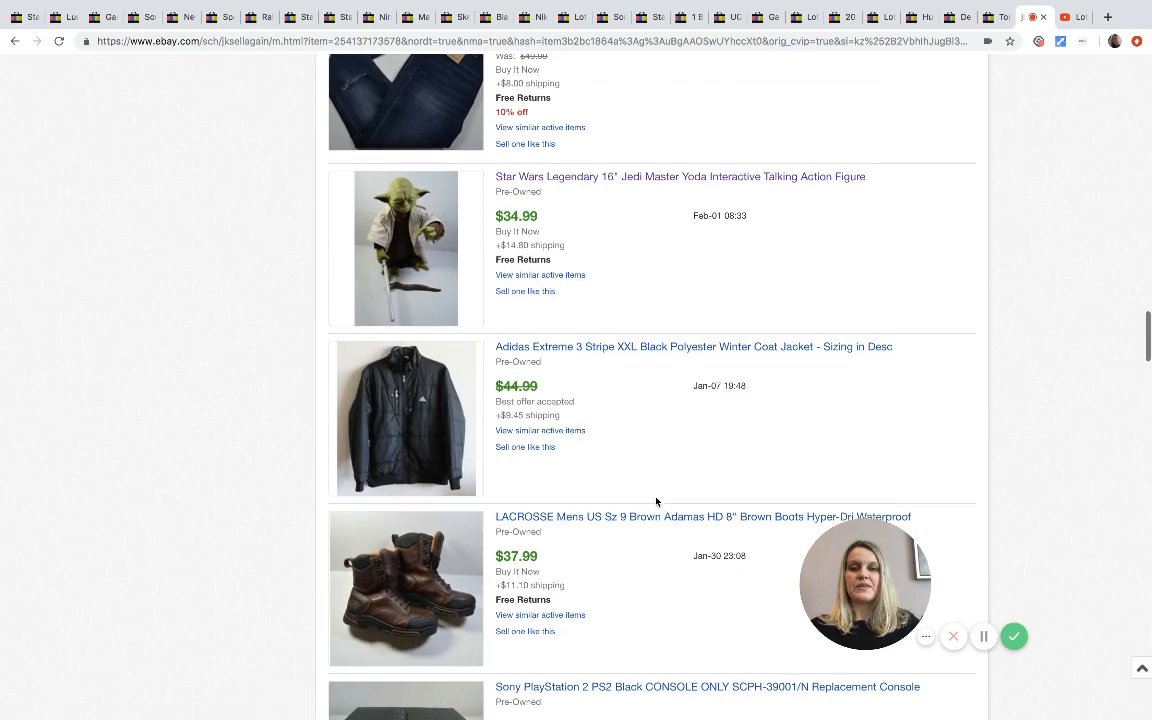
scroll(down, 3)
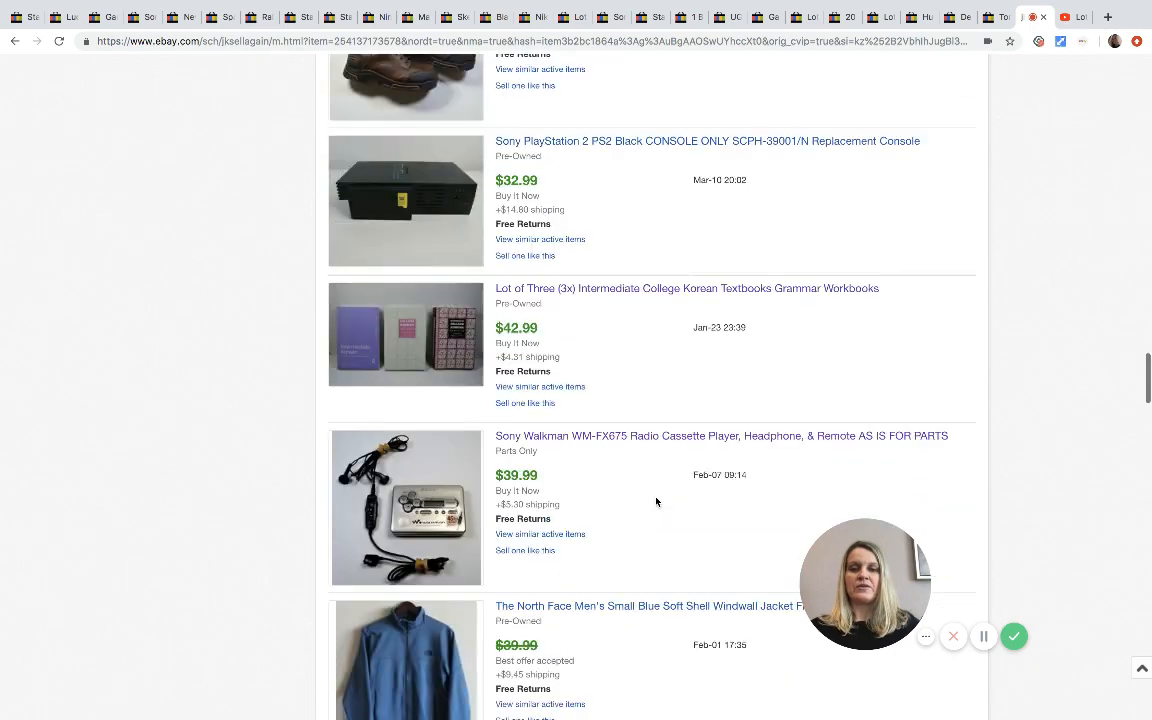
scroll(up, 3)
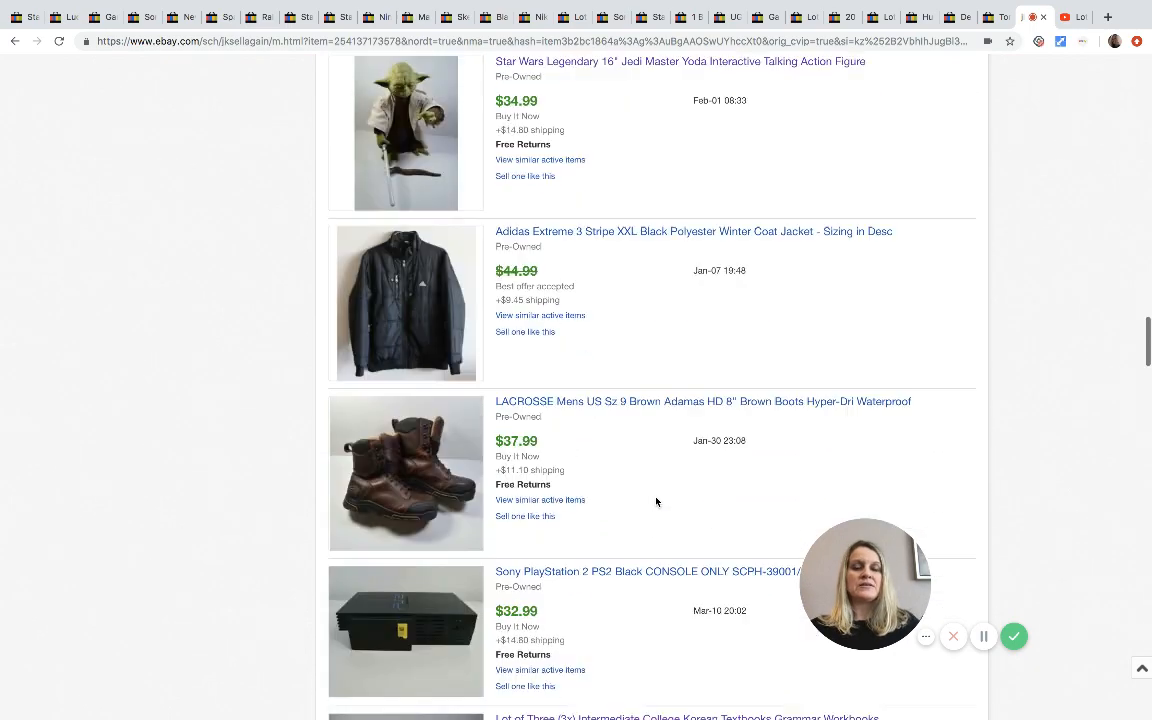
scroll(up, 3)
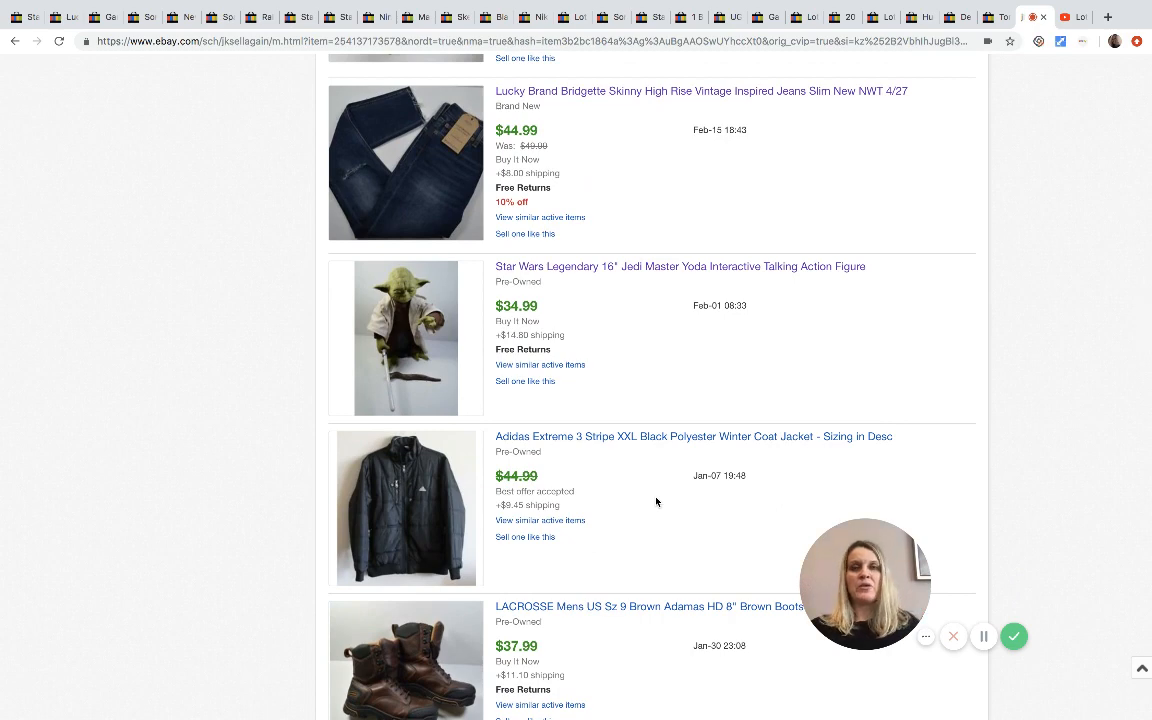
scroll(down, 3)
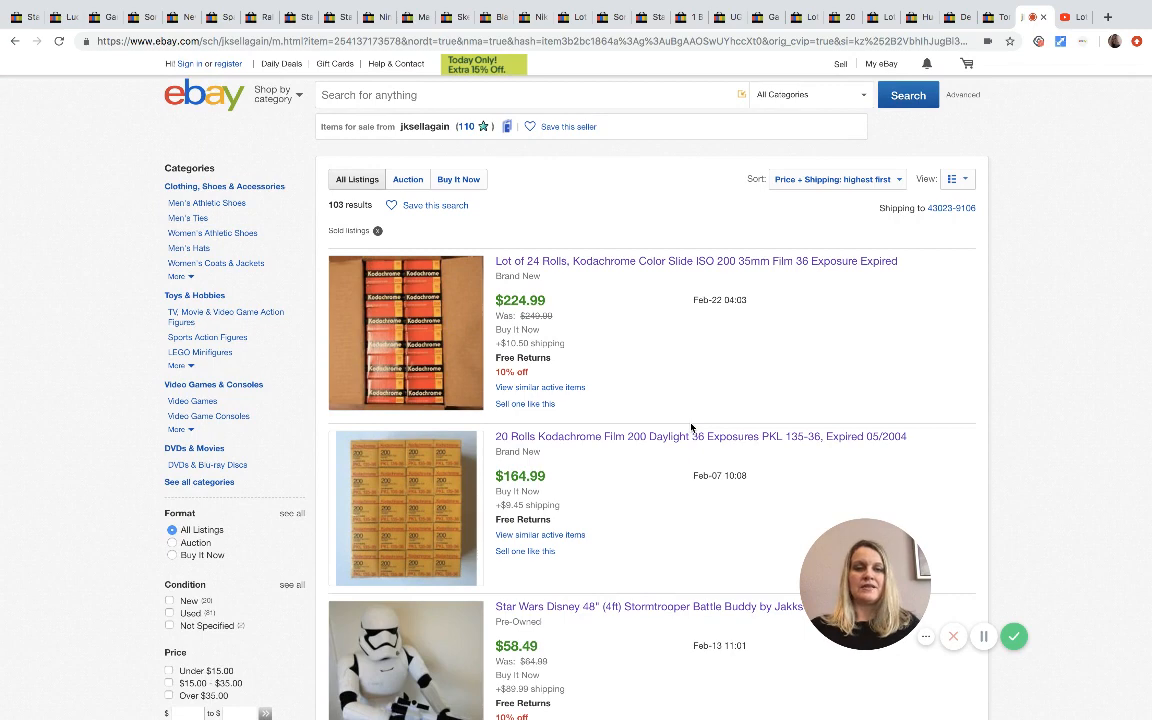
mouse_move(708, 418)
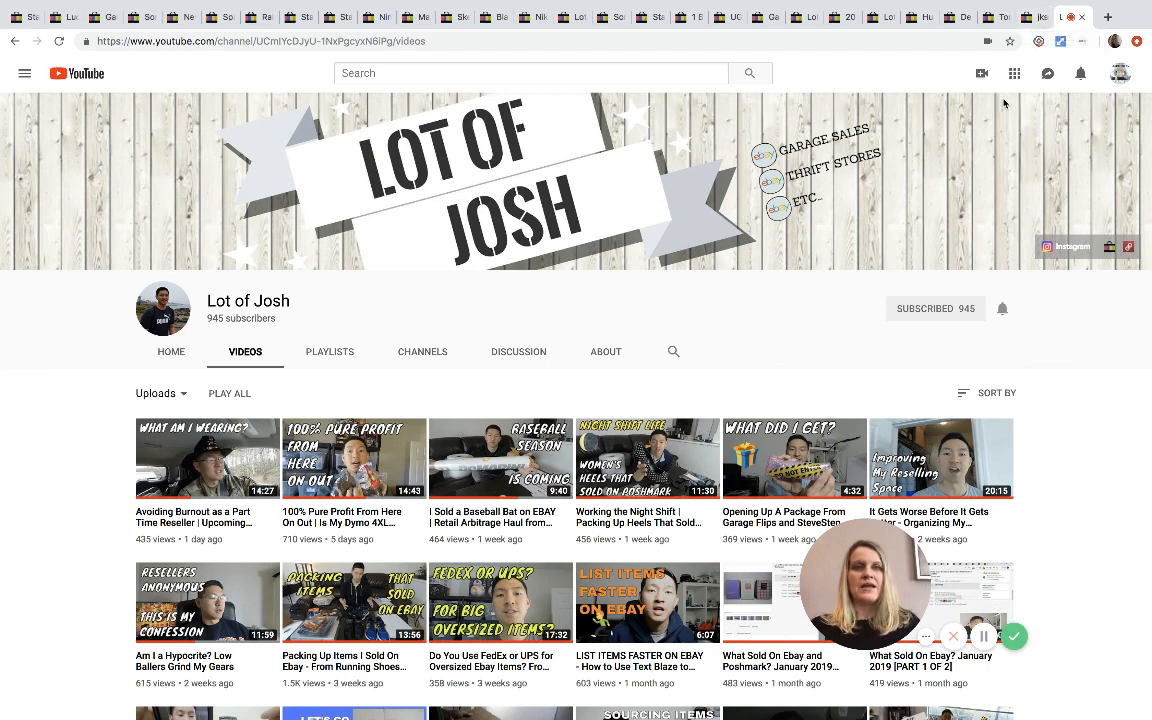
mouse_move(1038, 62)
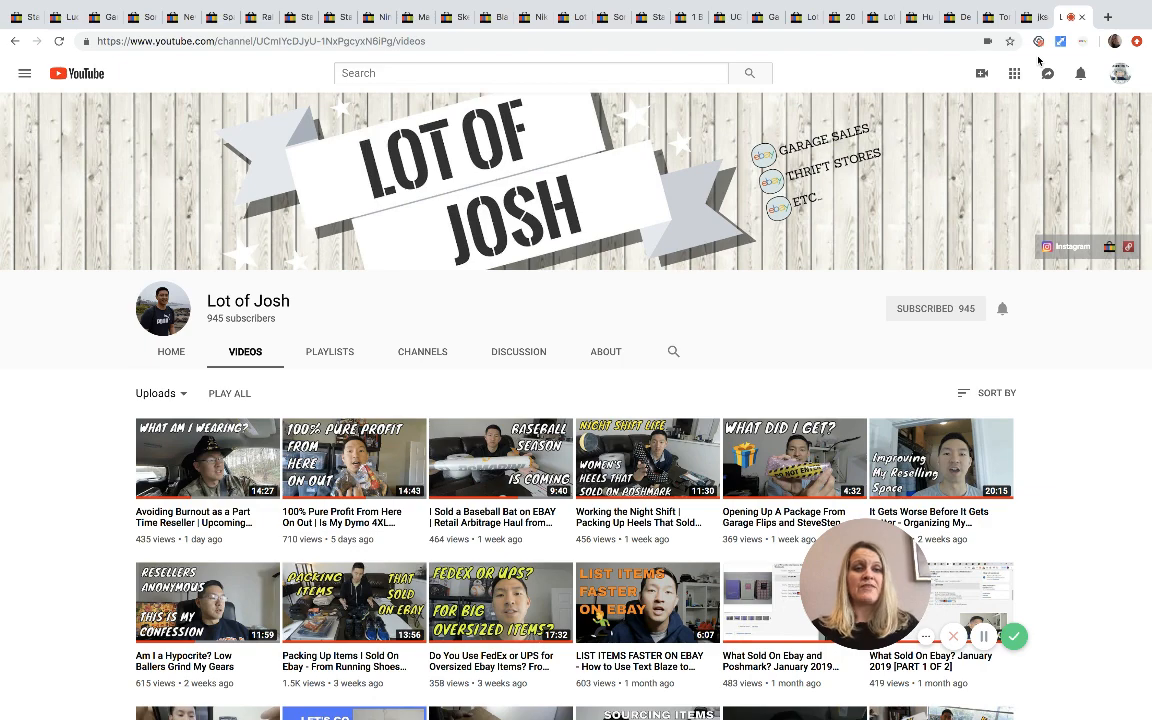